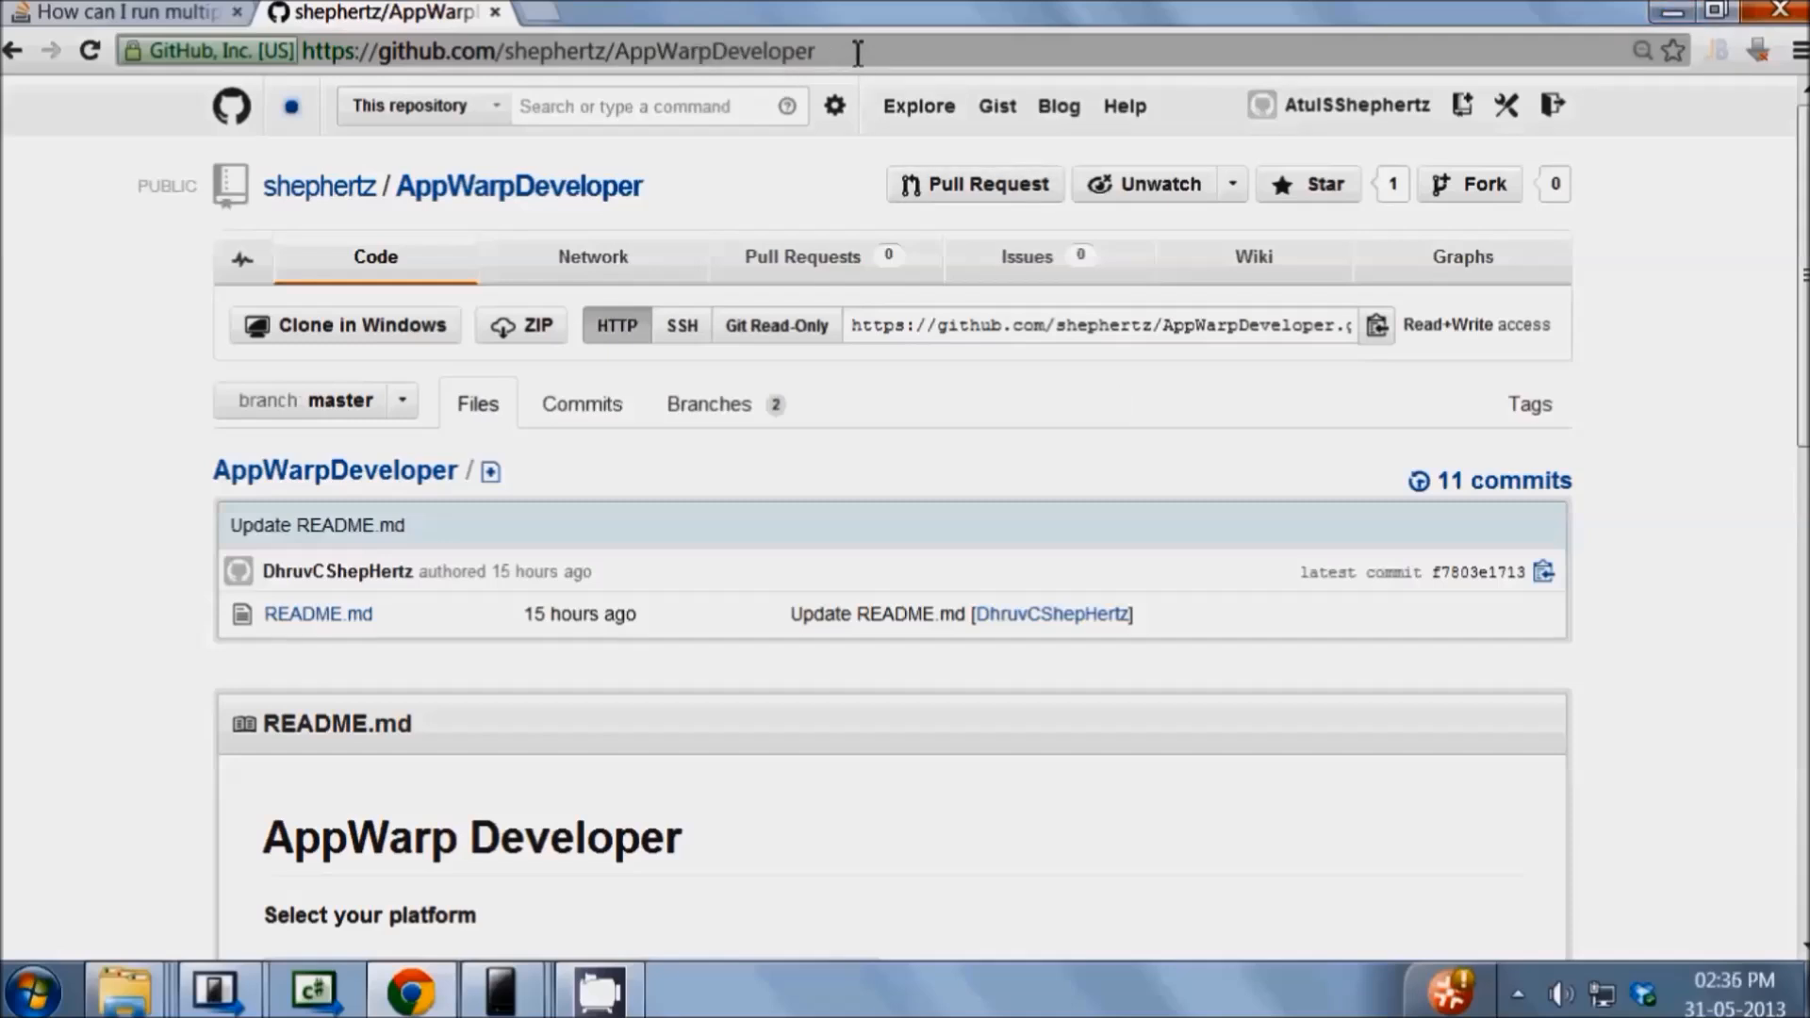
# Choose the Windows logo under Select your platform in the AppWarpDeveloper README
pyautogui.scroll(-3)
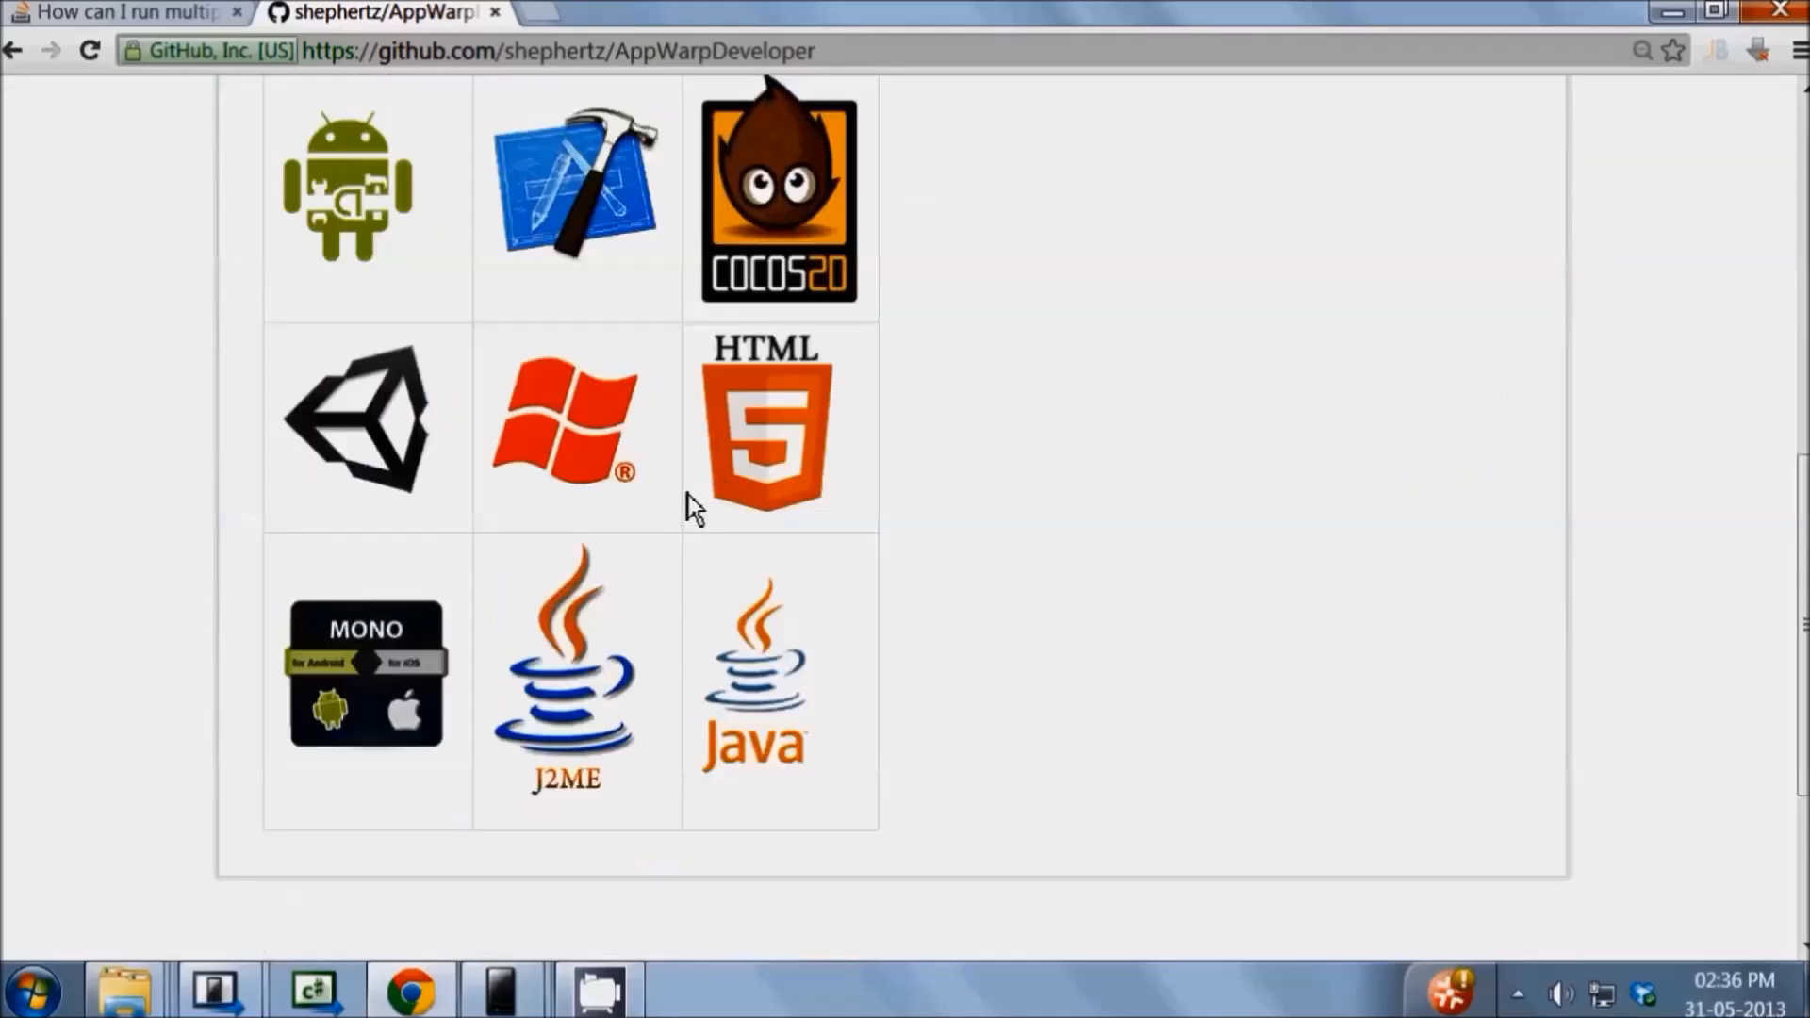
pyautogui.click(555, 433)
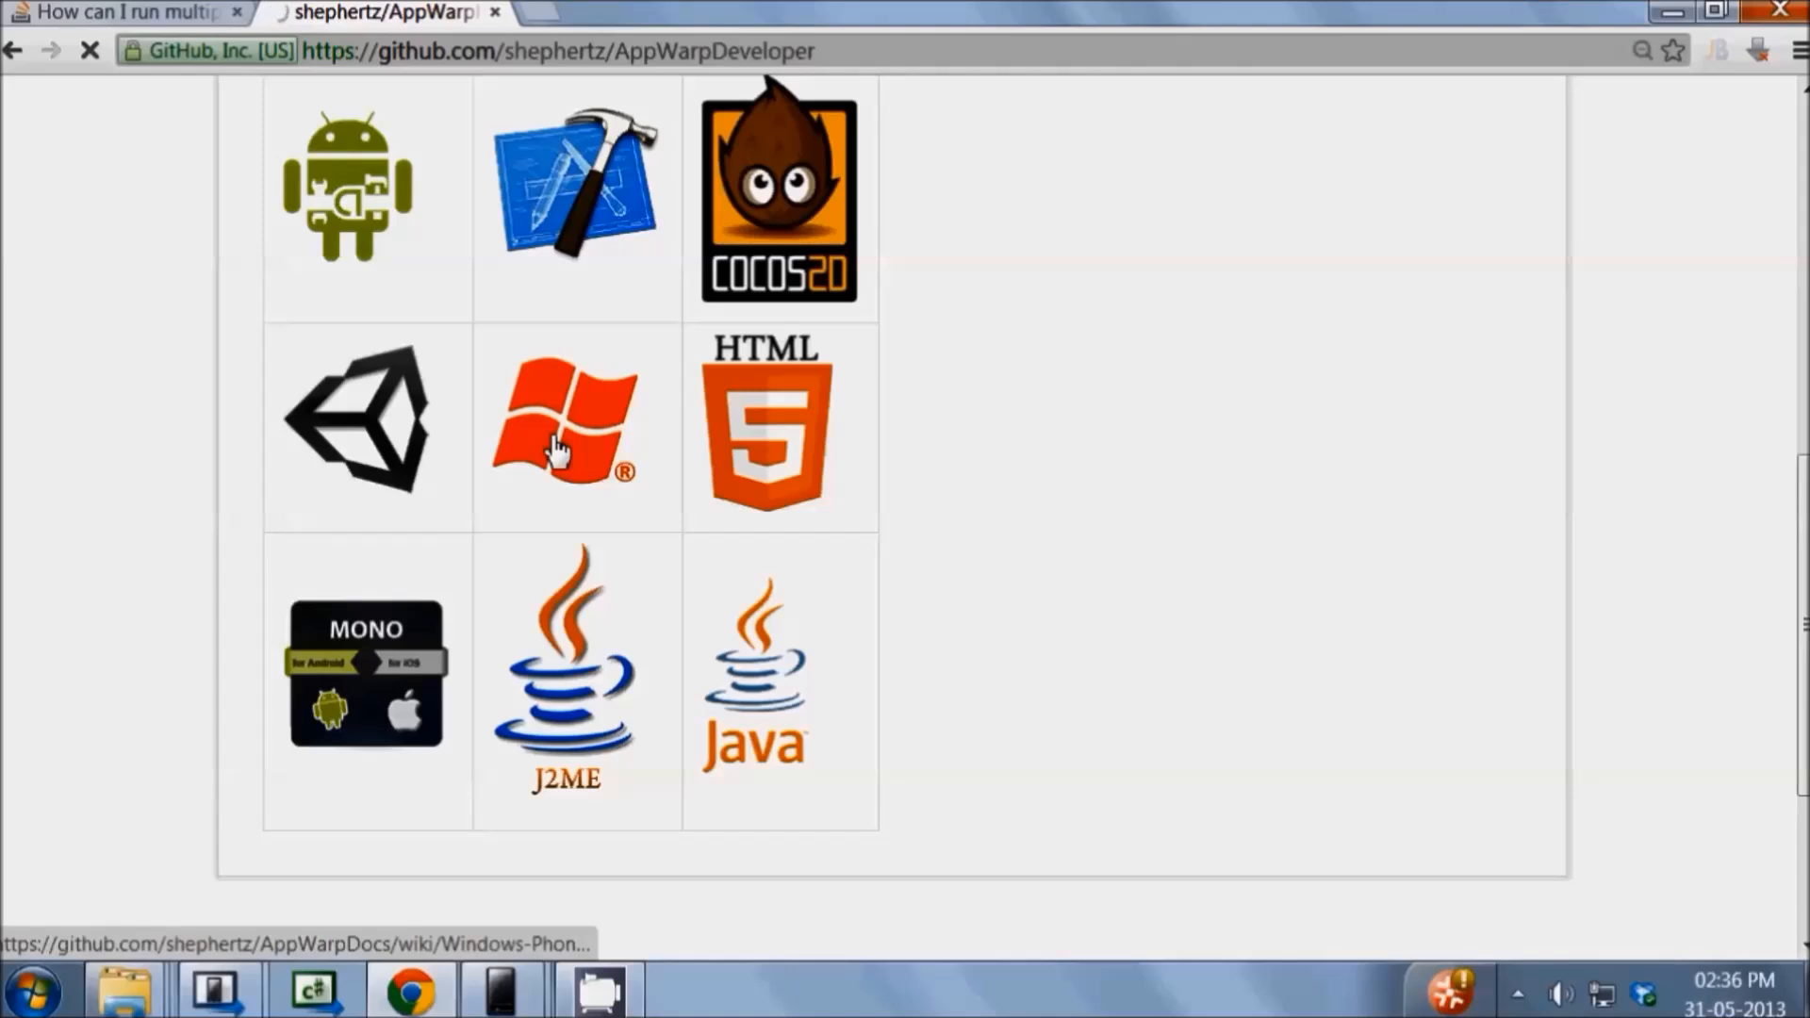
pyautogui.click(555, 434)
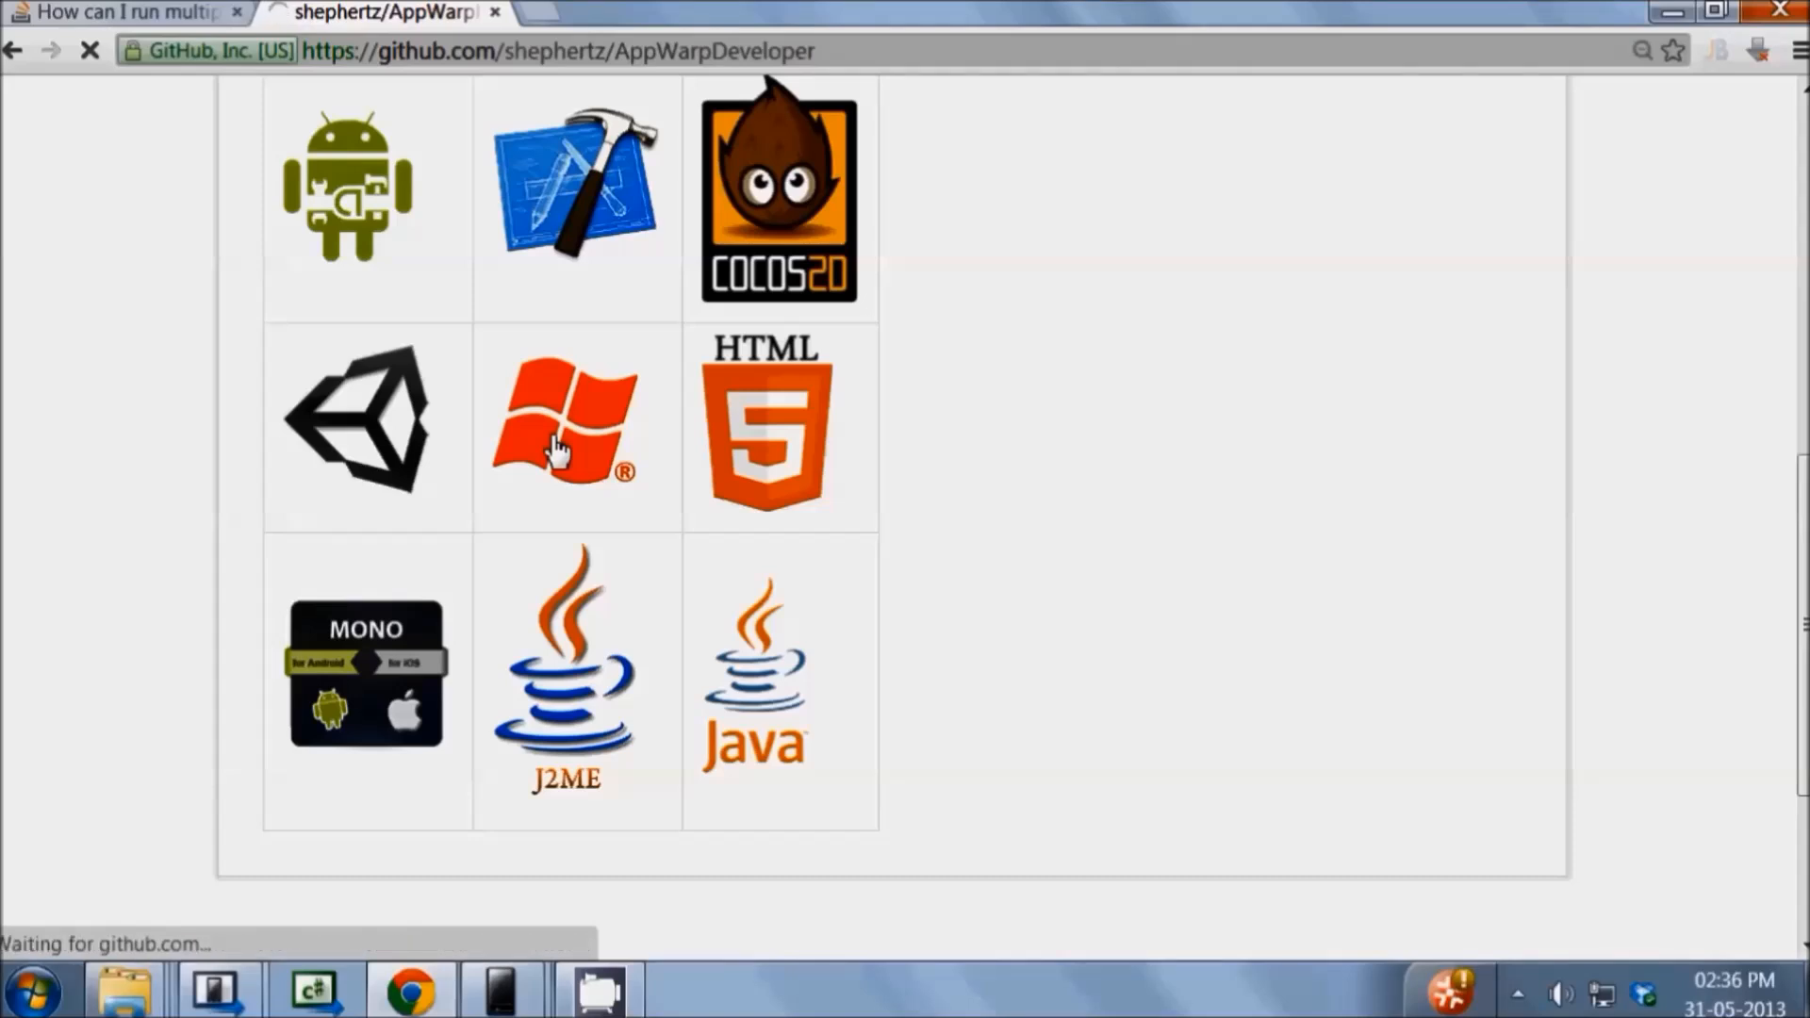
# Load the Windows Phone Home wiki page and reveal its list of AppWarp guide links
pyautogui.click(558, 430)
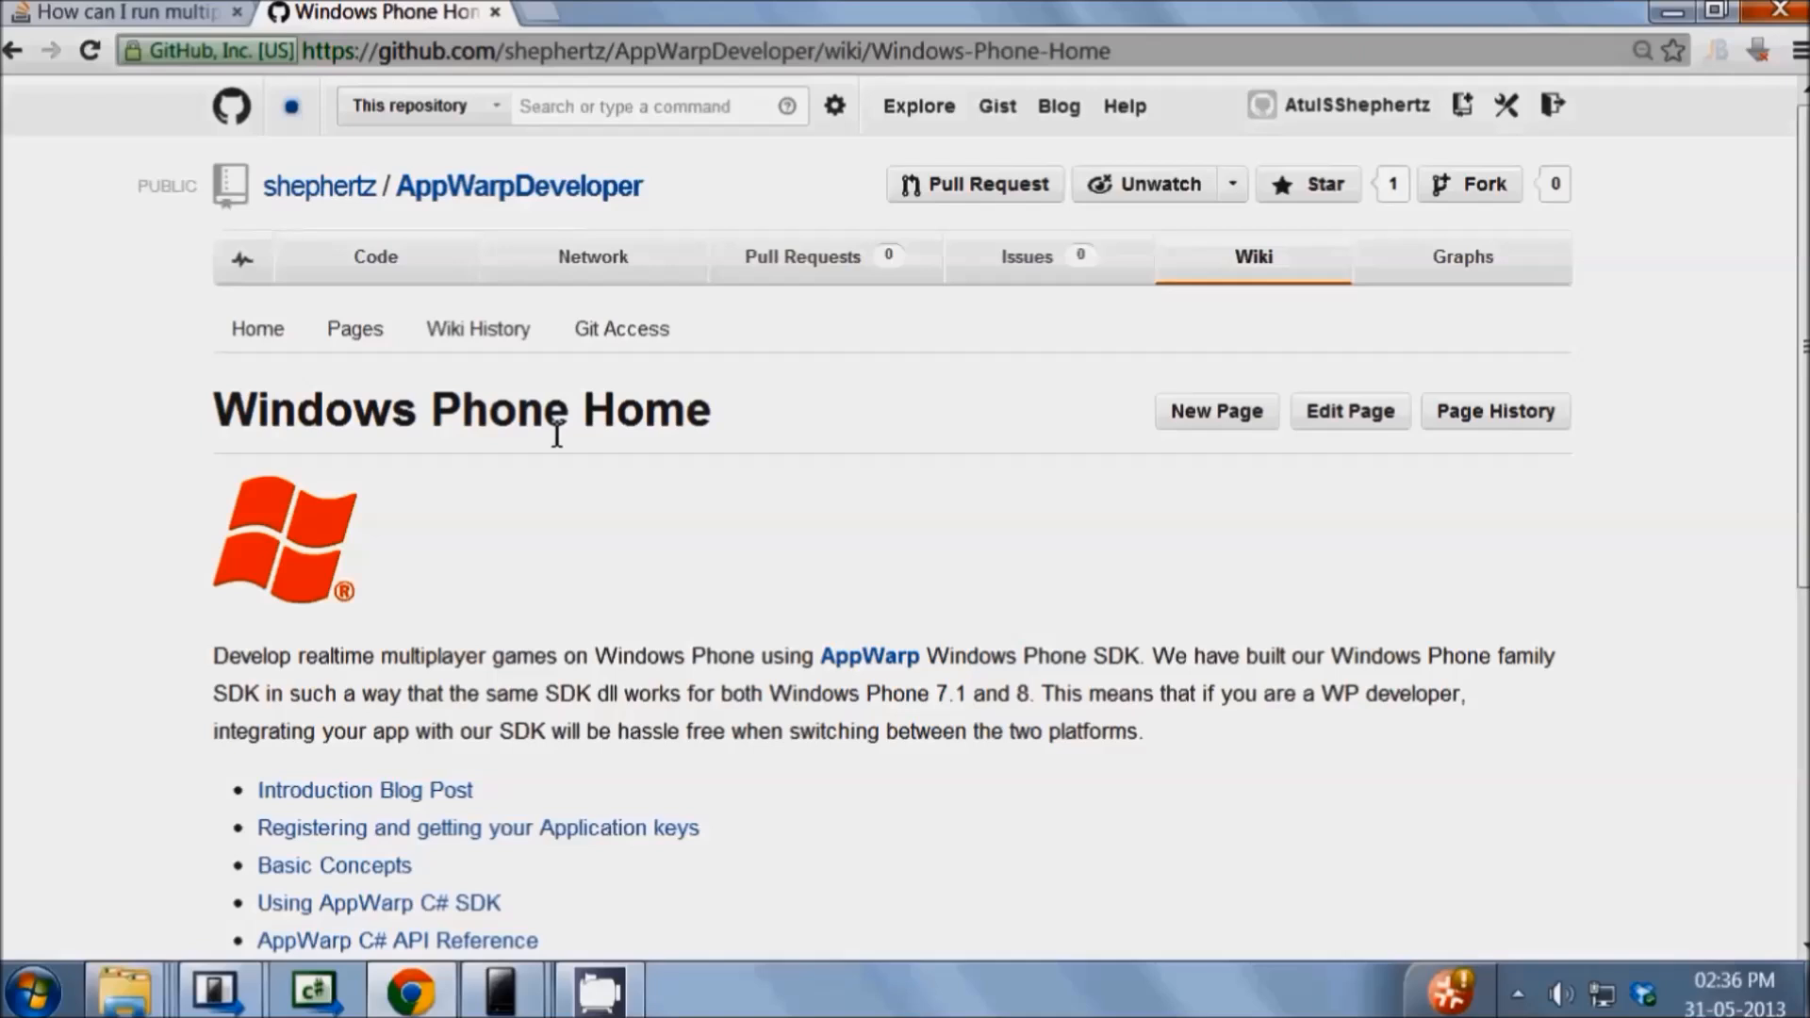
pyautogui.moveTo(555, 860)
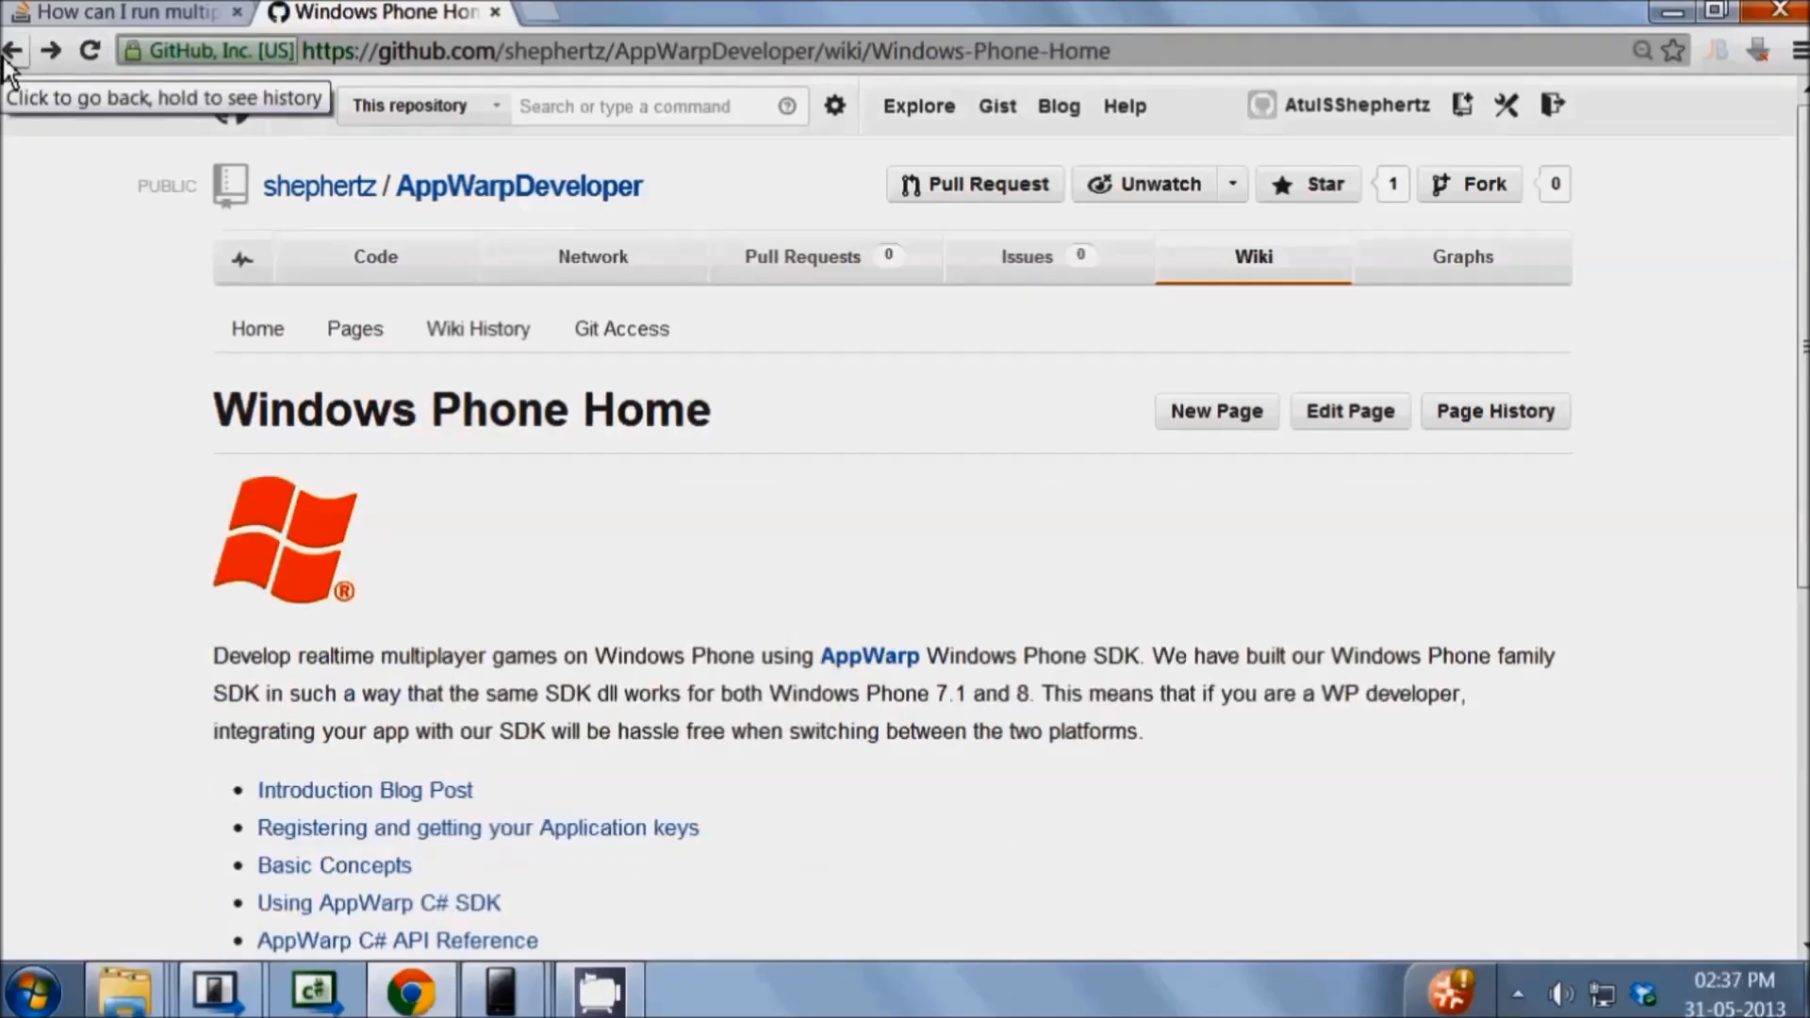
pyautogui.moveTo(643, 510)
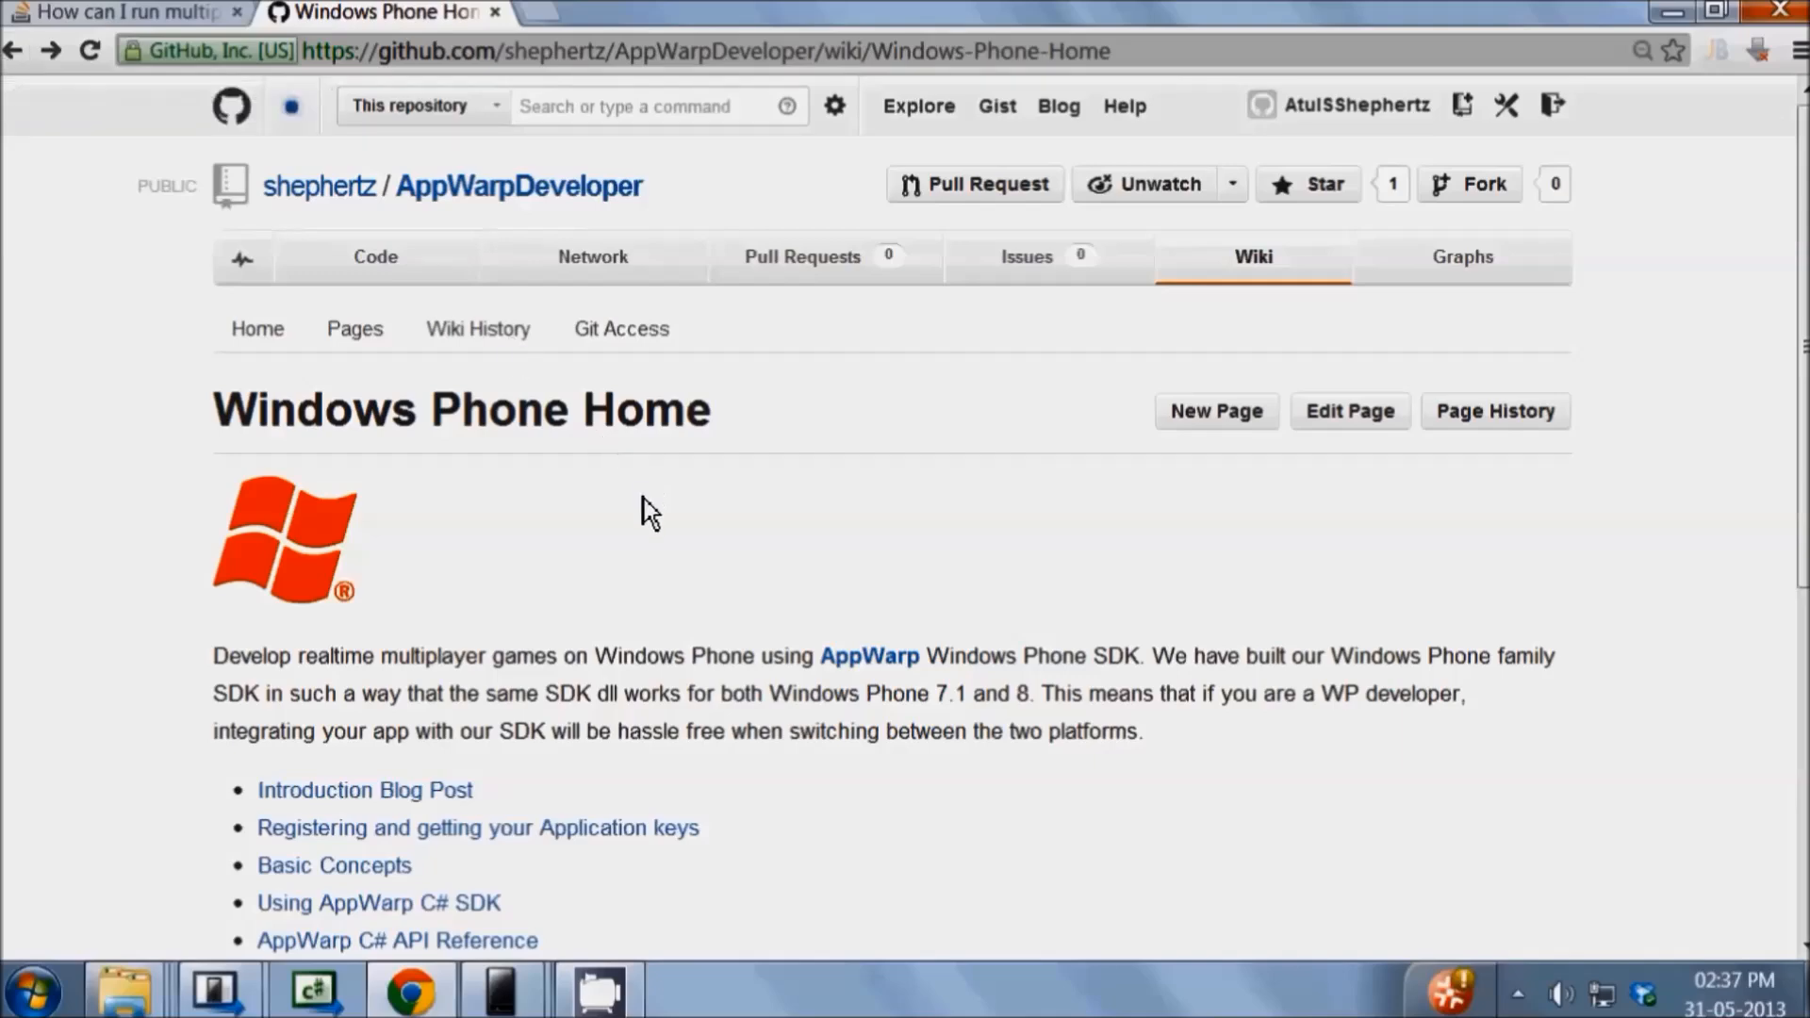
pyautogui.scroll(-3)
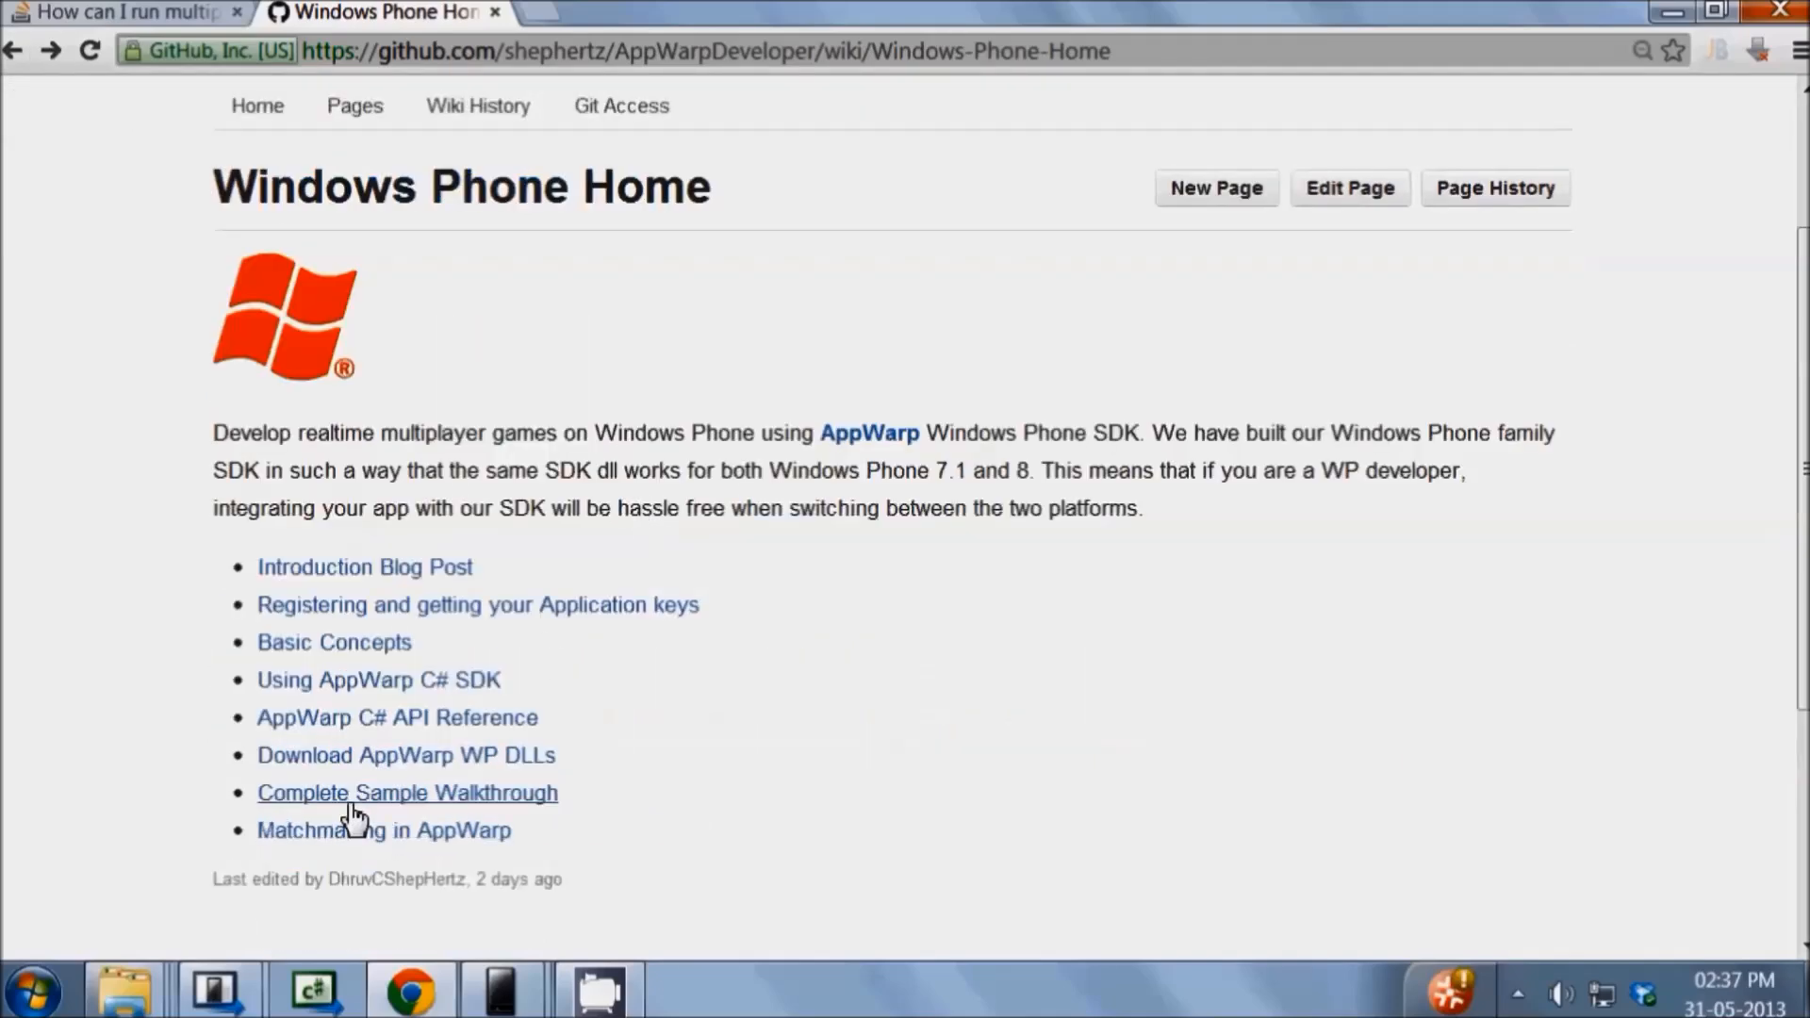
# Follow Complete Sample Walkthrough to the Tutorials_WP_7_8 repository and download it as a ZIP
pyautogui.click(369, 794)
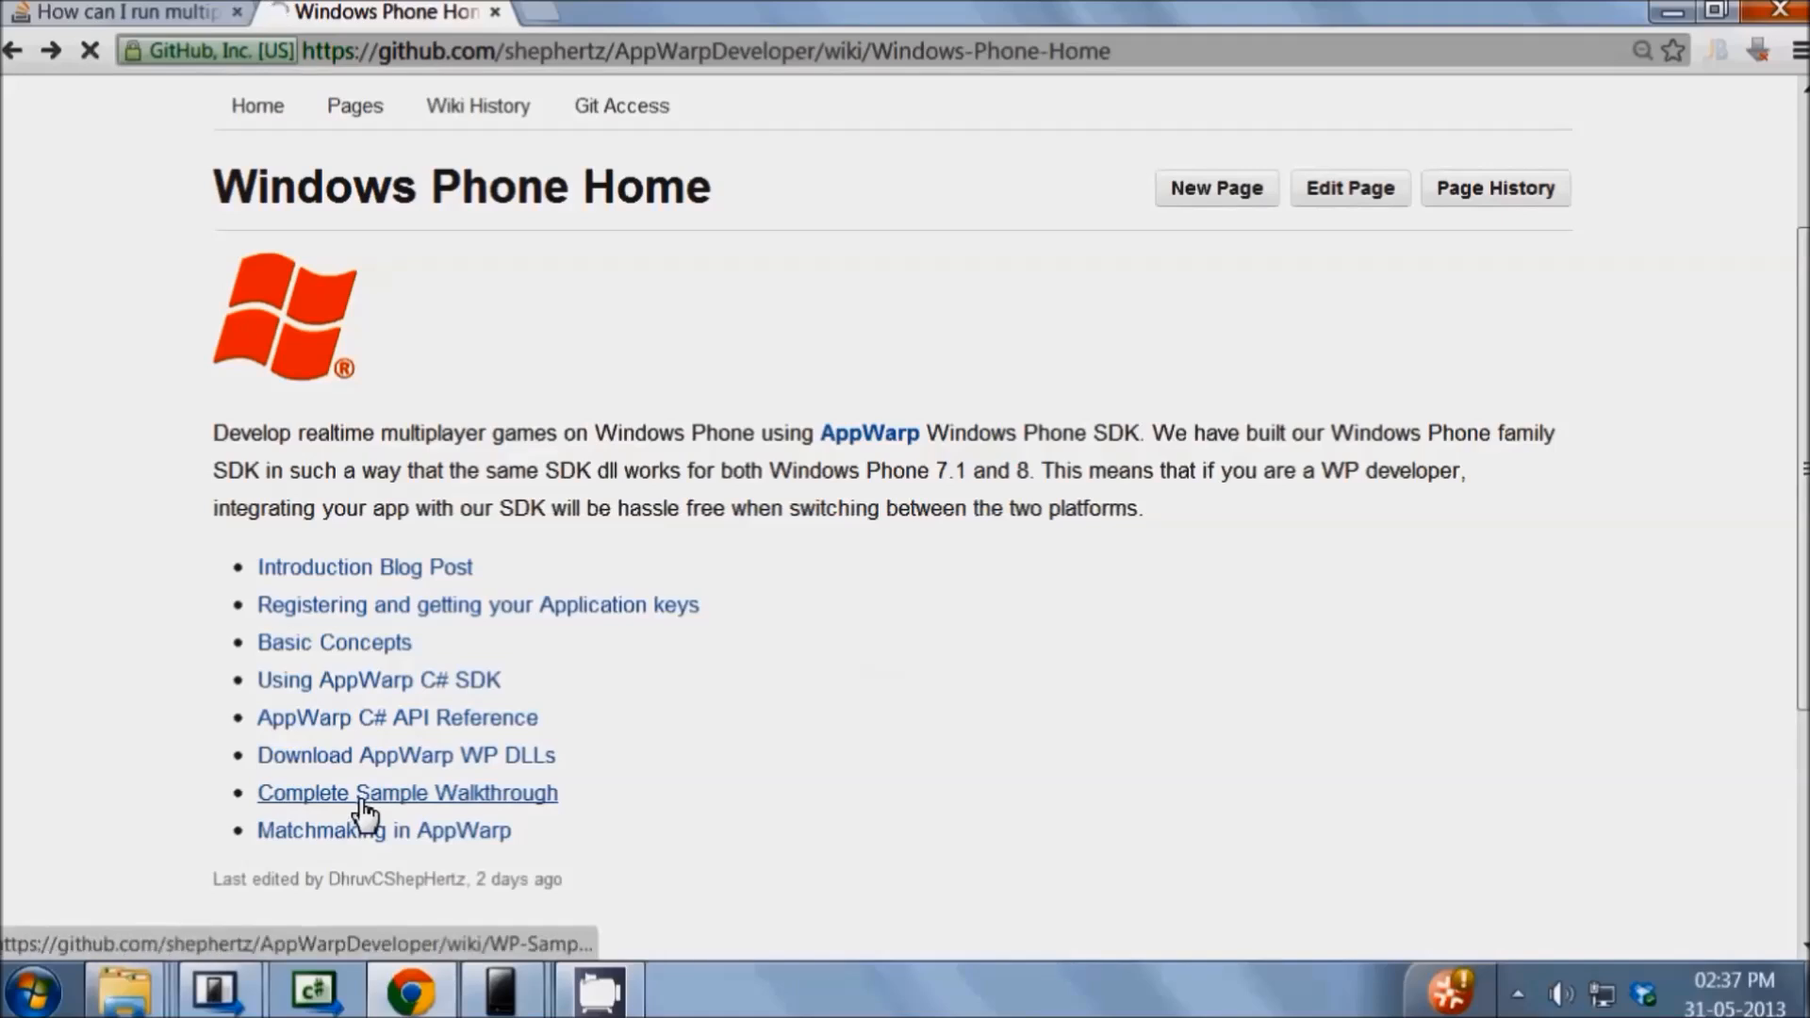
pyautogui.click(366, 792)
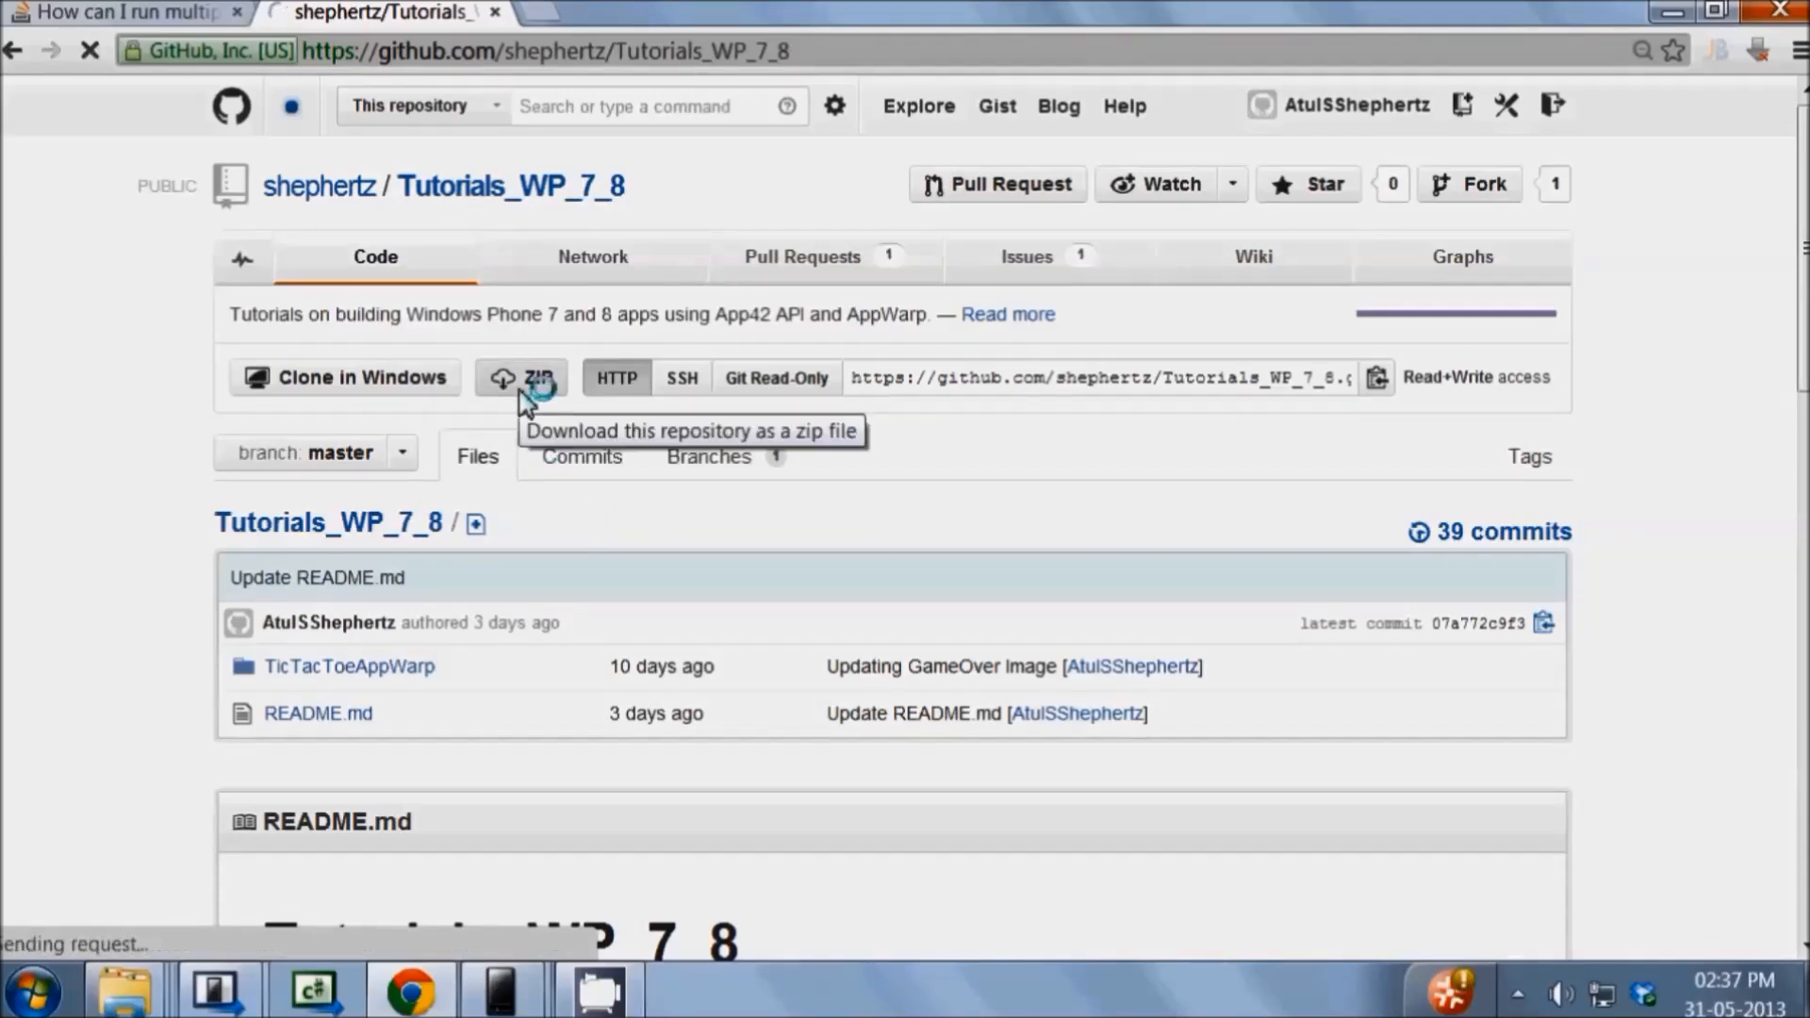
pyautogui.click(520, 377)
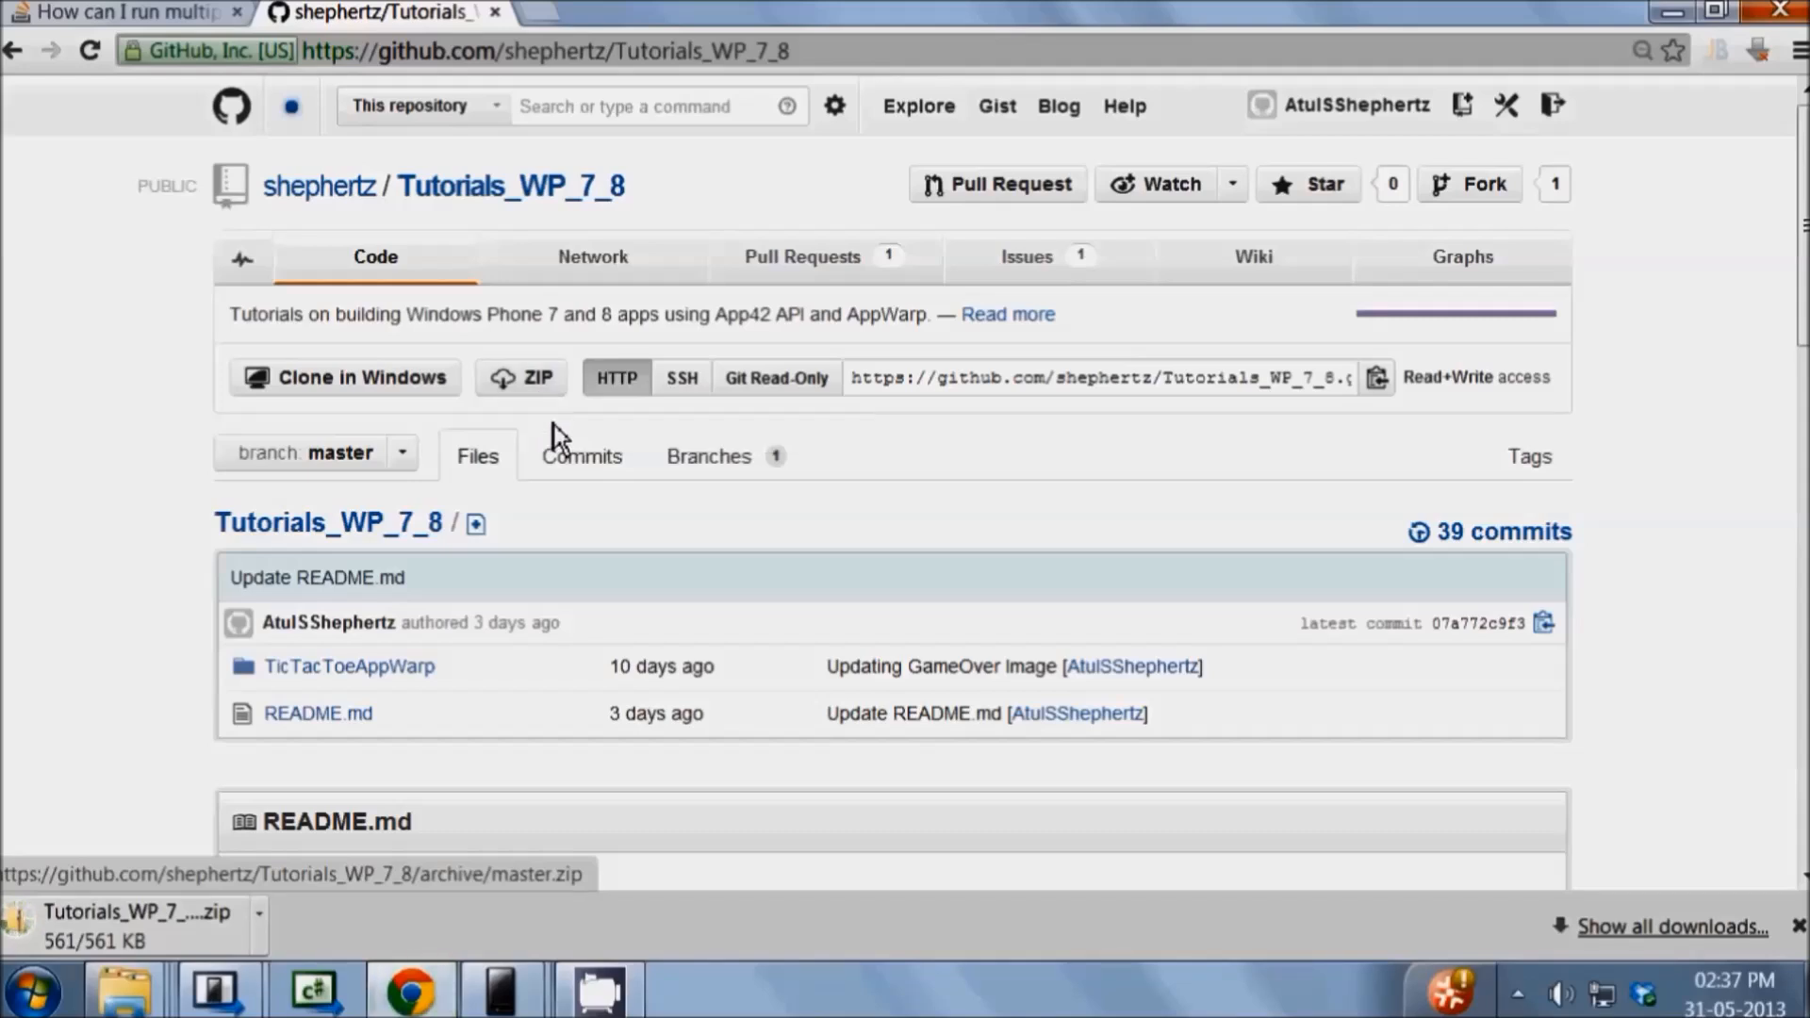
pyautogui.moveTo(339, 931)
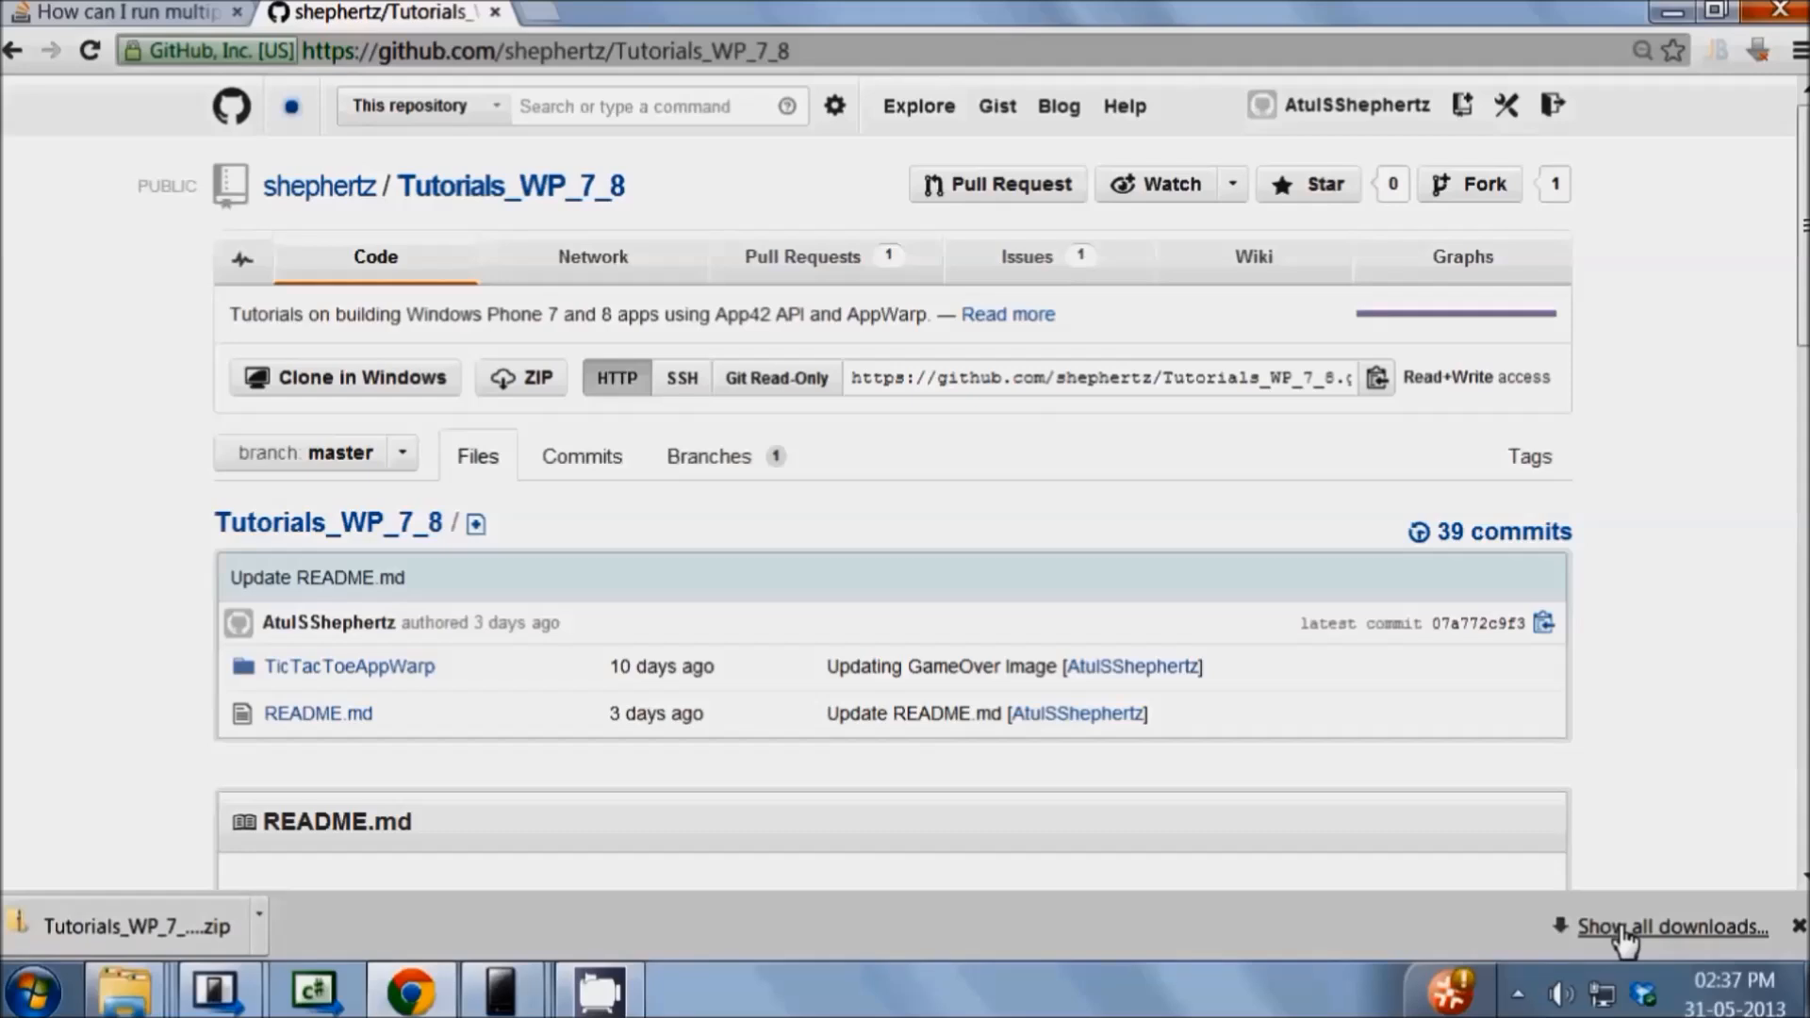
# Show Tutorials_WP_7_8-master.zip in Downloads and unblock it through its Properties
pyautogui.click(1627, 928)
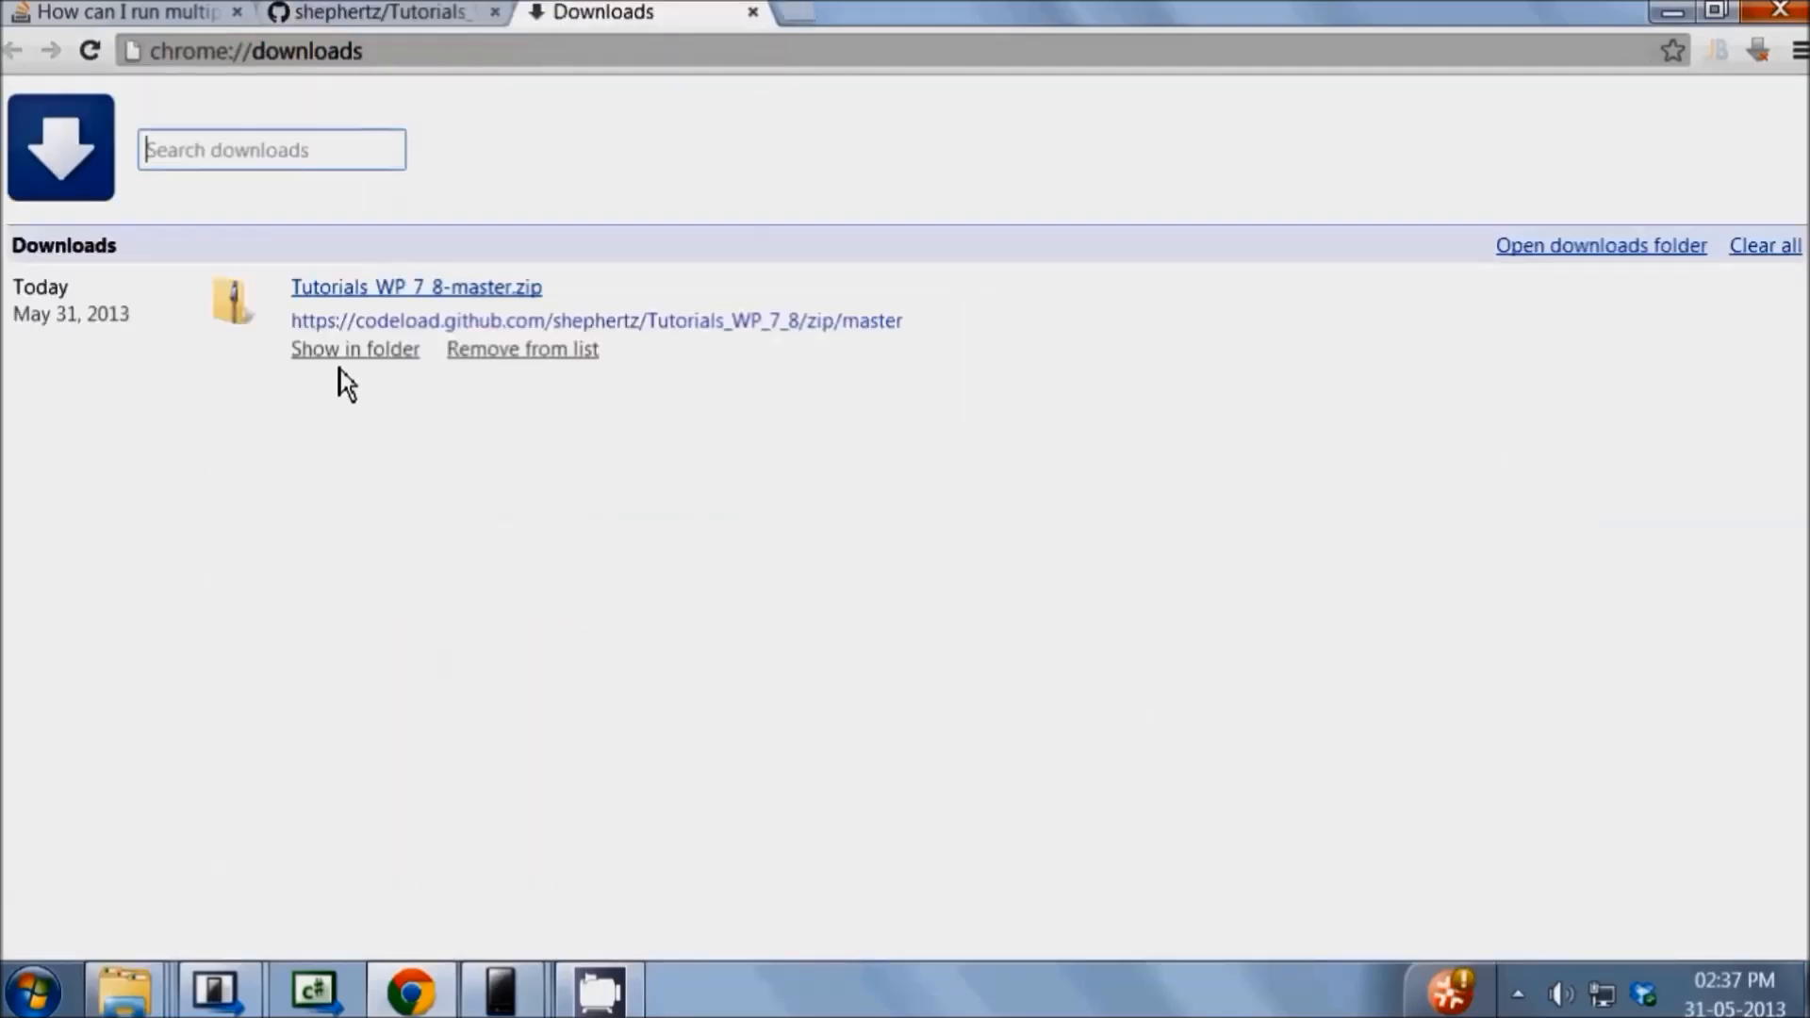
pyautogui.click(344, 350)
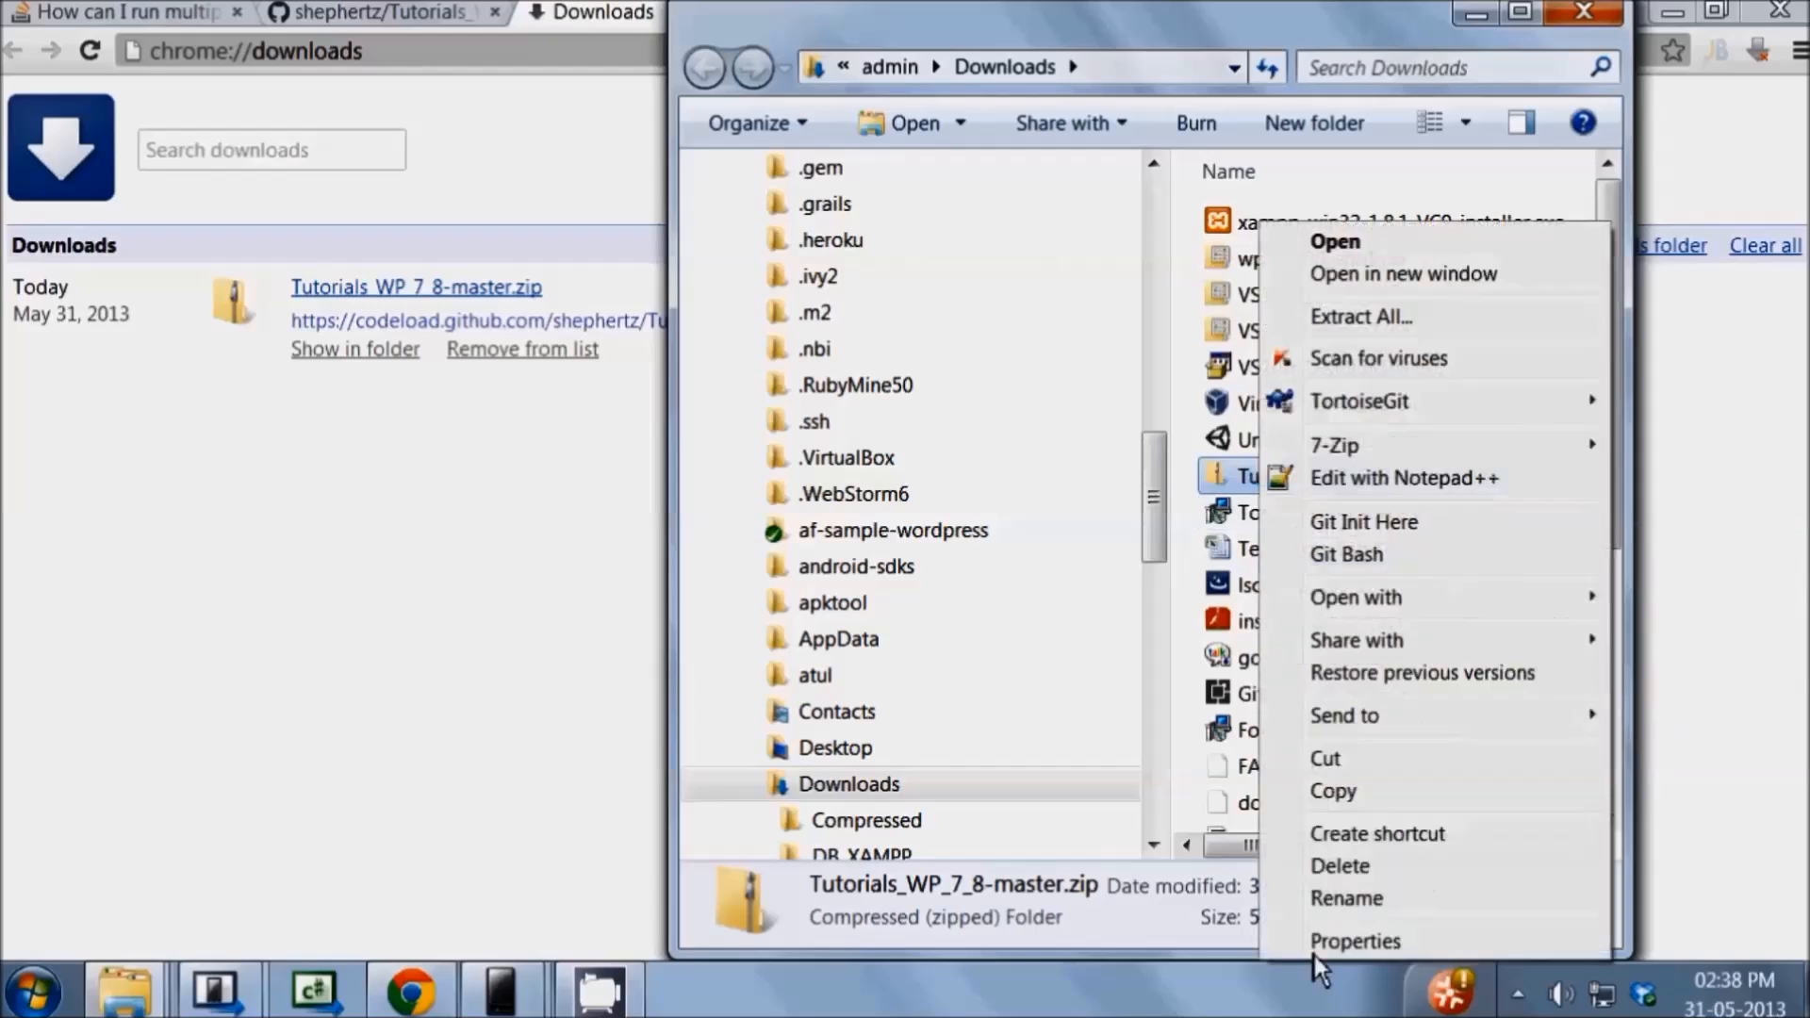
pyautogui.click(1358, 941)
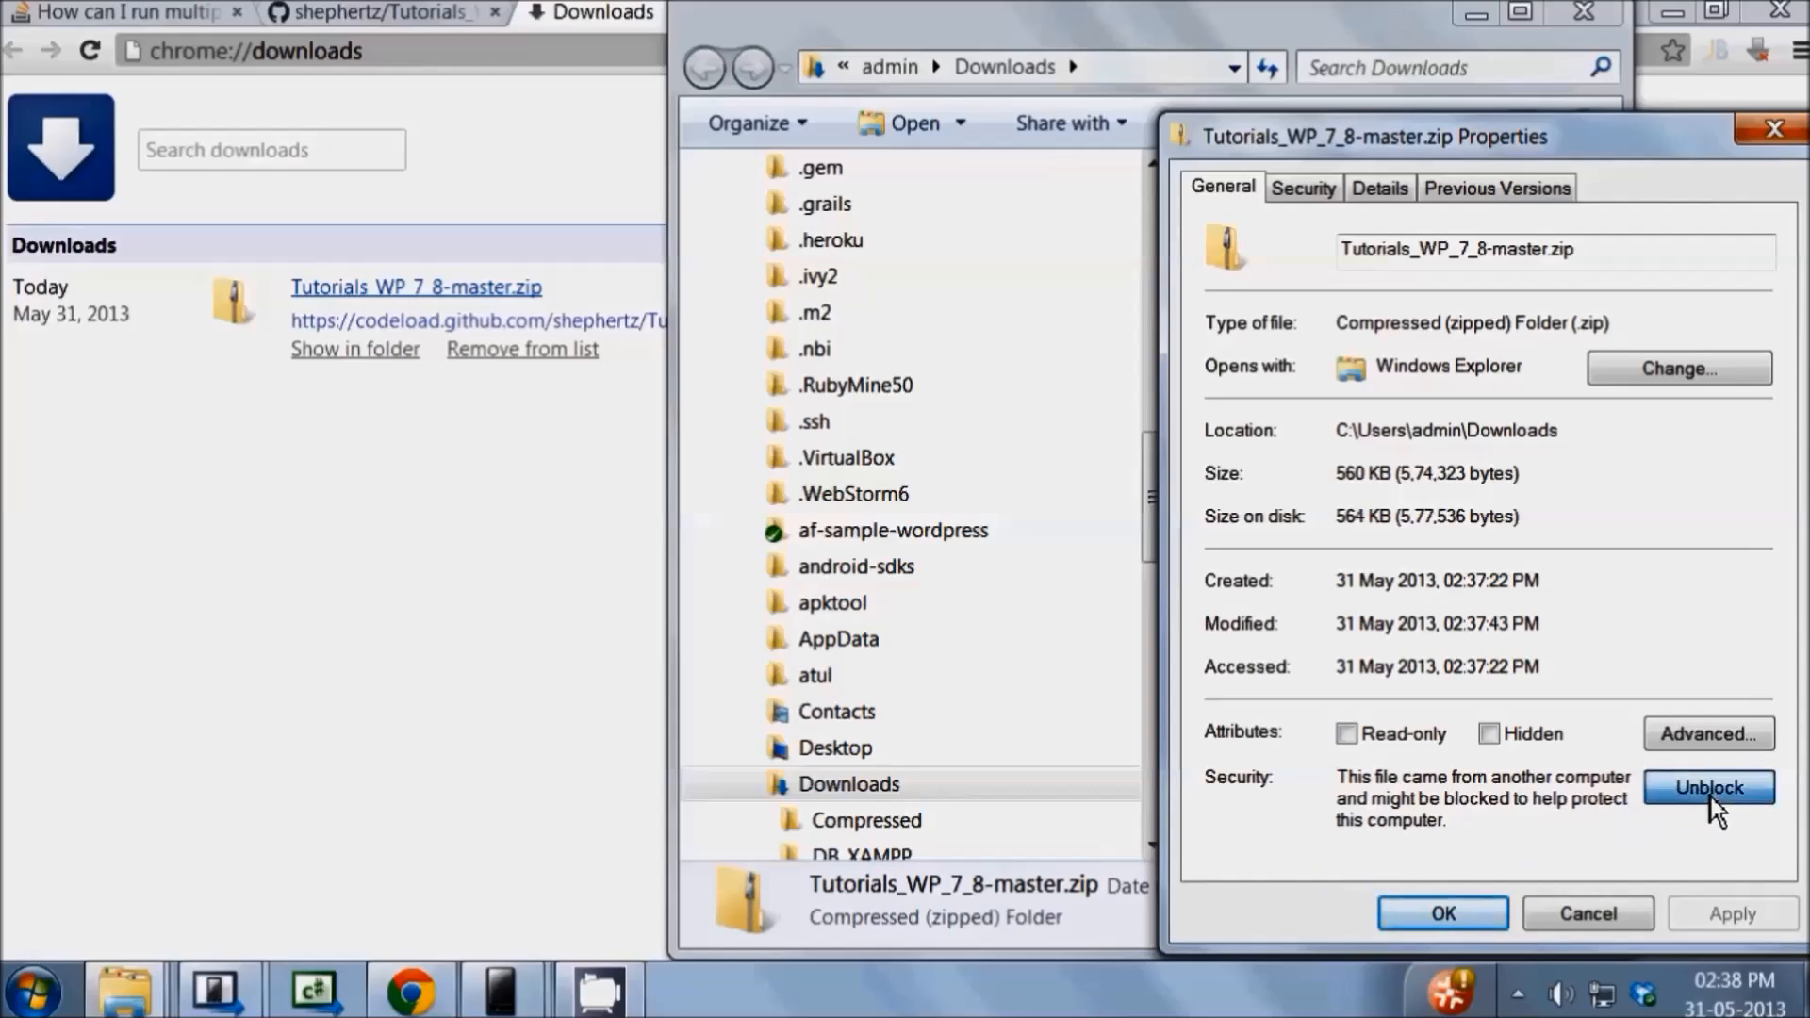
pyautogui.click(1443, 913)
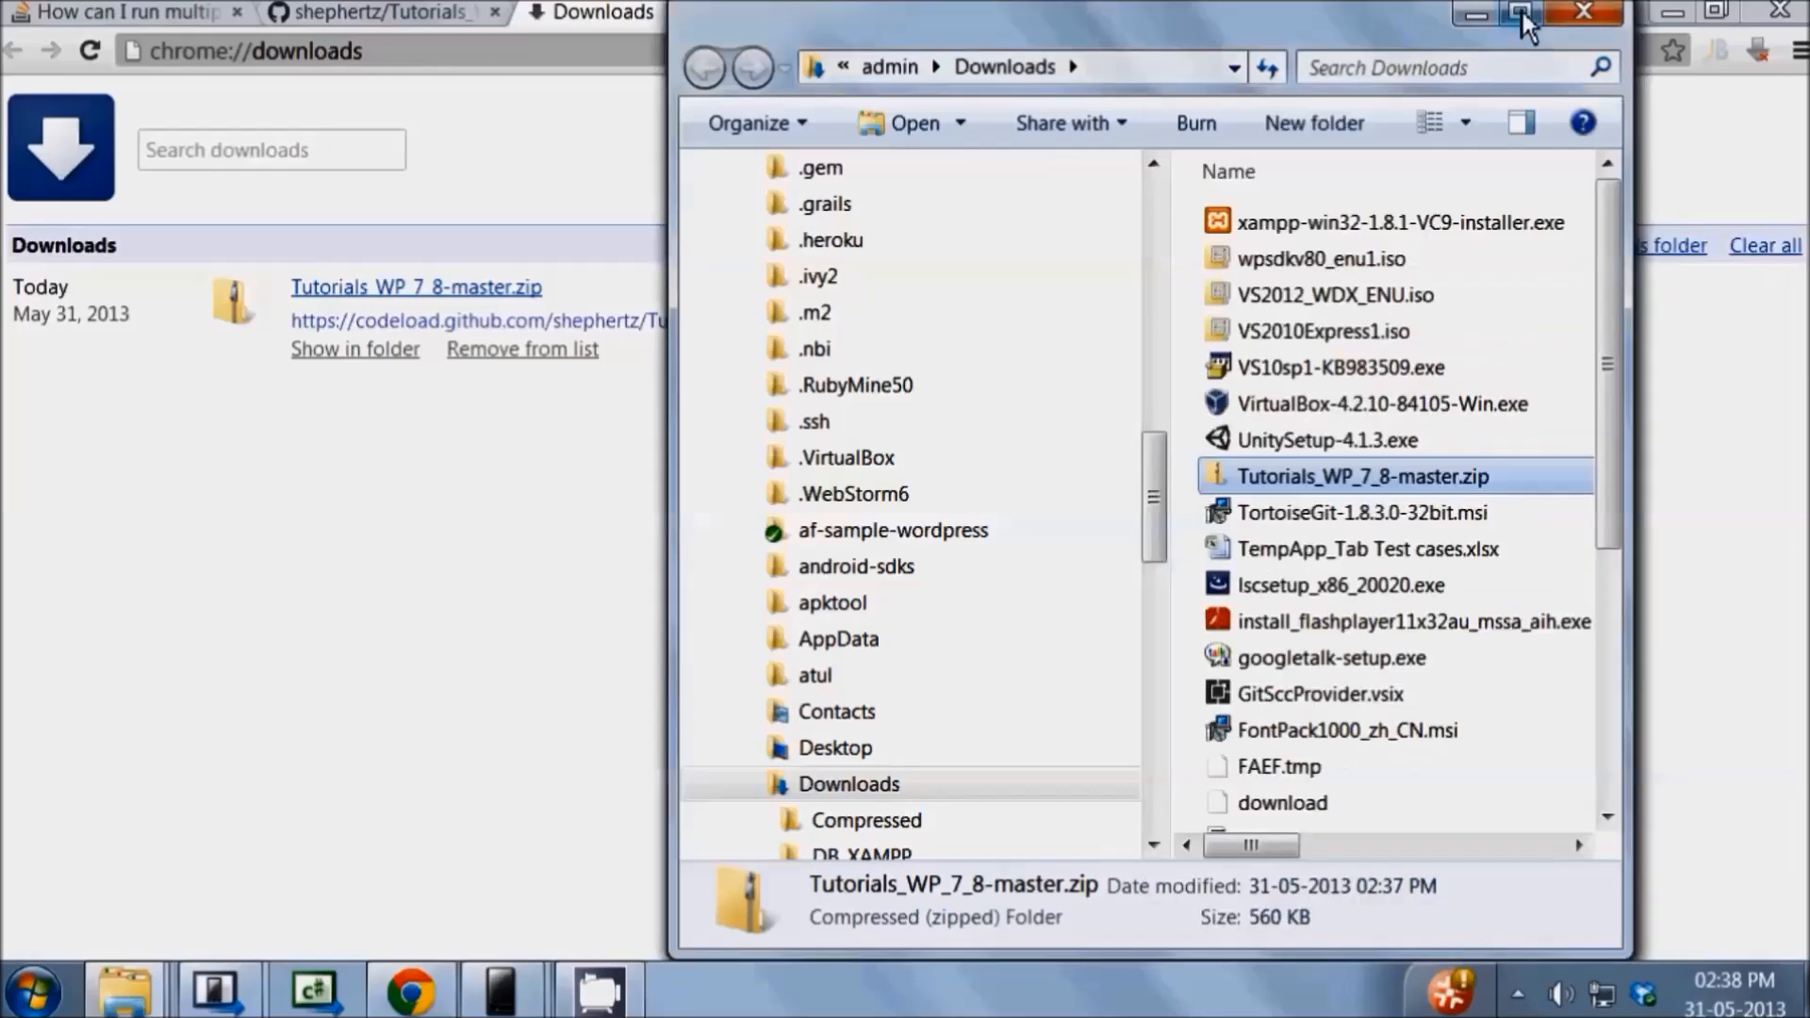
# Extract Tutorials_WP_7_8-master.zip into the suggested folder using Extract All
pyautogui.click(1516, 17)
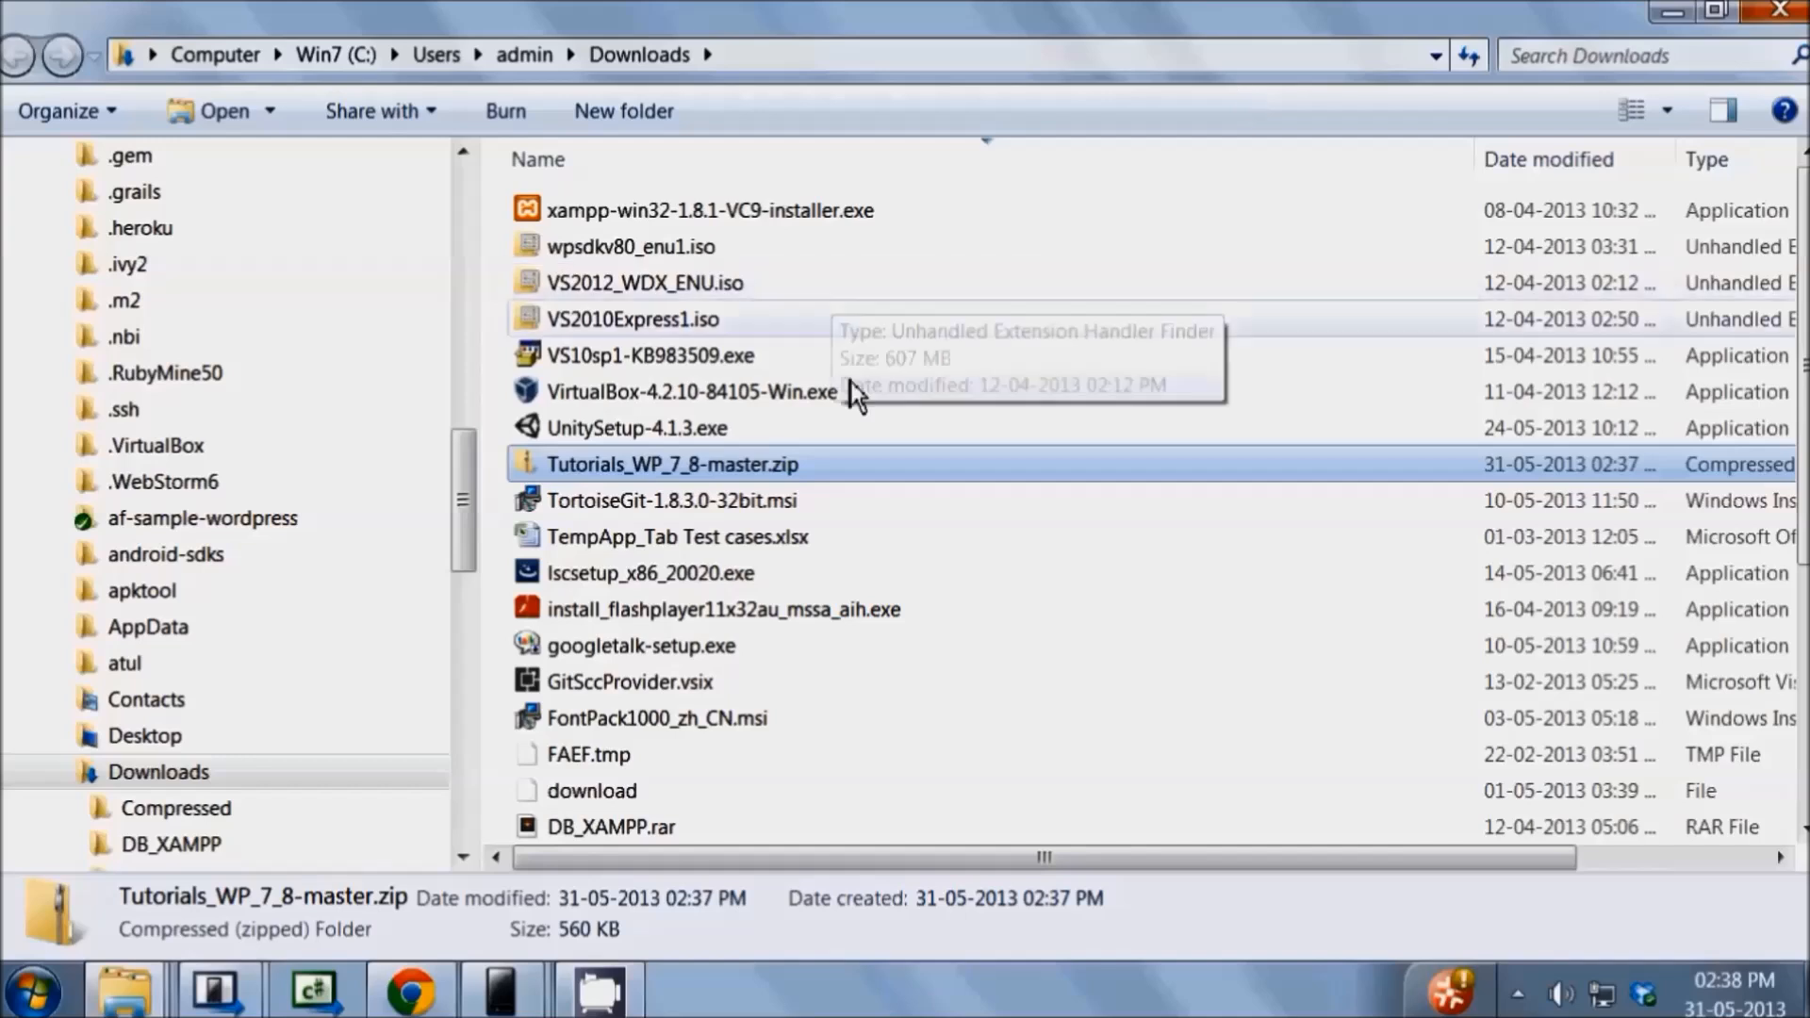
pyautogui.moveTo(755, 479)
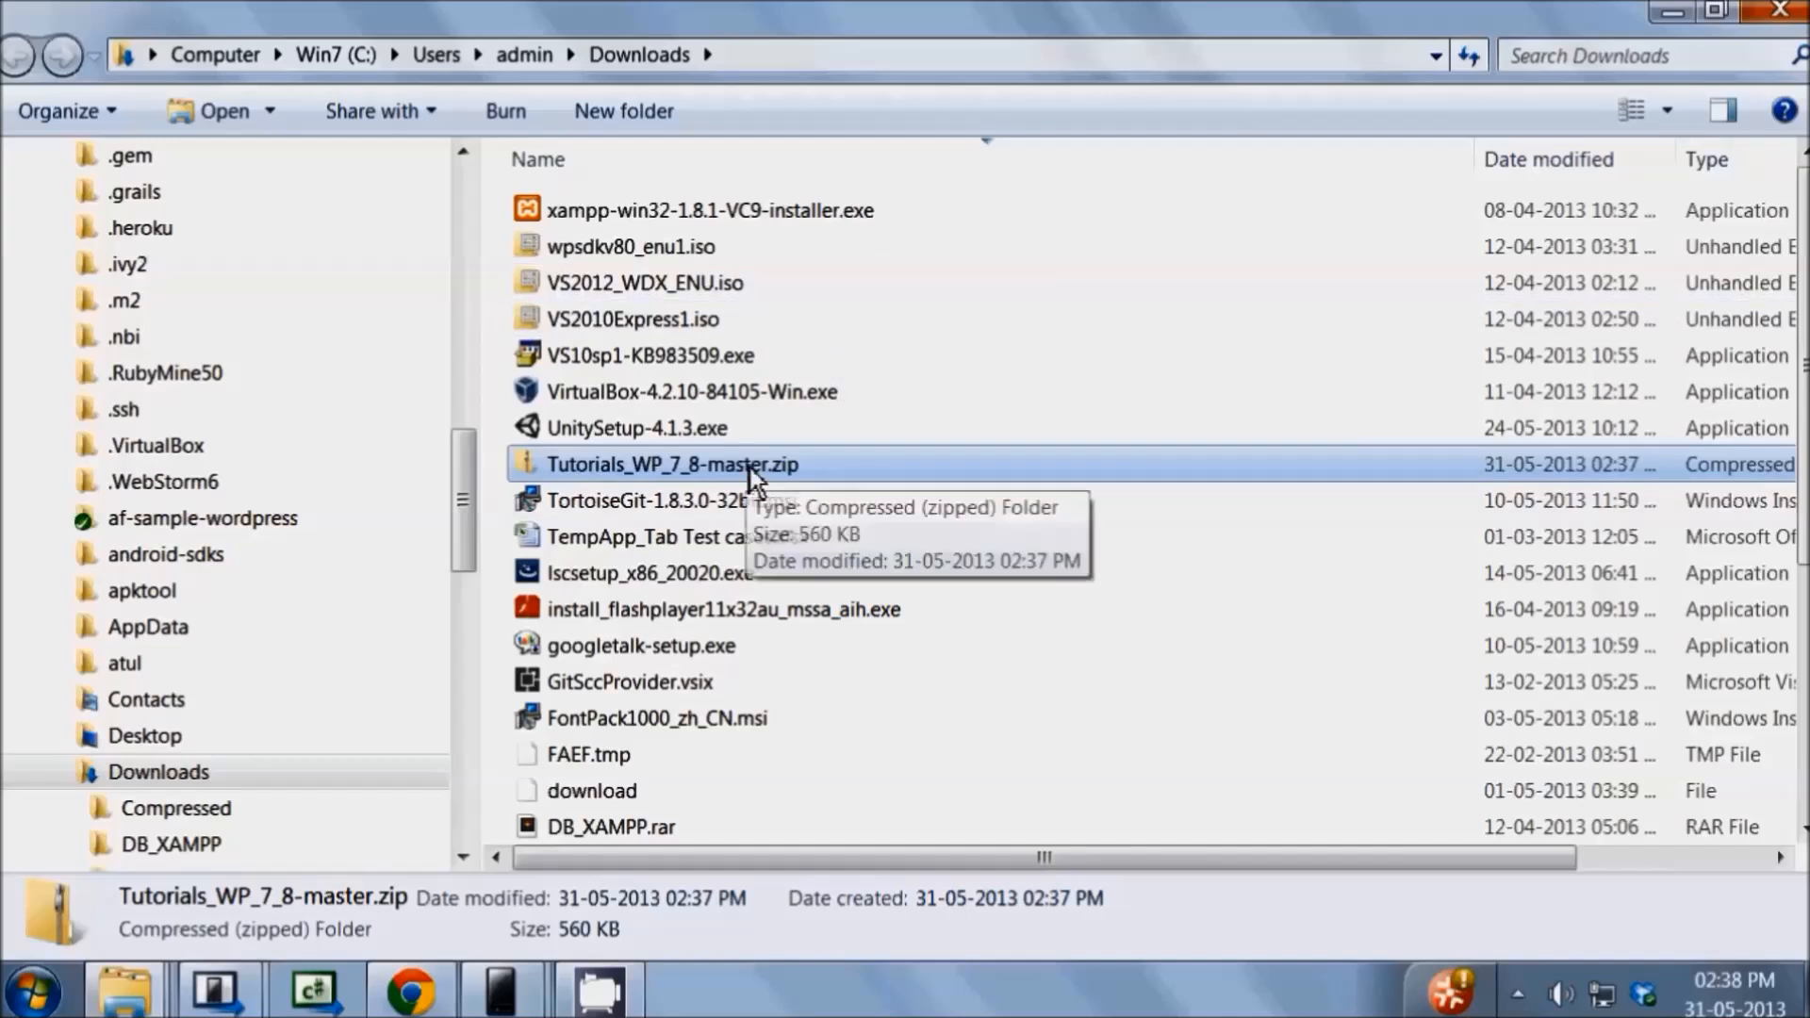
pyautogui.rightClick(675, 464)
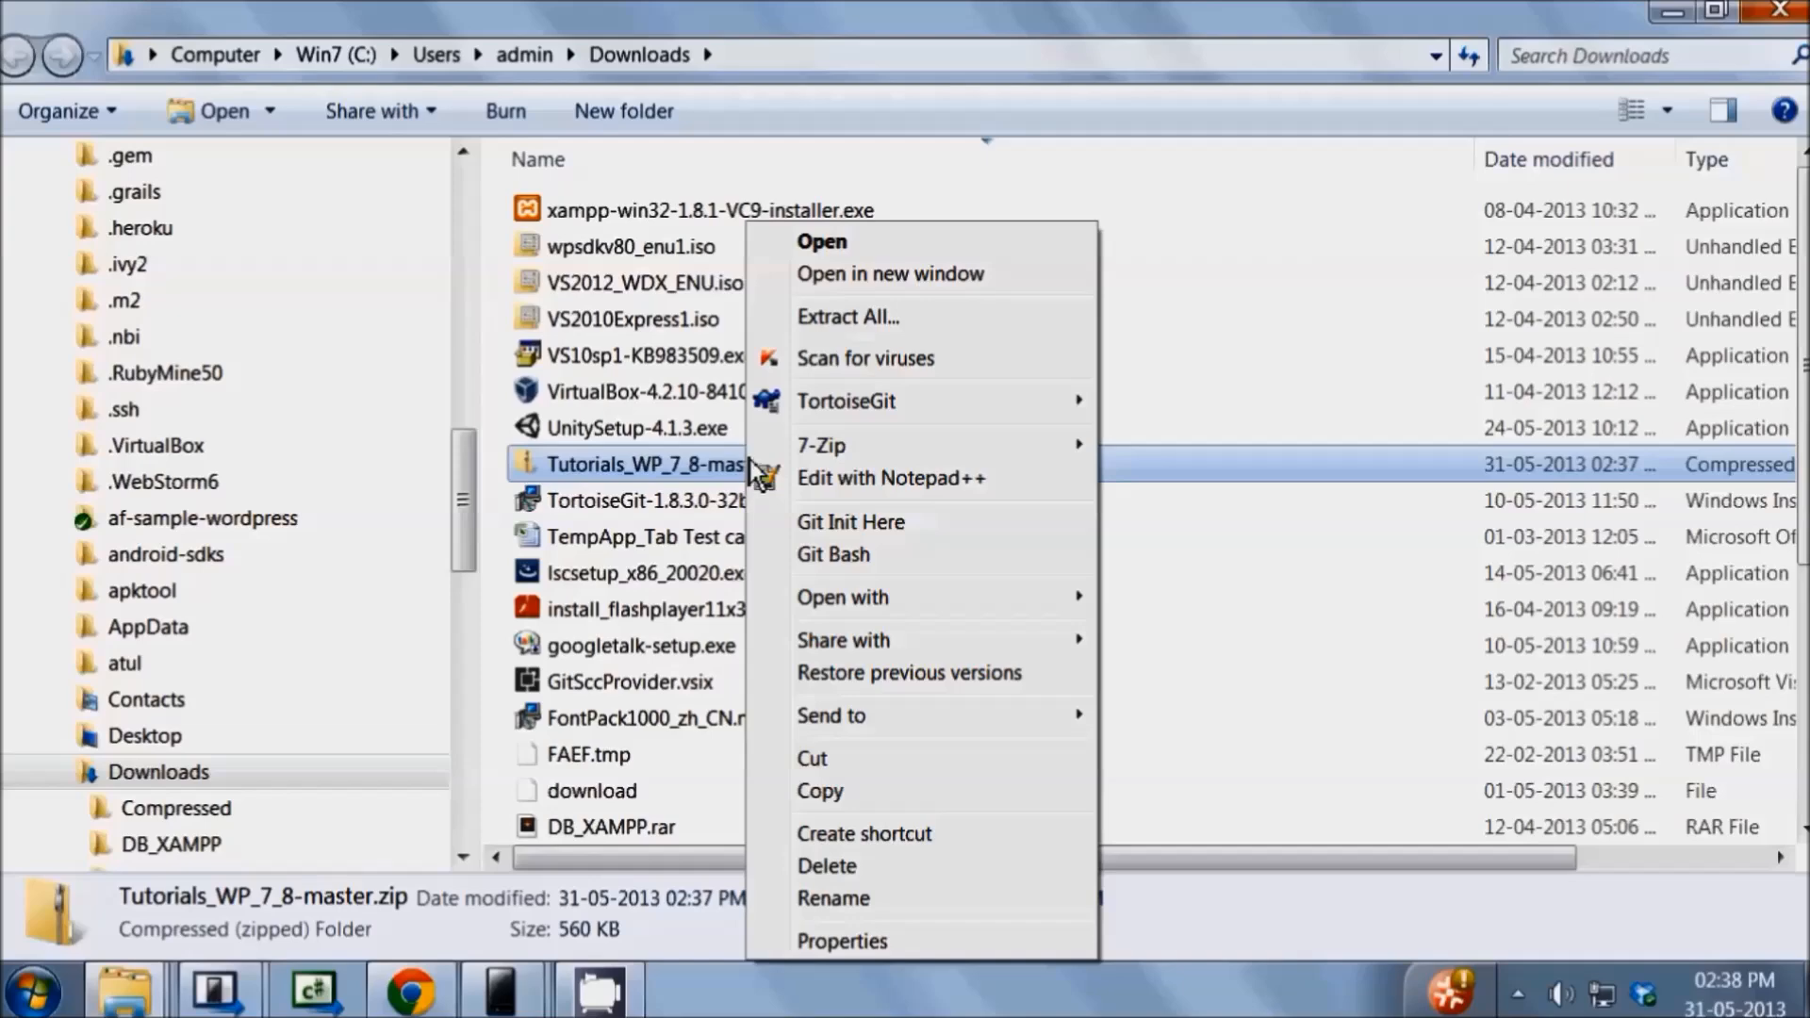
pyautogui.moveTo(879, 897)
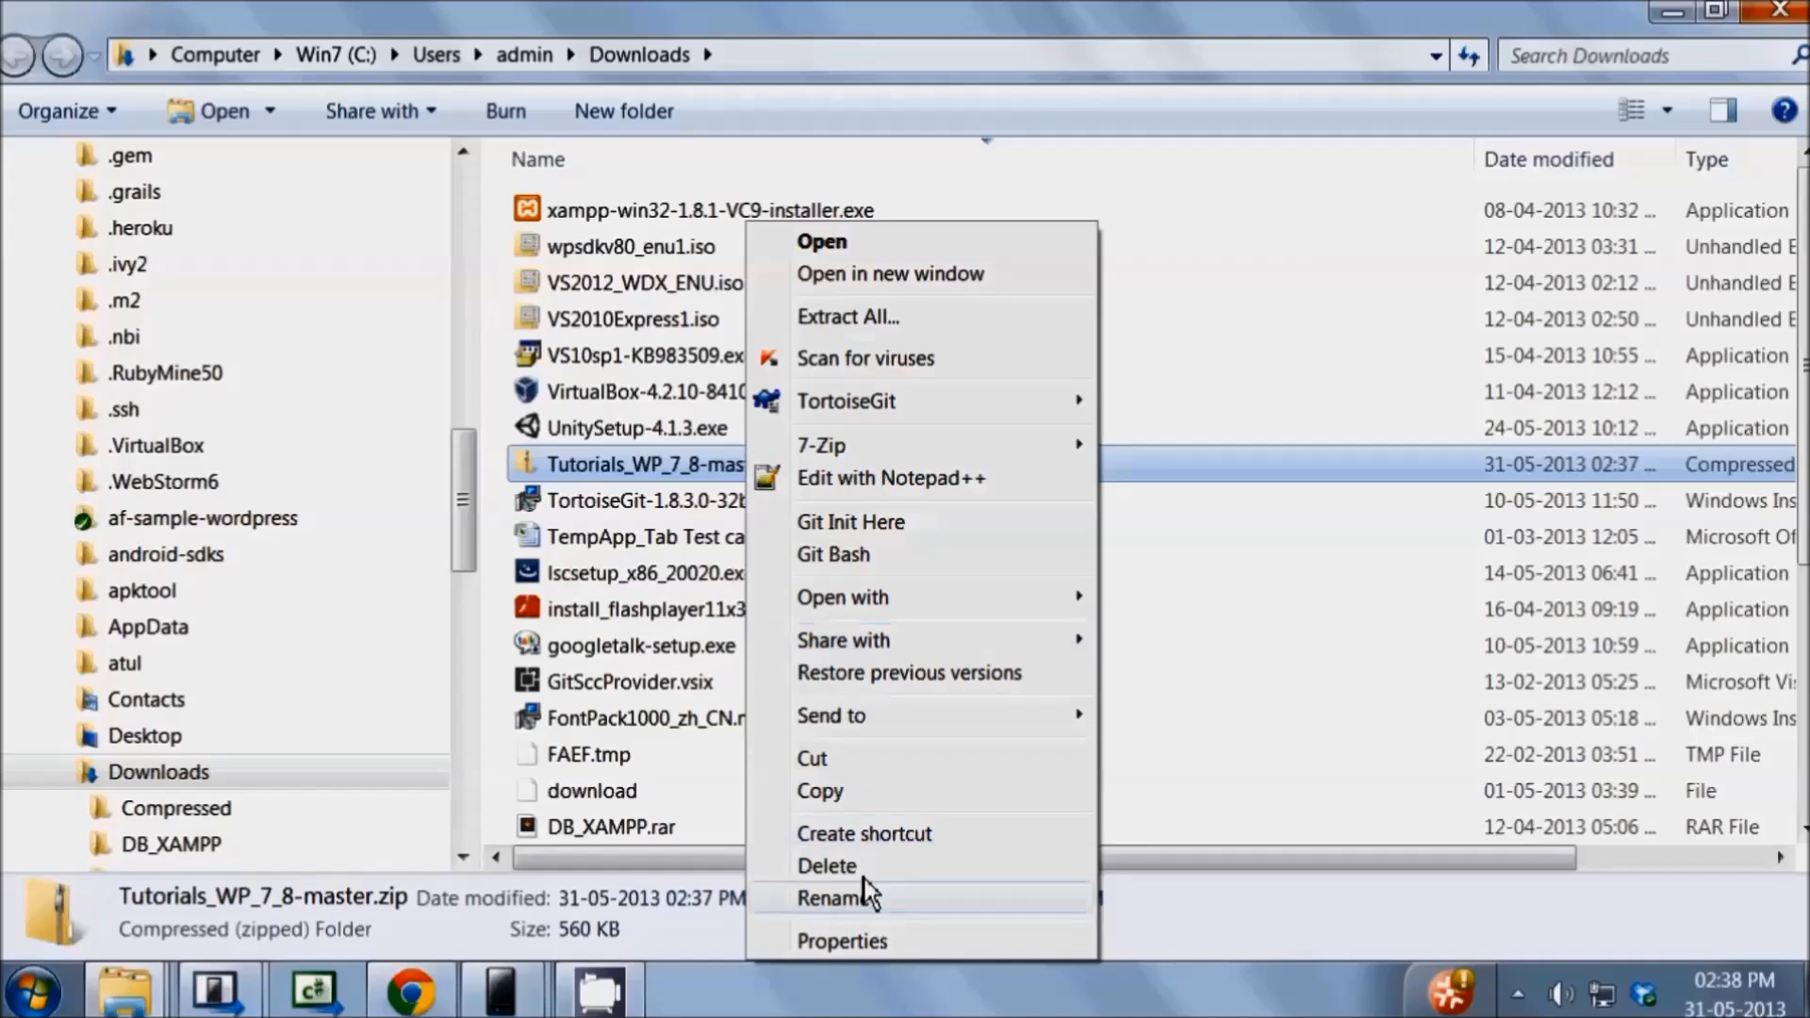
pyautogui.click(849, 316)
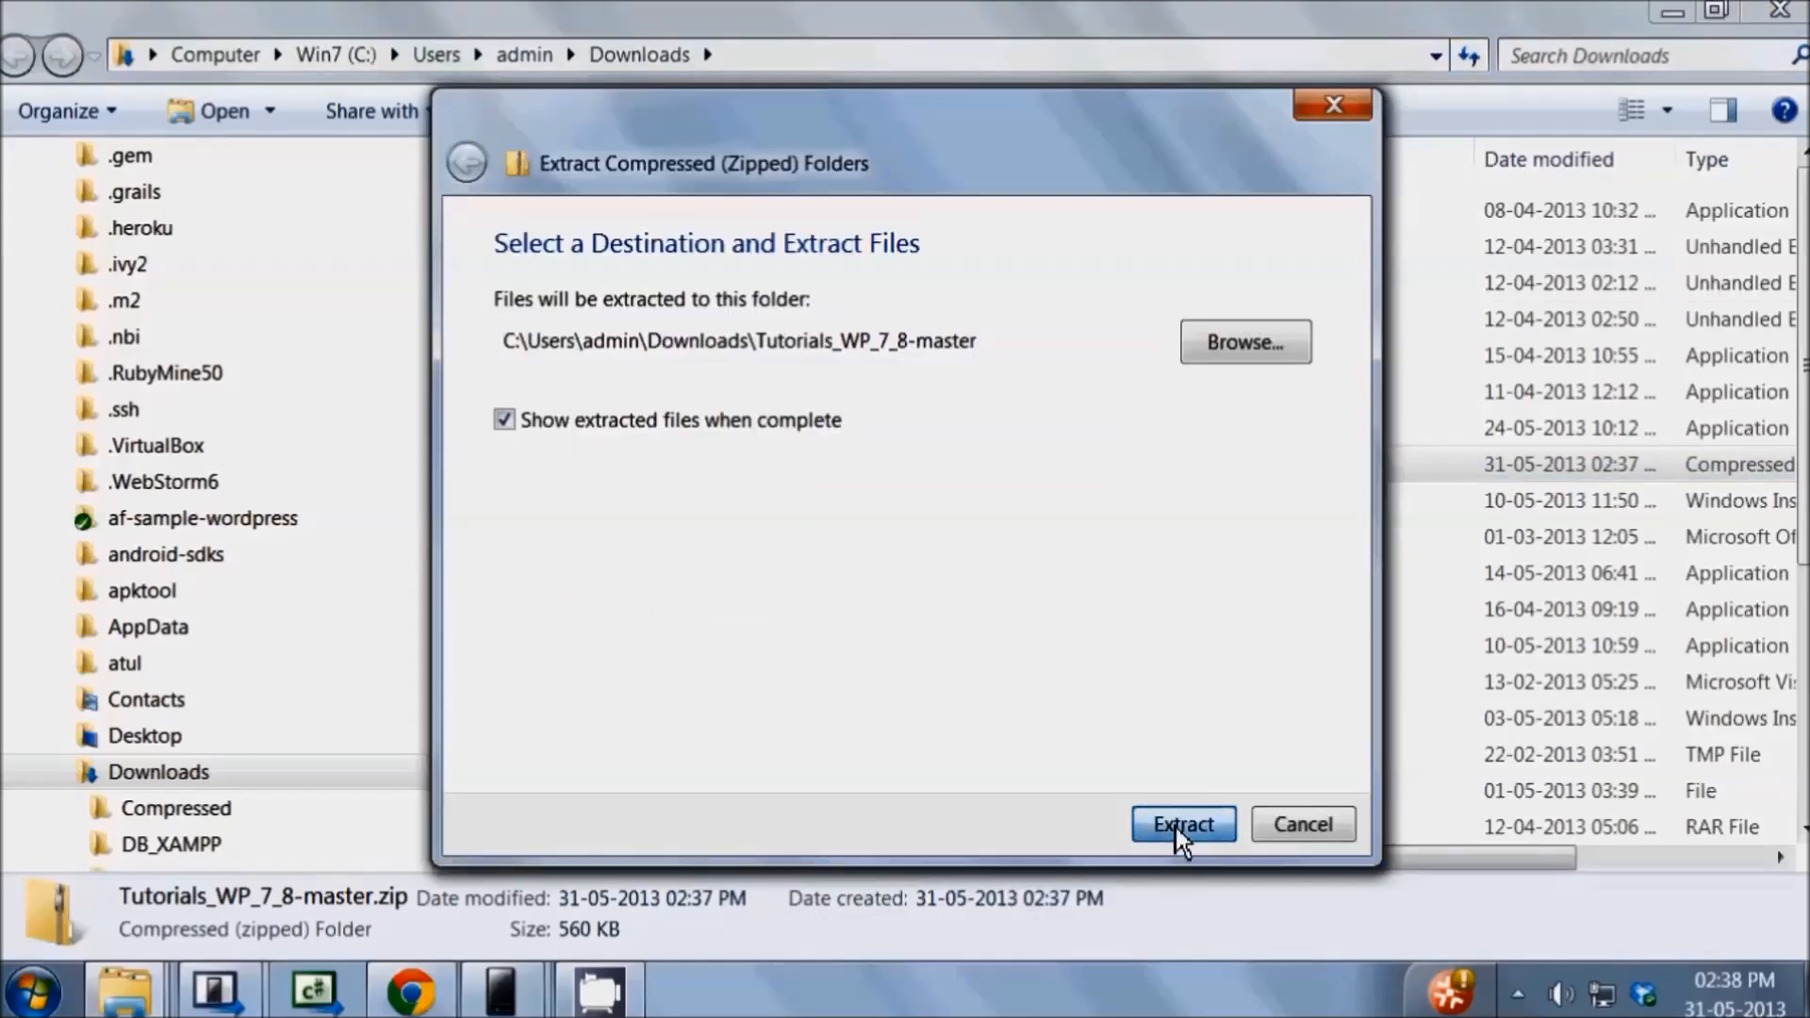
pyautogui.click(1184, 824)
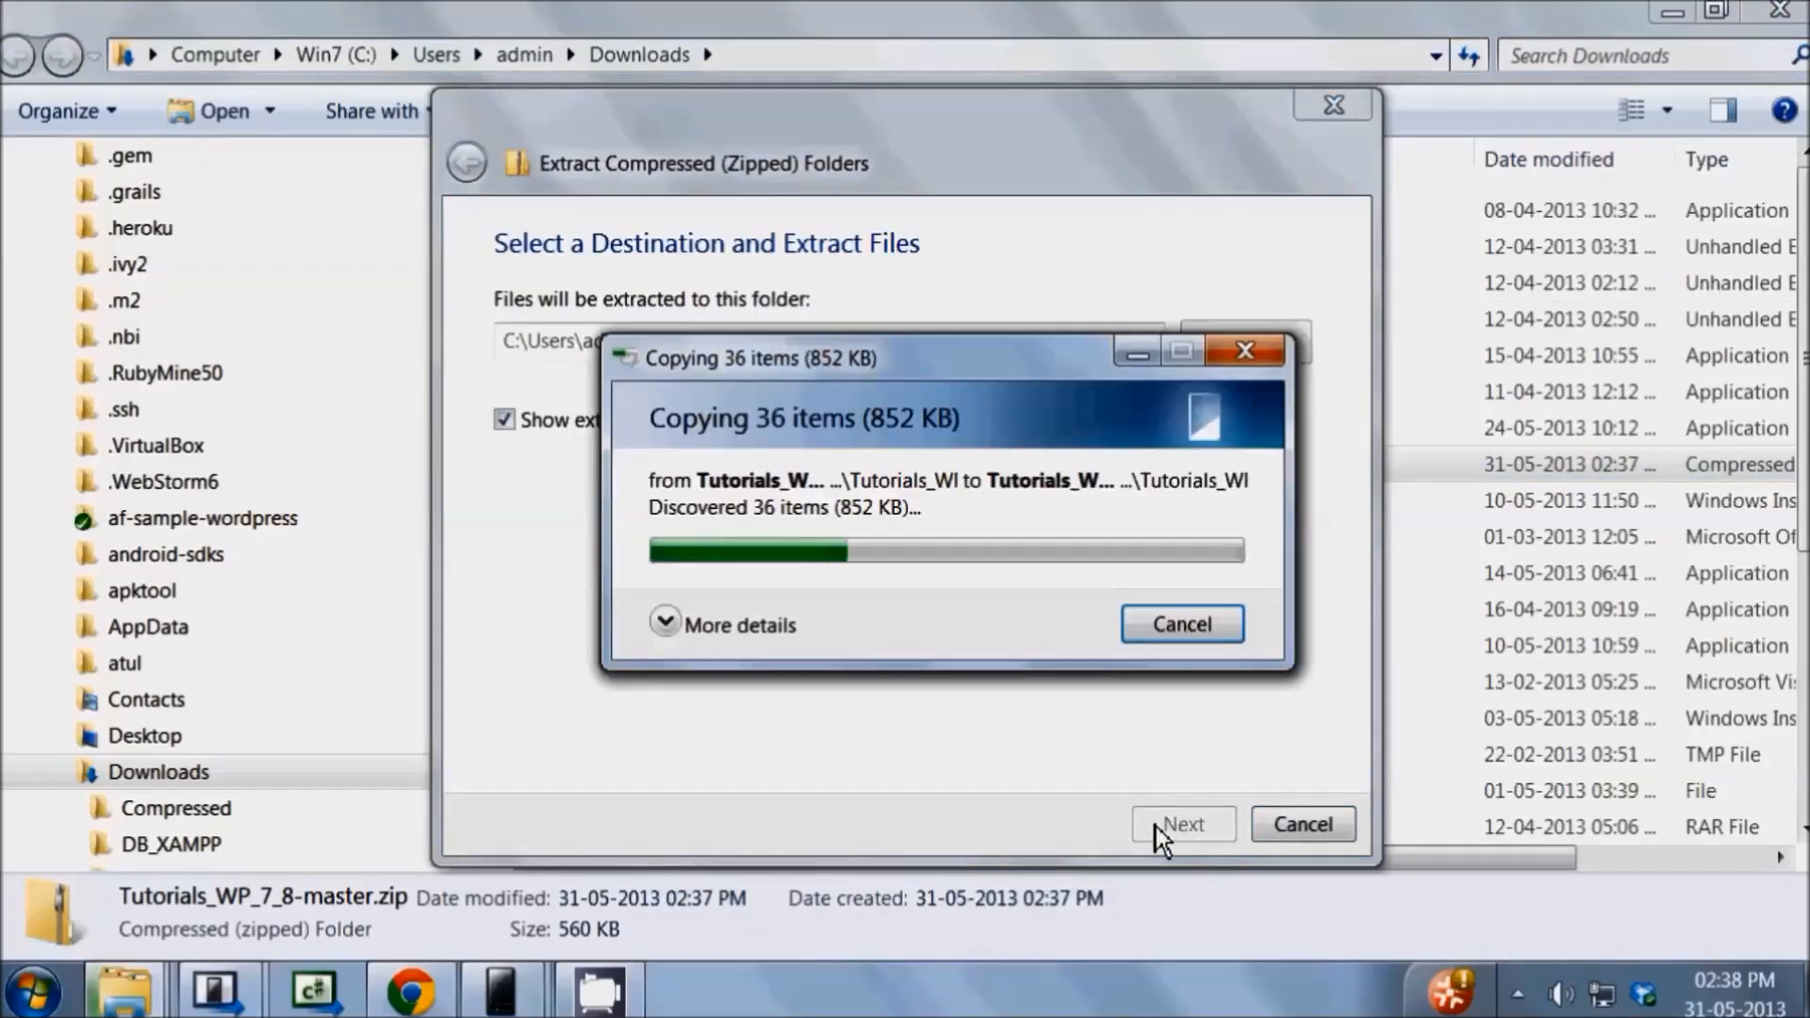
pyautogui.click(1182, 851)
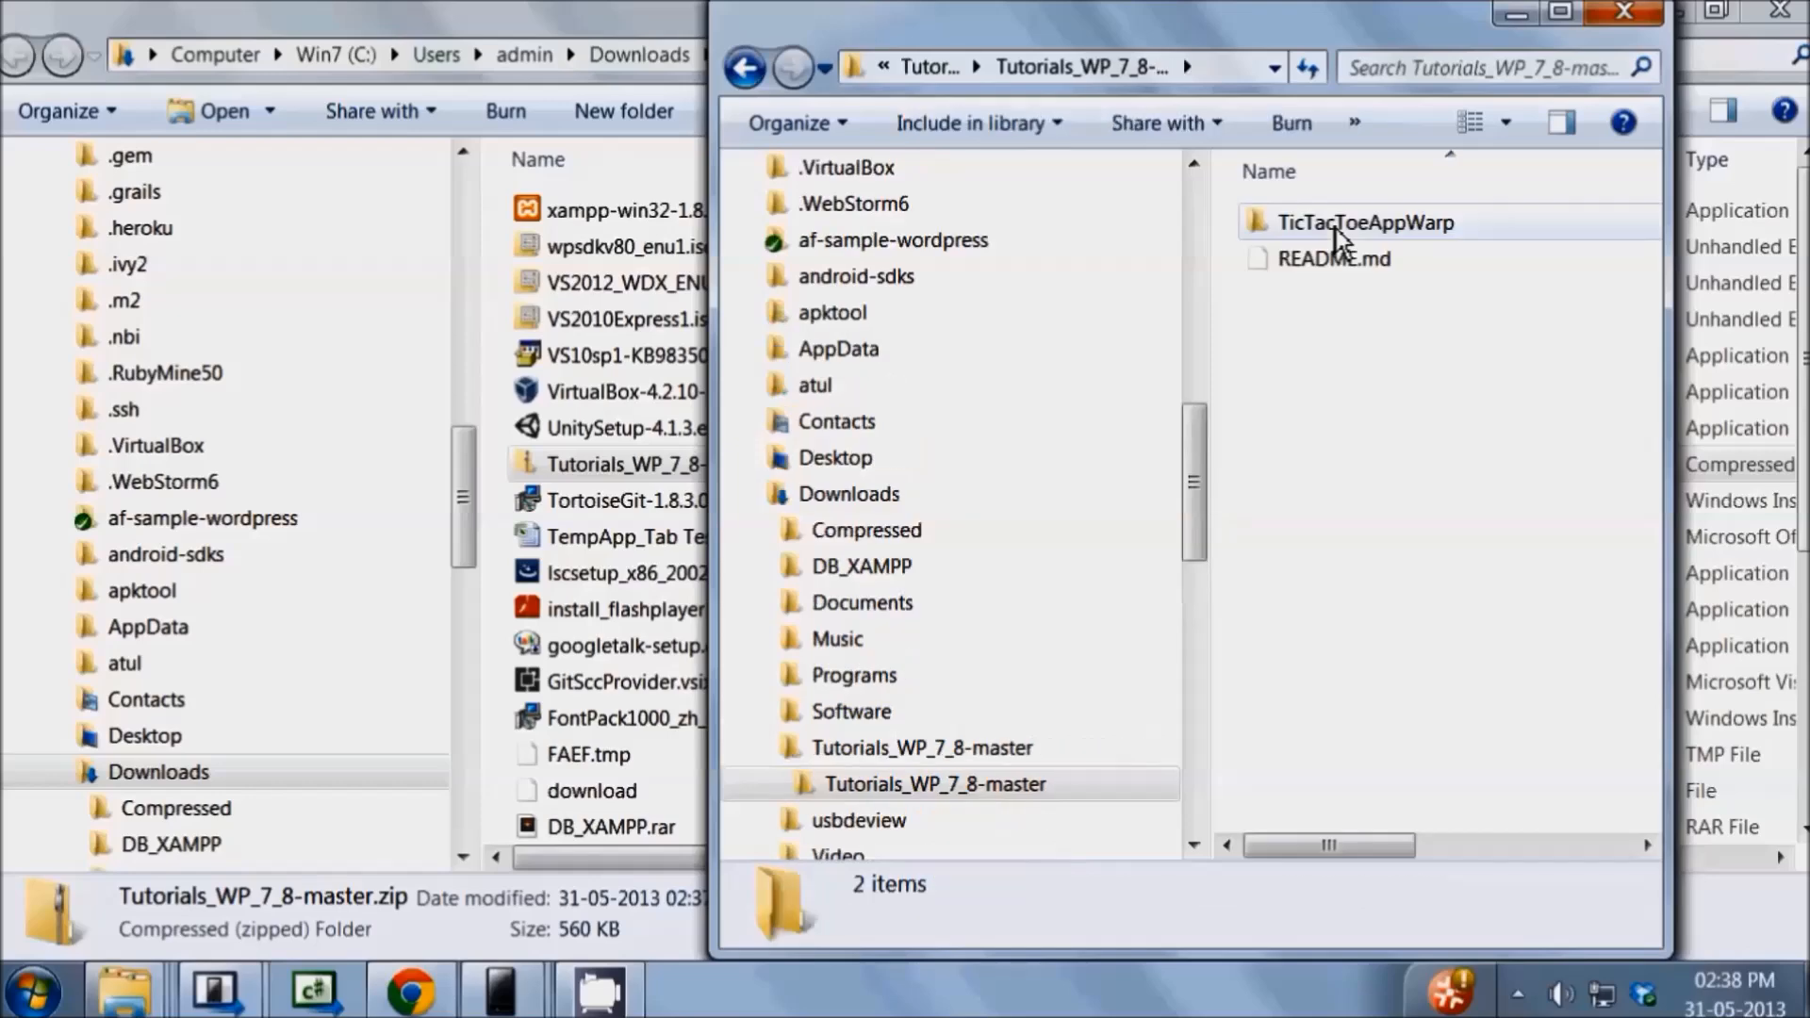
# Enter the extracted TicTacToeAppWarp folder and pick its solution file
pyautogui.doubleClick(1365, 222)
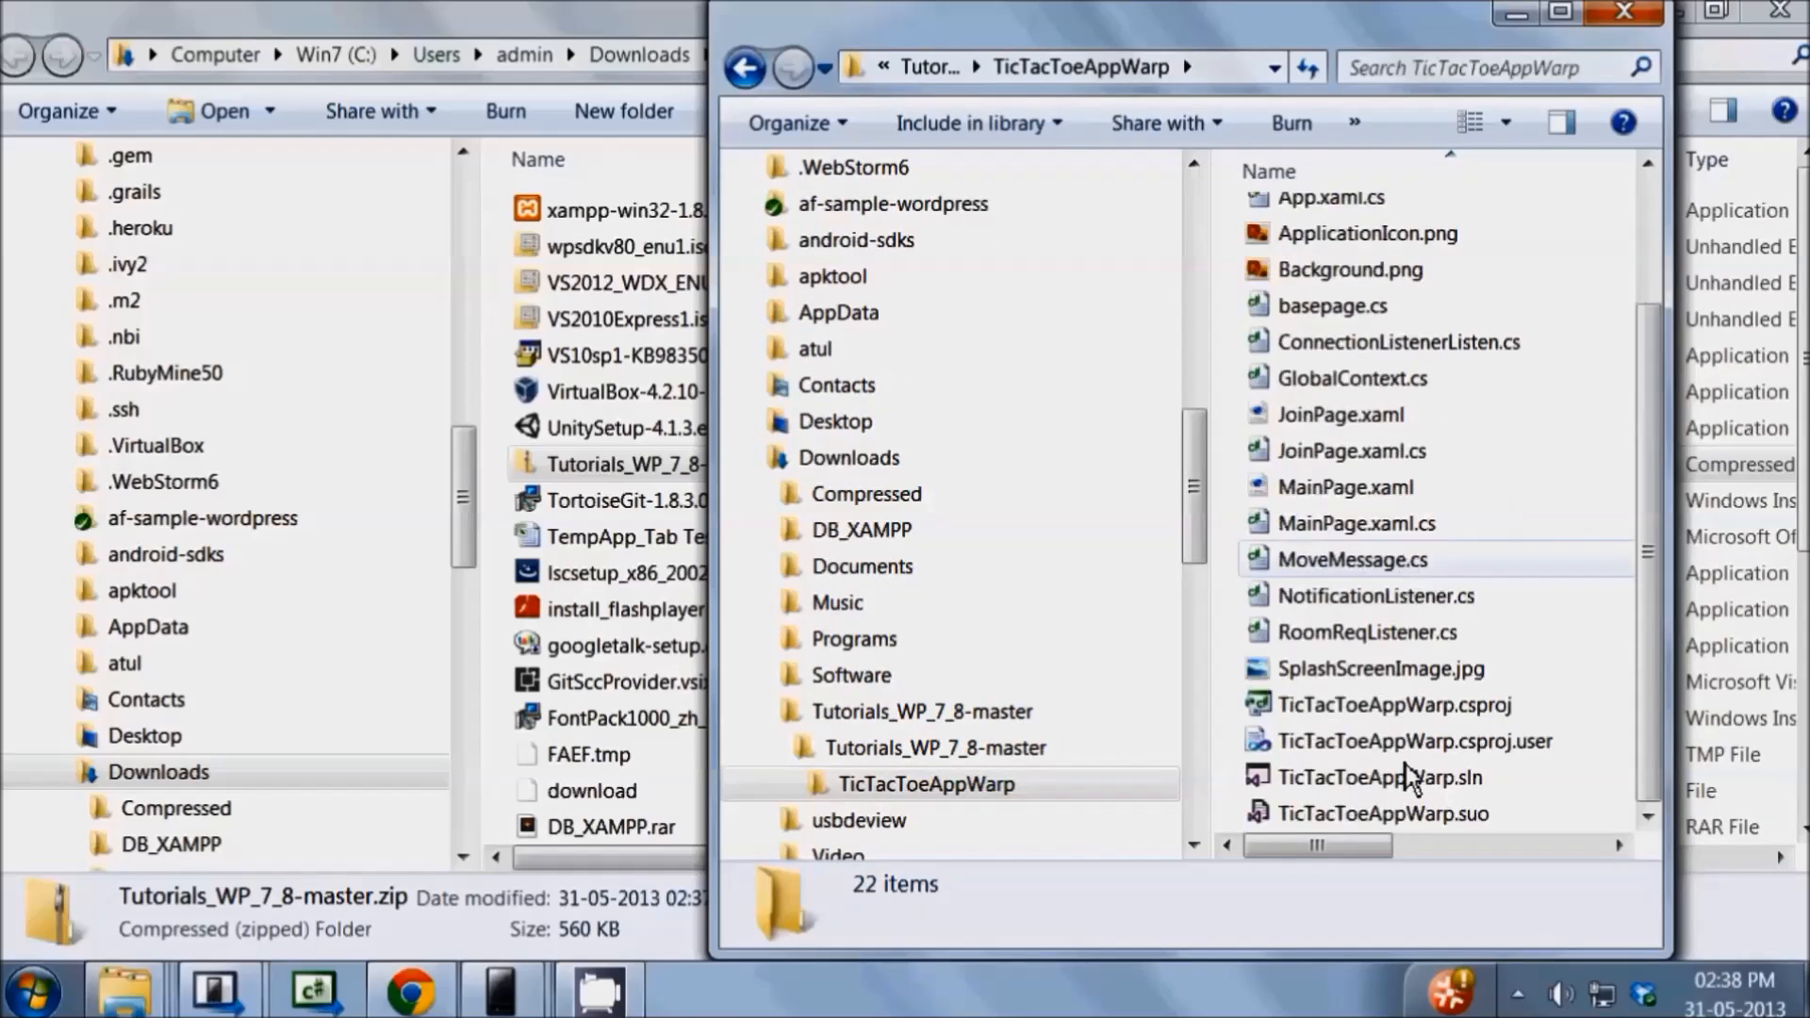
pyautogui.moveTo(1407, 777)
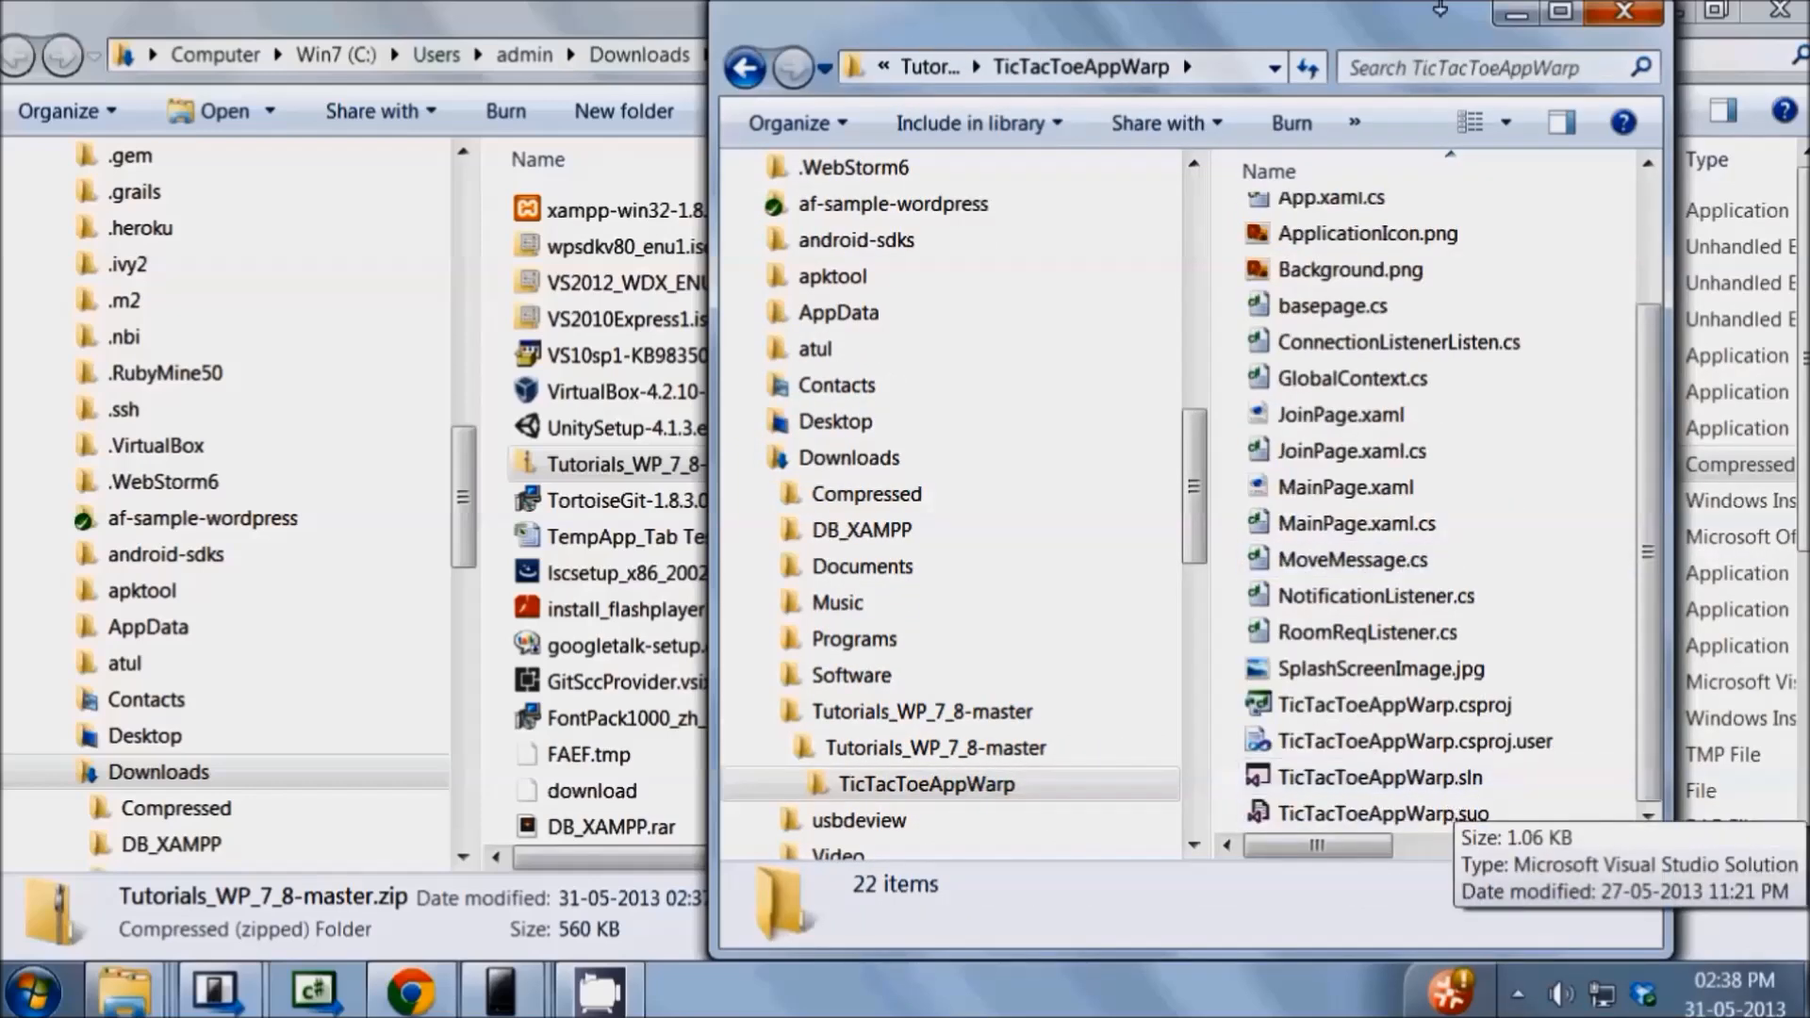
pyautogui.click(1620, 10)
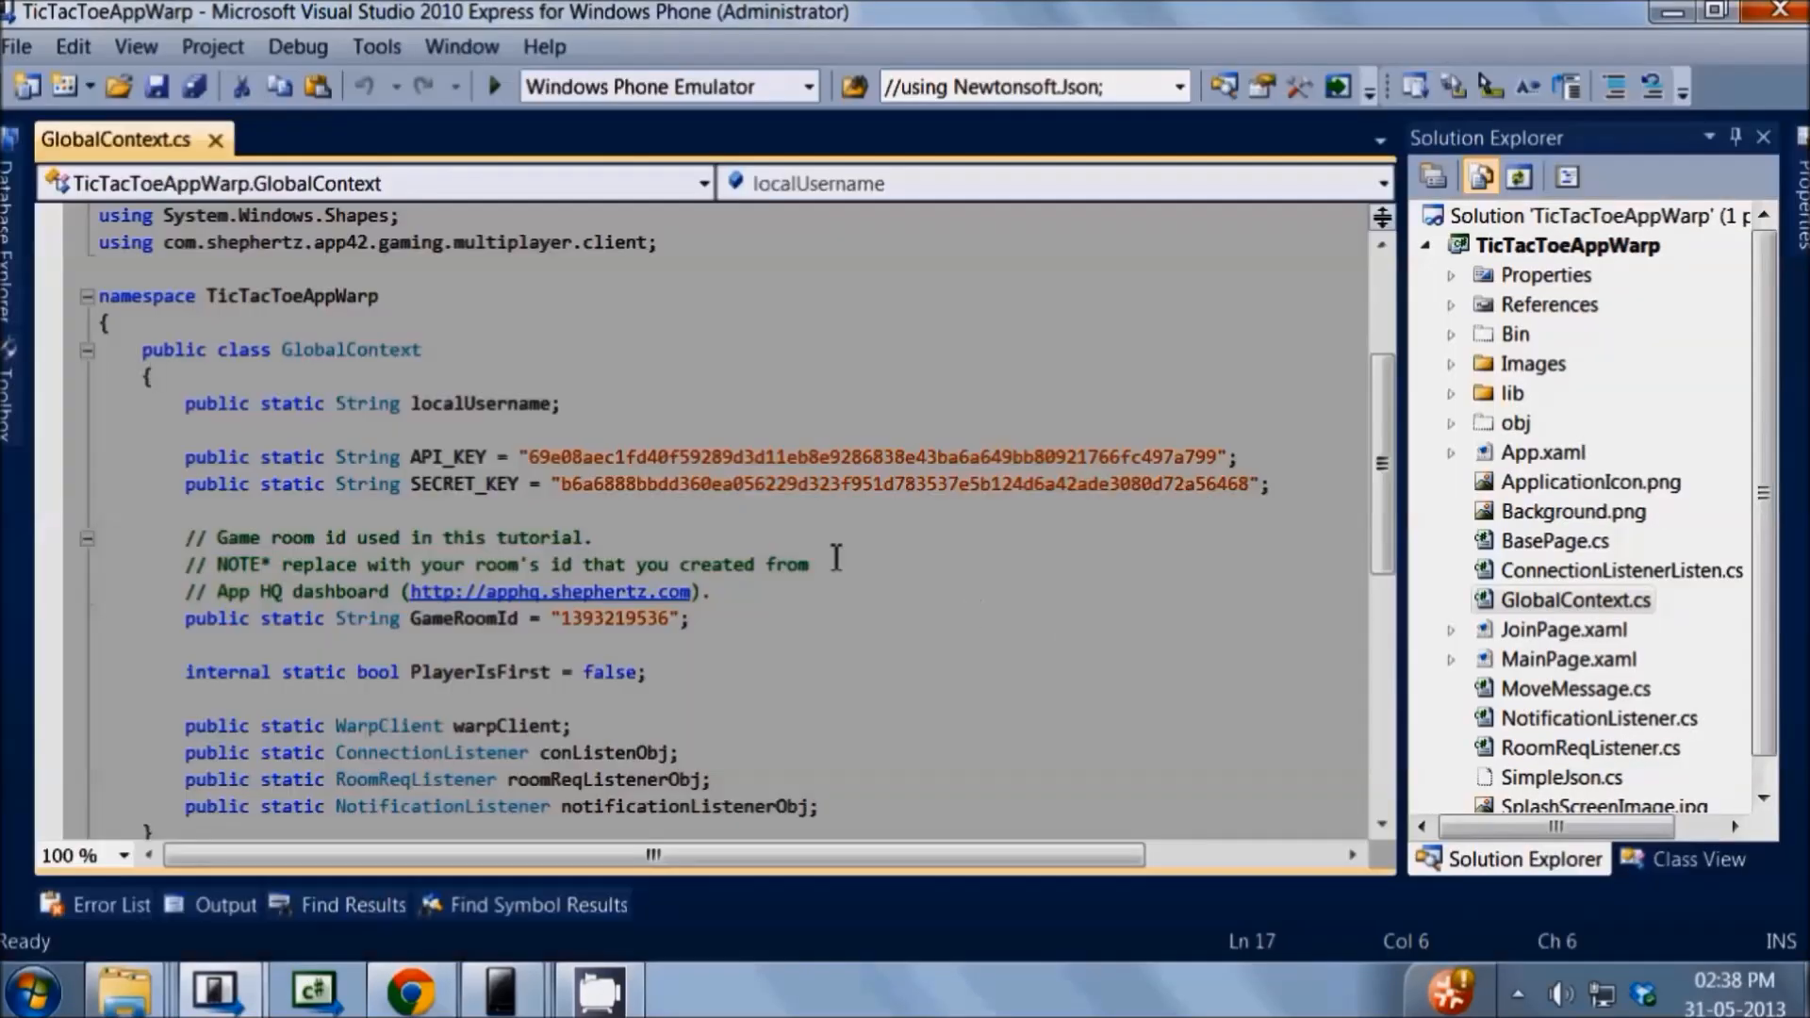
pyautogui.moveTo(830, 564)
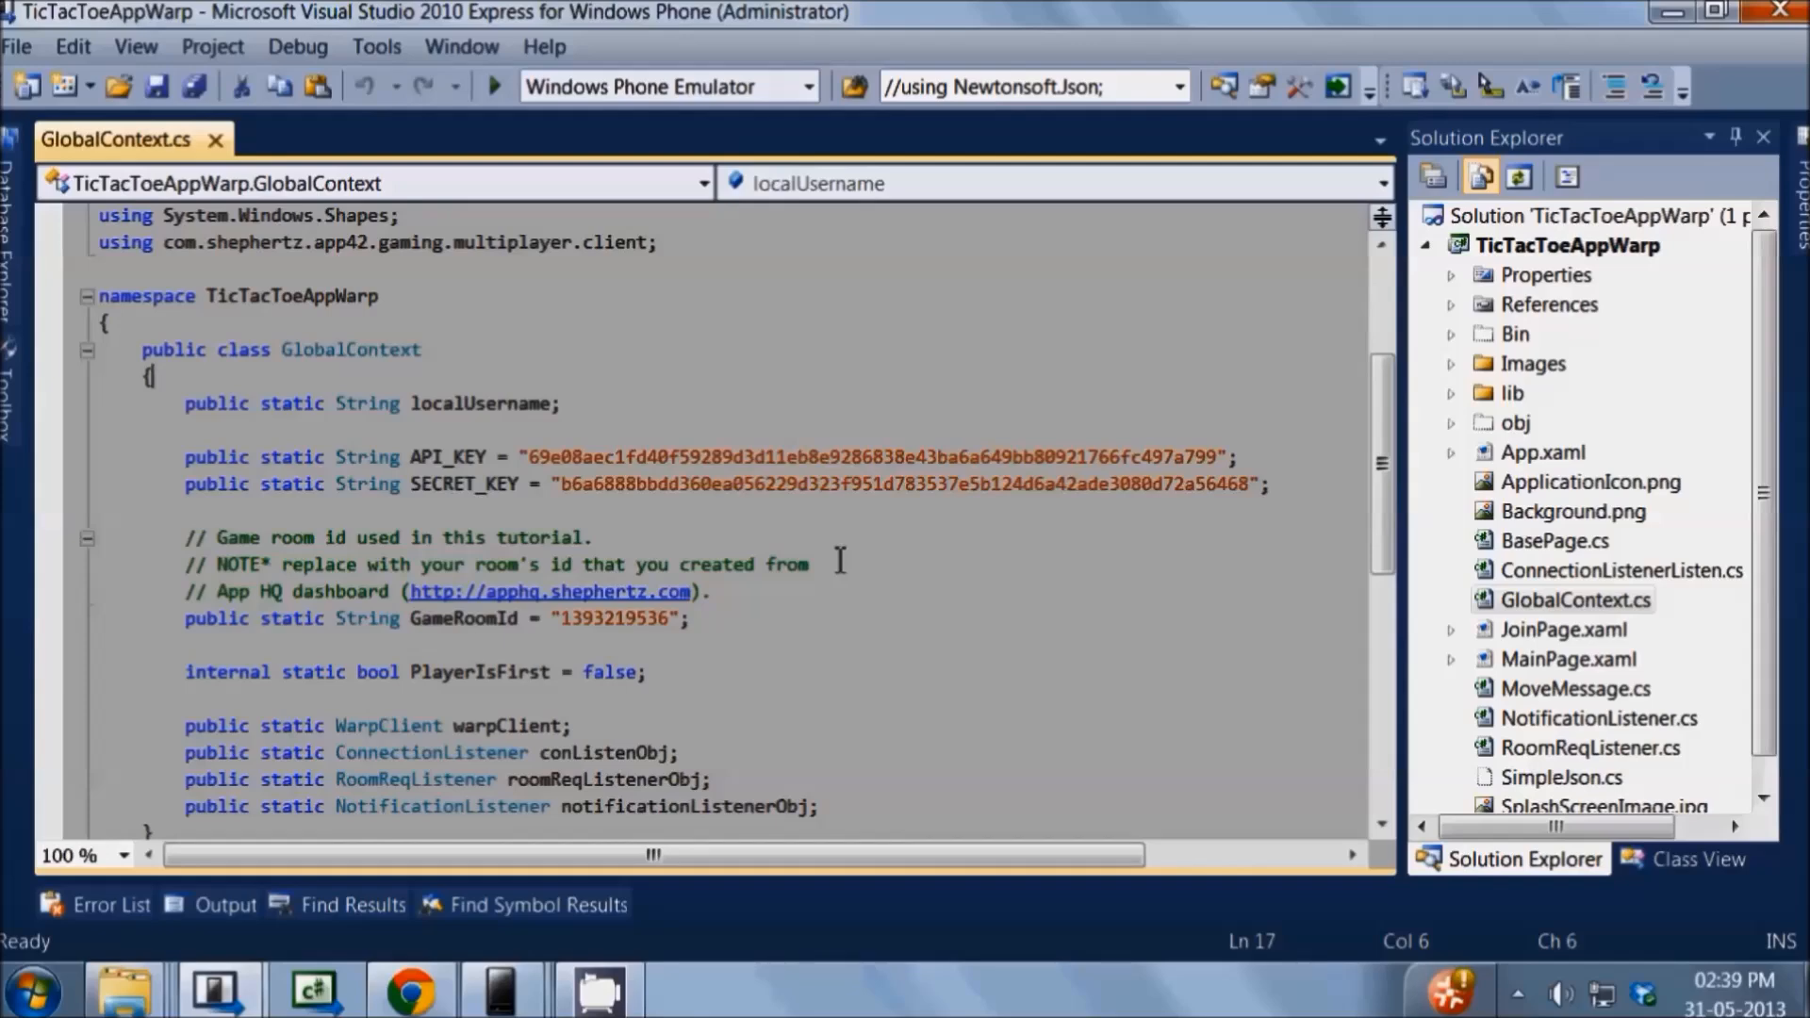
pyautogui.moveTo(709, 449)
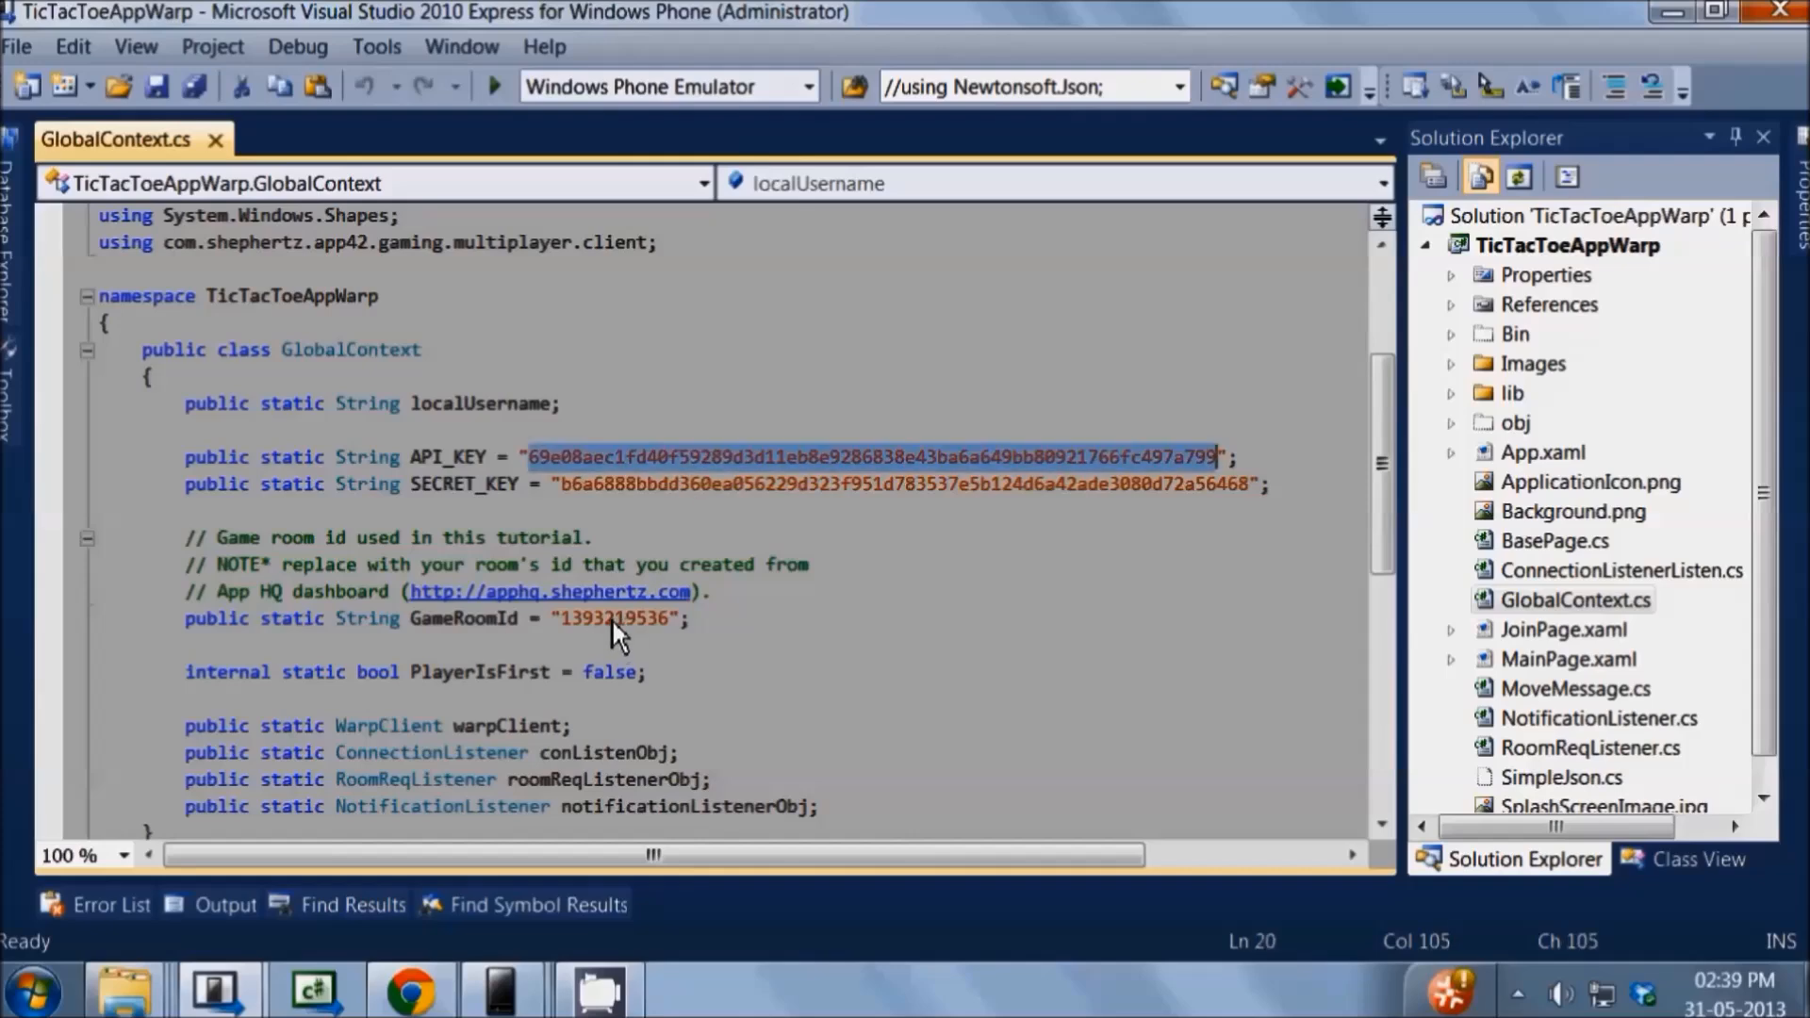
# Highlight the API_KEY value in GlobalContext.cs, then switch away from Visual Studio
pyautogui.doubleClick(611, 618)
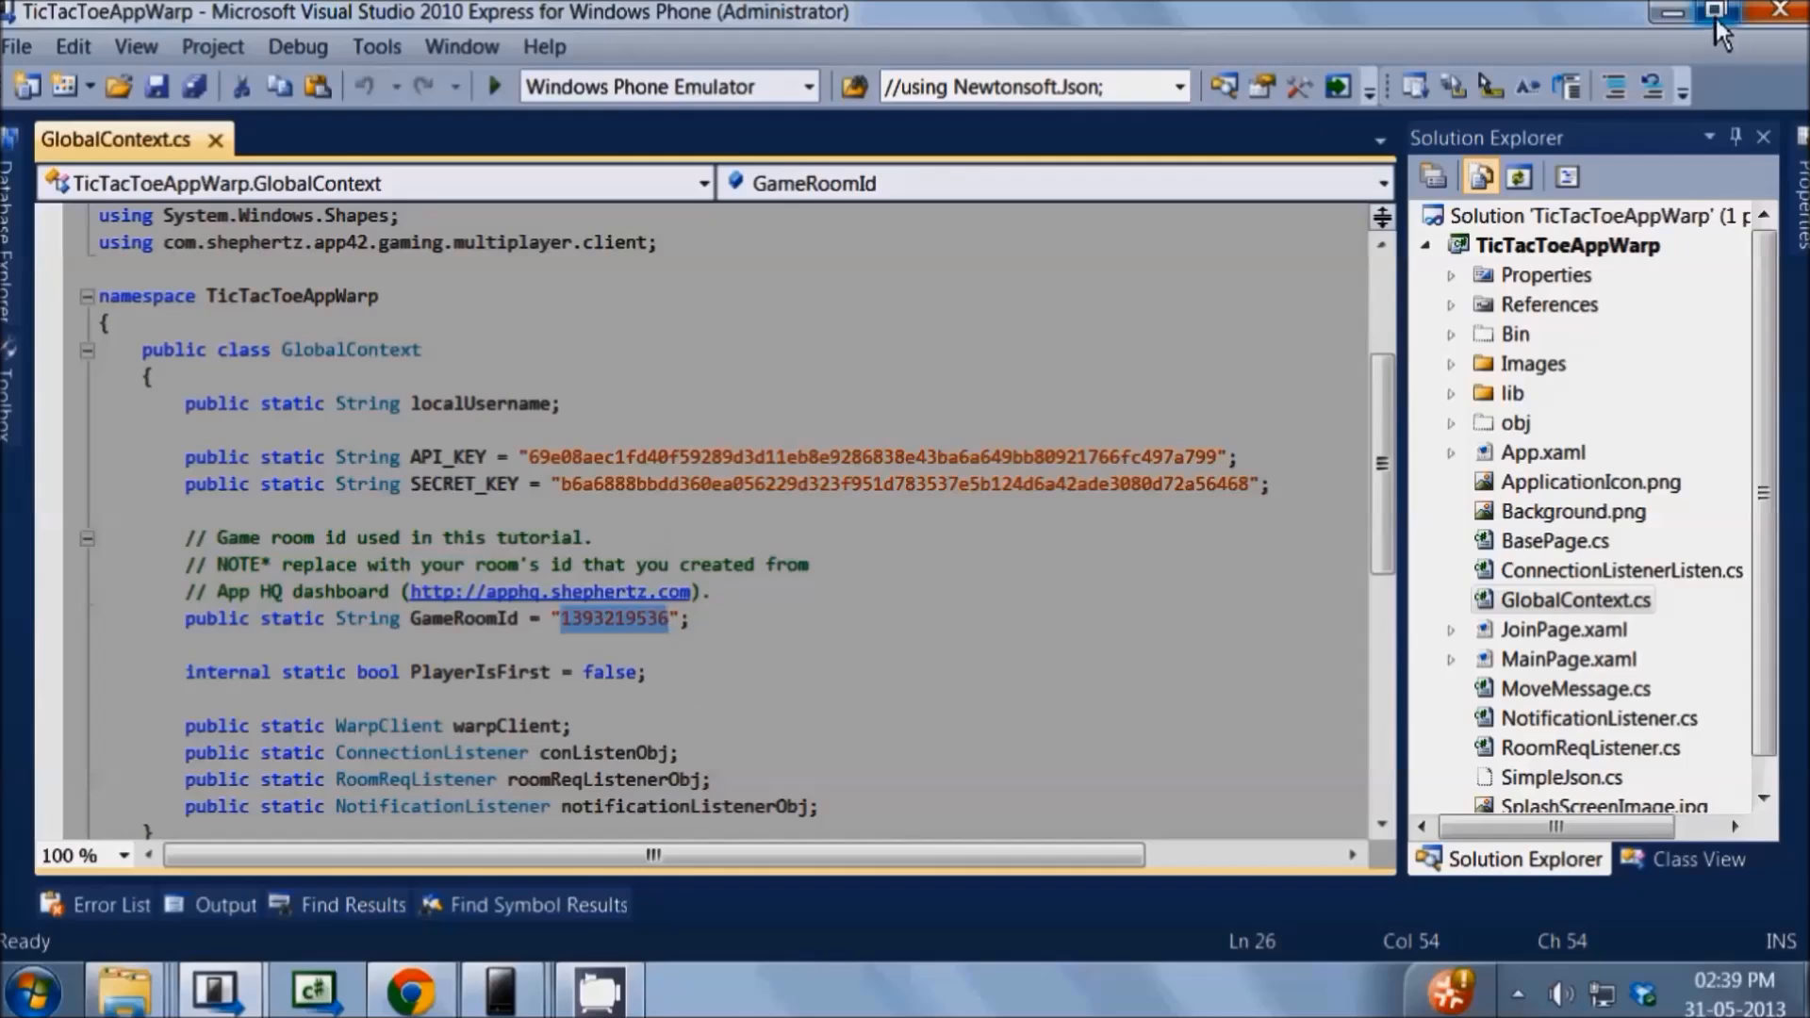
pyautogui.click(1708, 12)
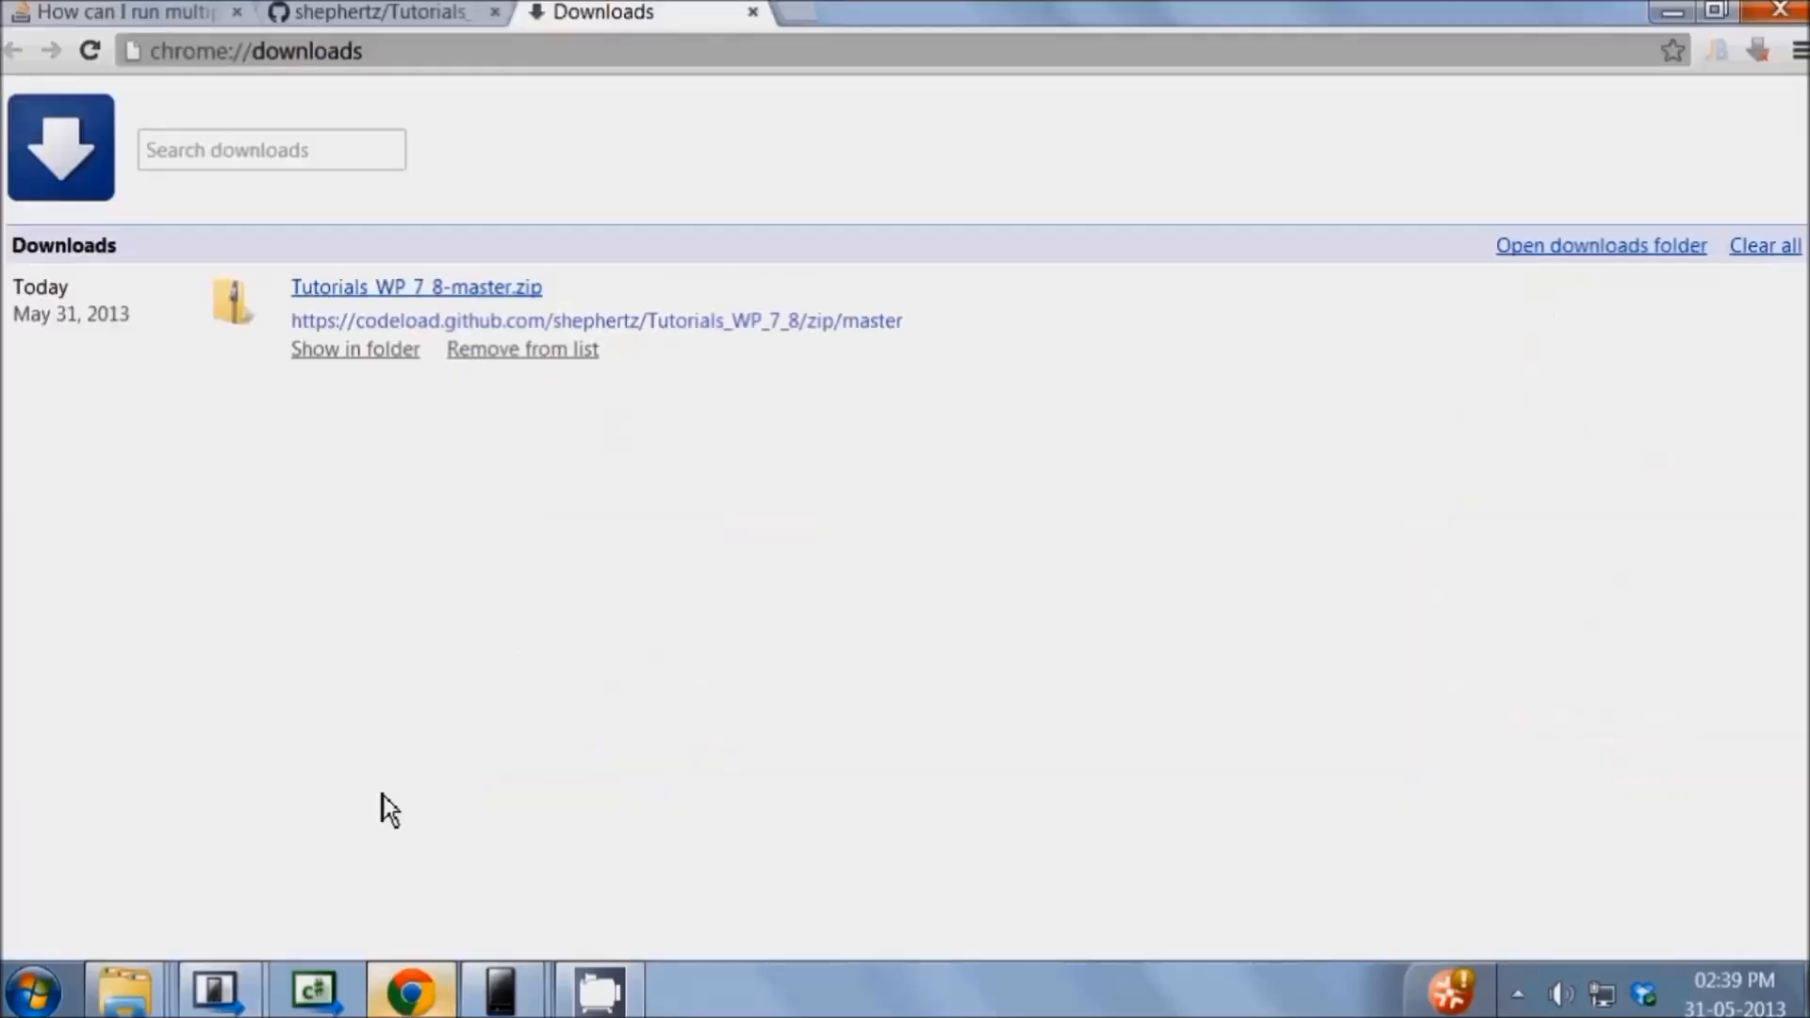
# Read the Stack Overflow question on running multiple Windows Phone 7 emulator instances
pyautogui.click(123, 11)
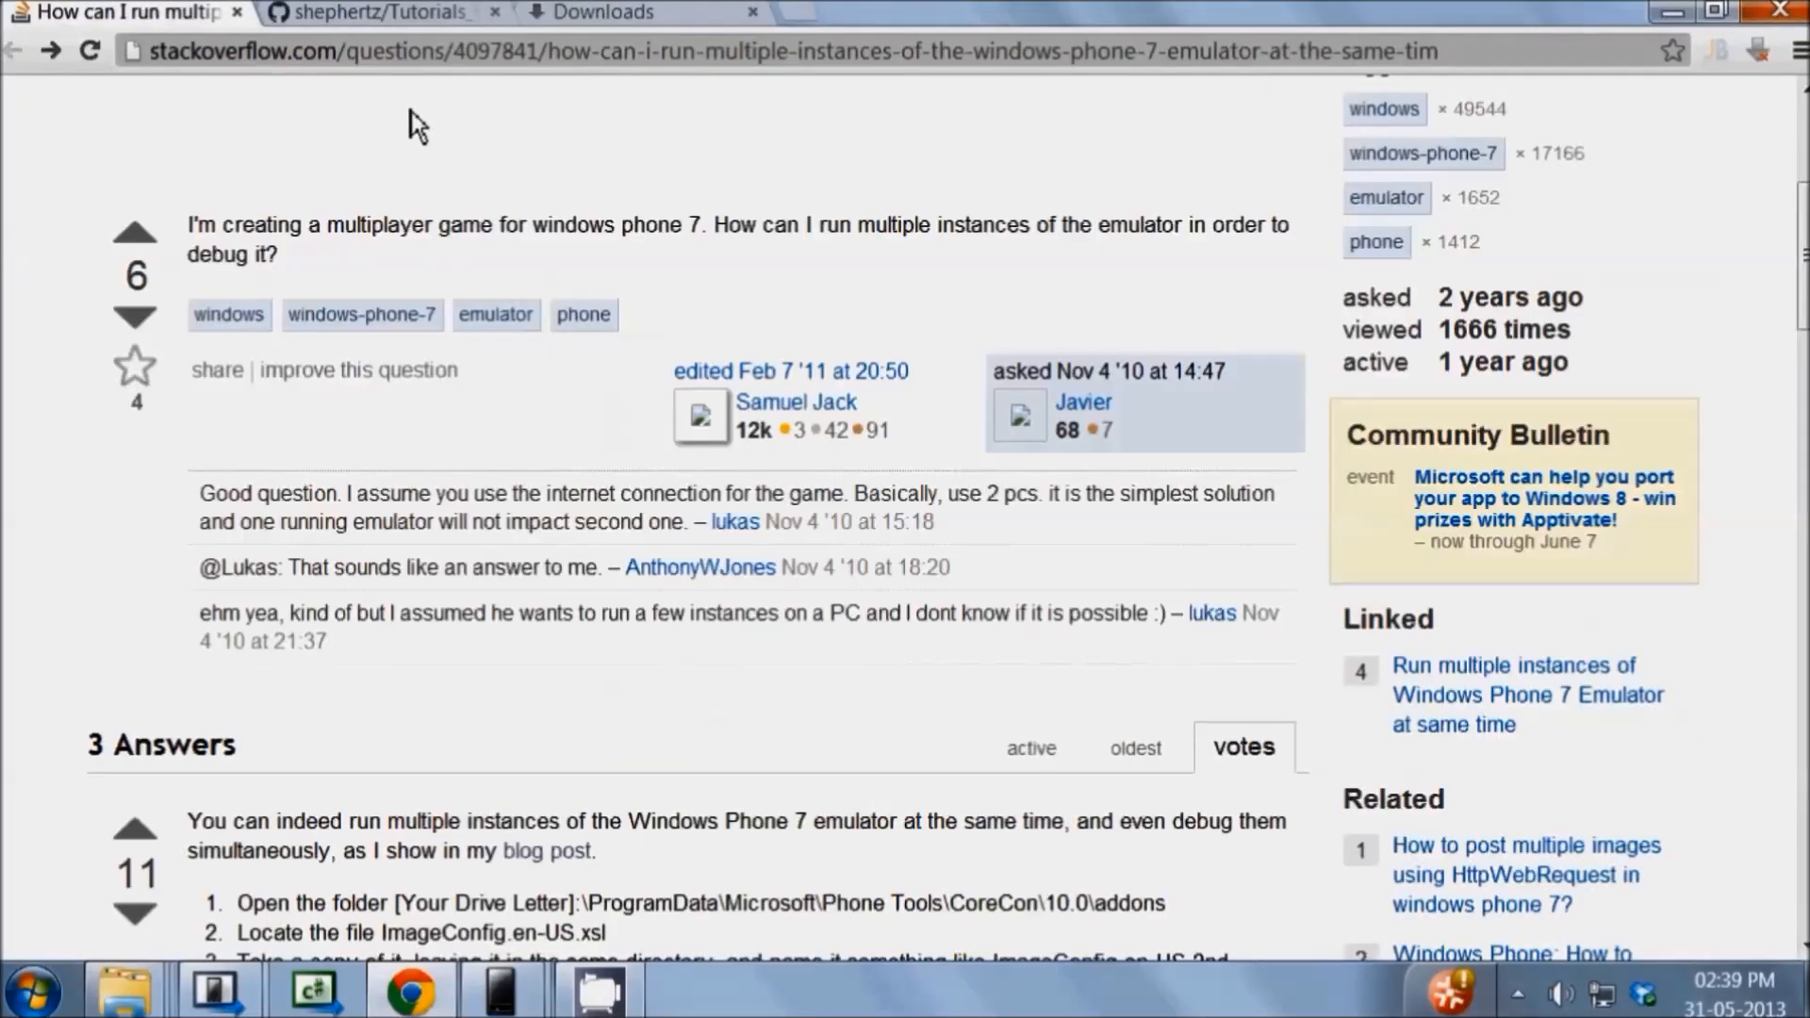
pyautogui.moveTo(743, 113)
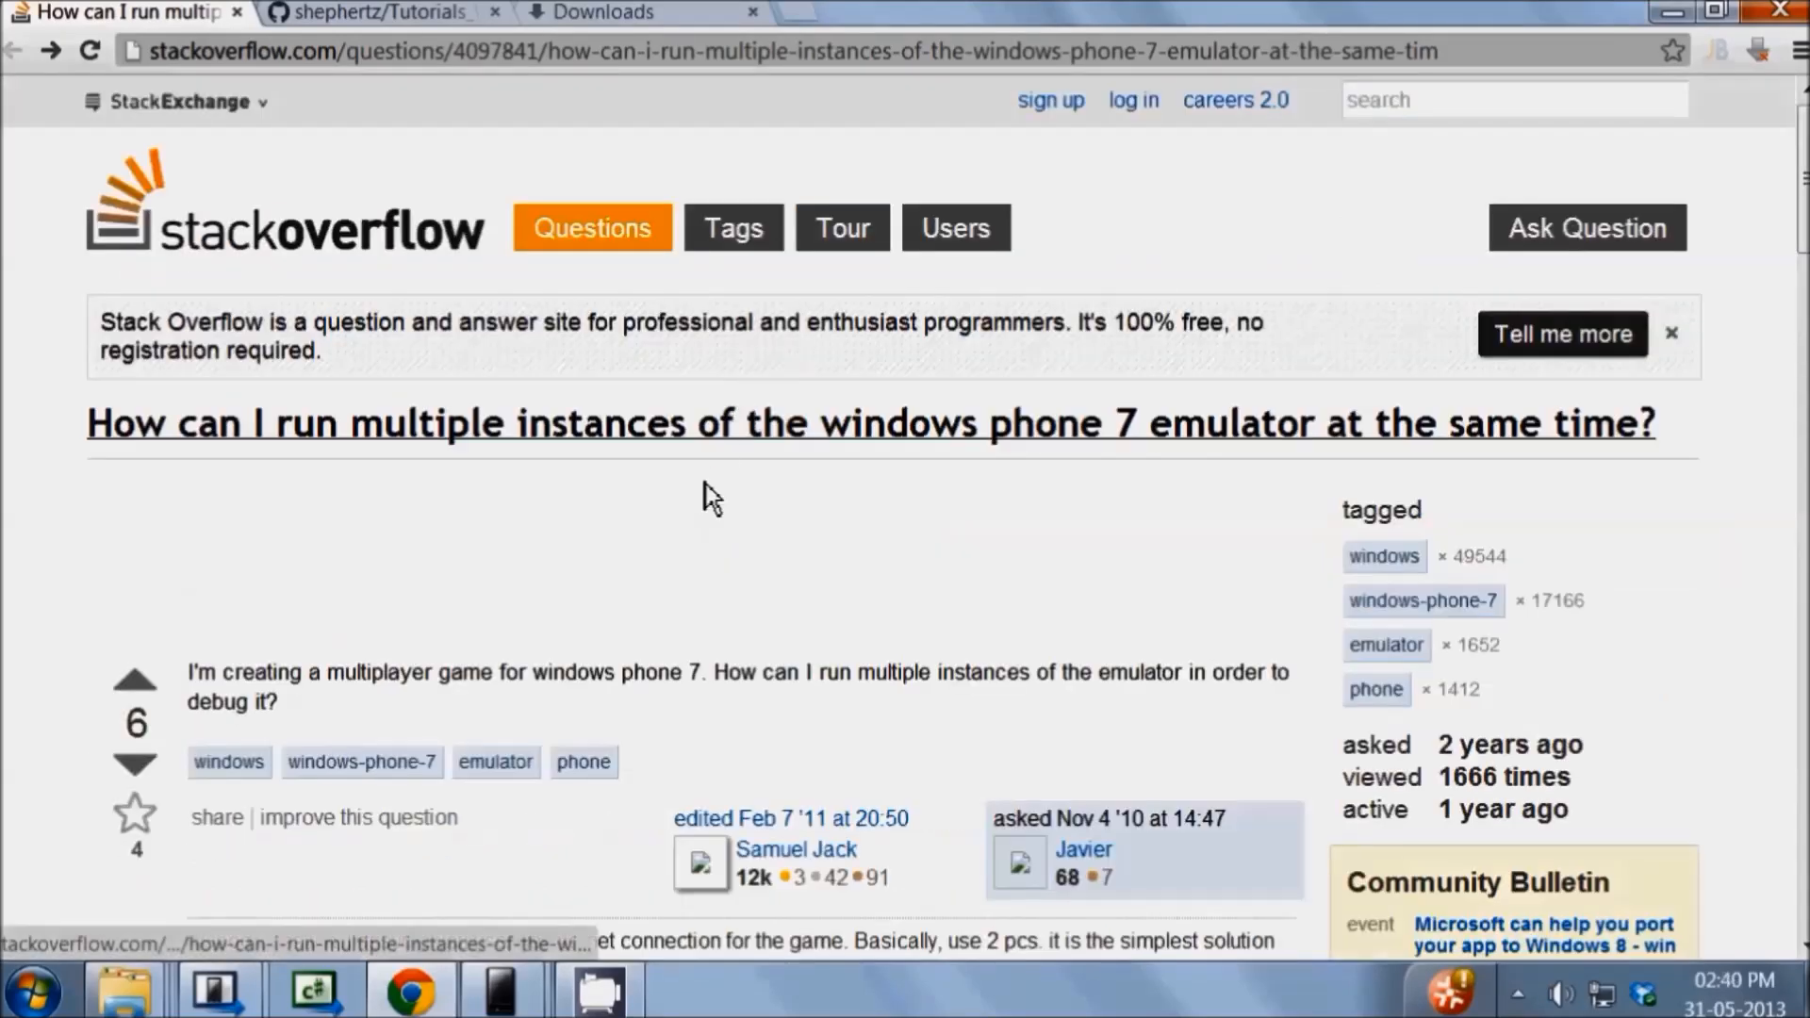
pyautogui.scroll(-3)
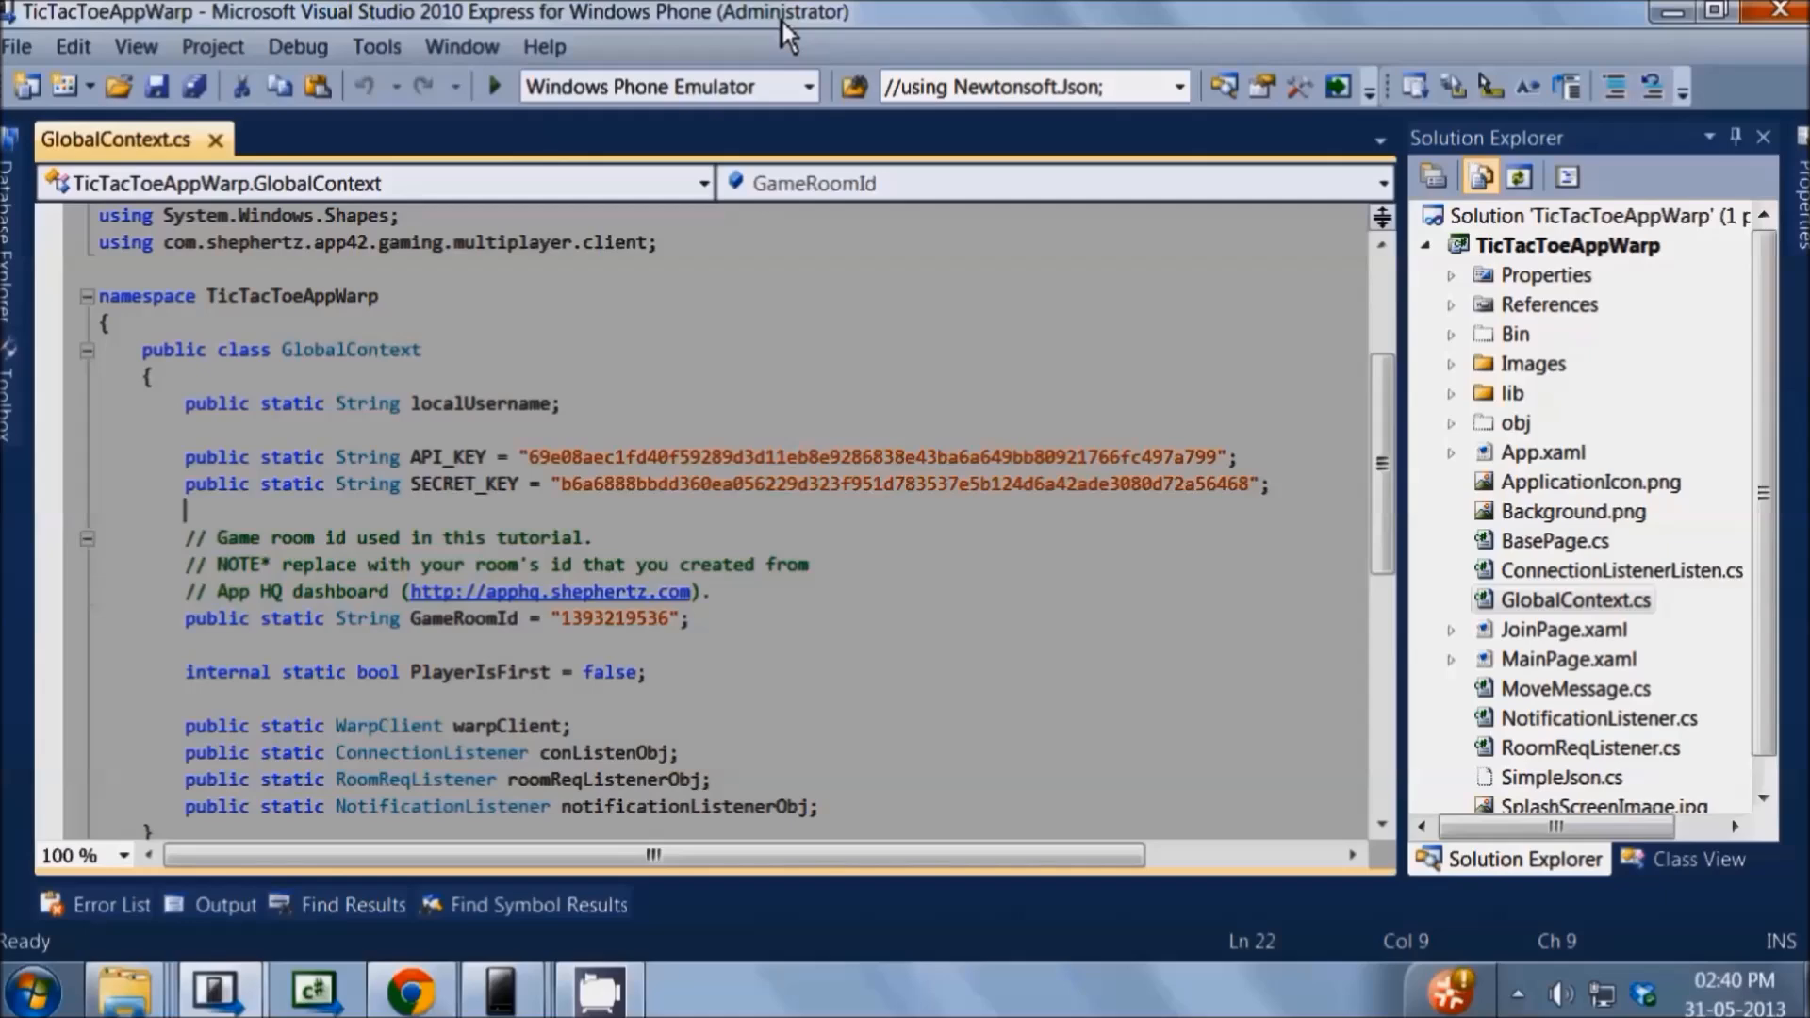
pyautogui.moveTo(1592, 49)
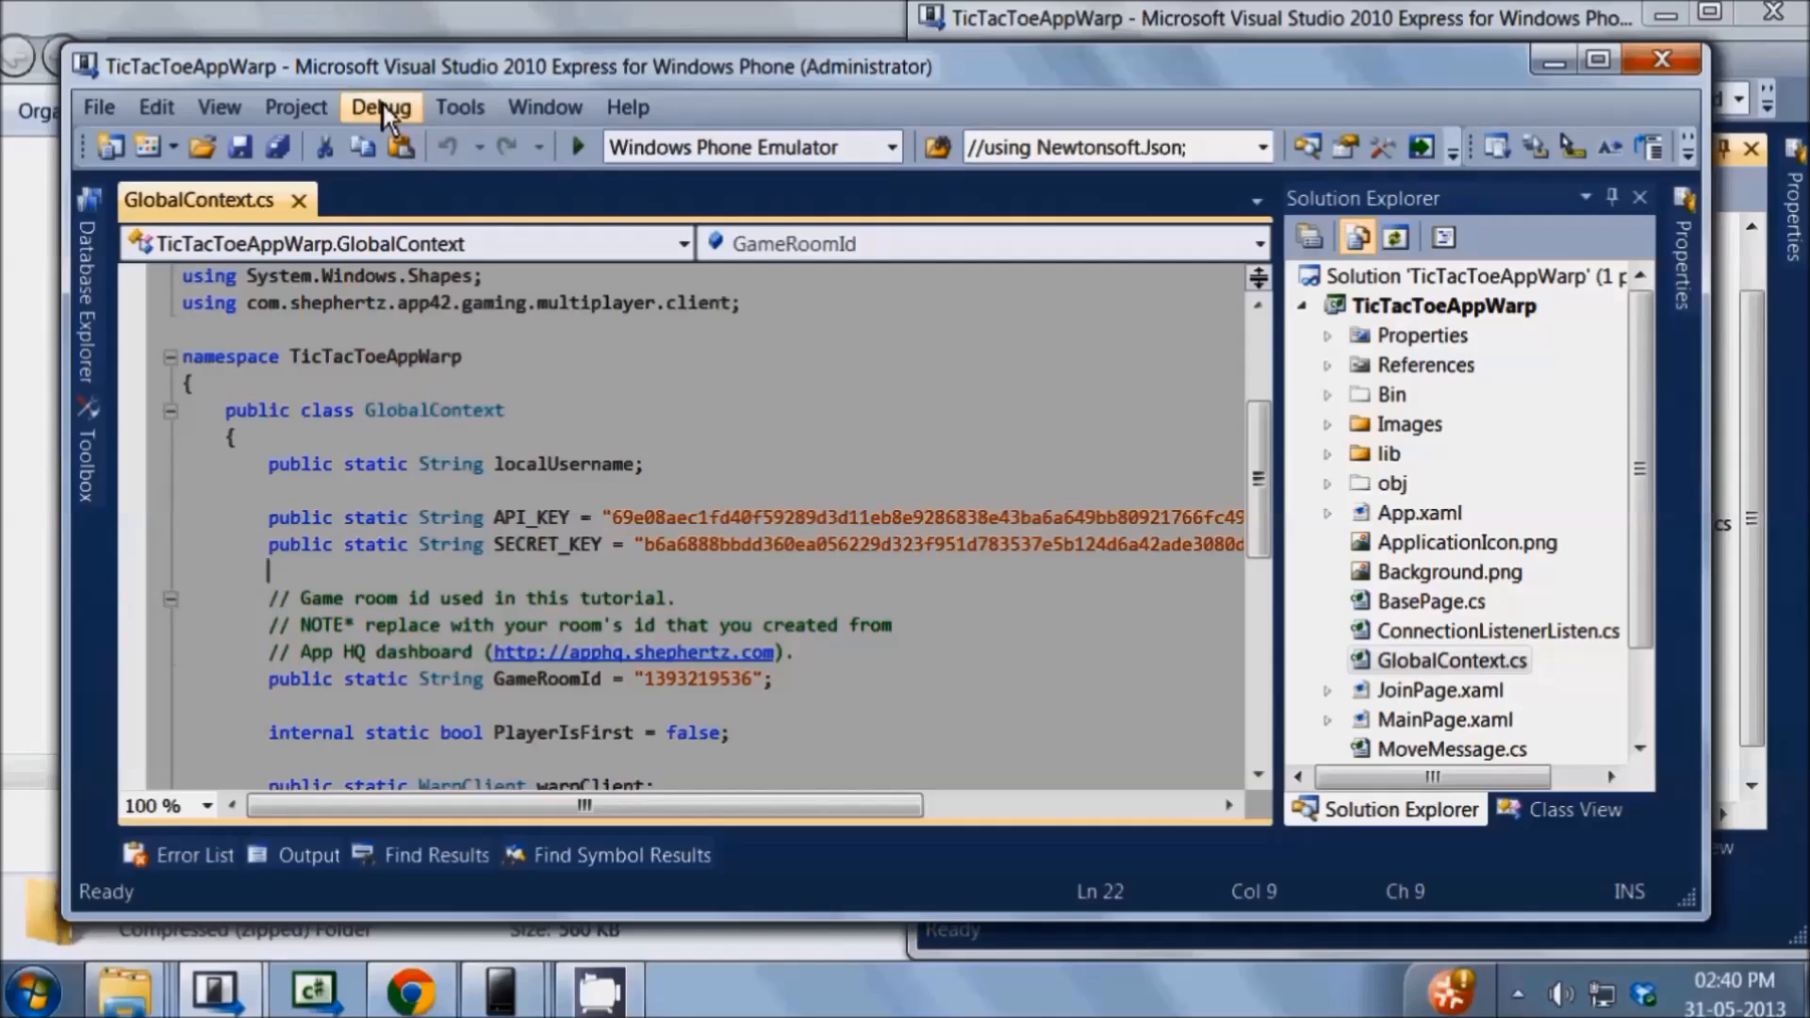
pyautogui.moveTo(389, 139)
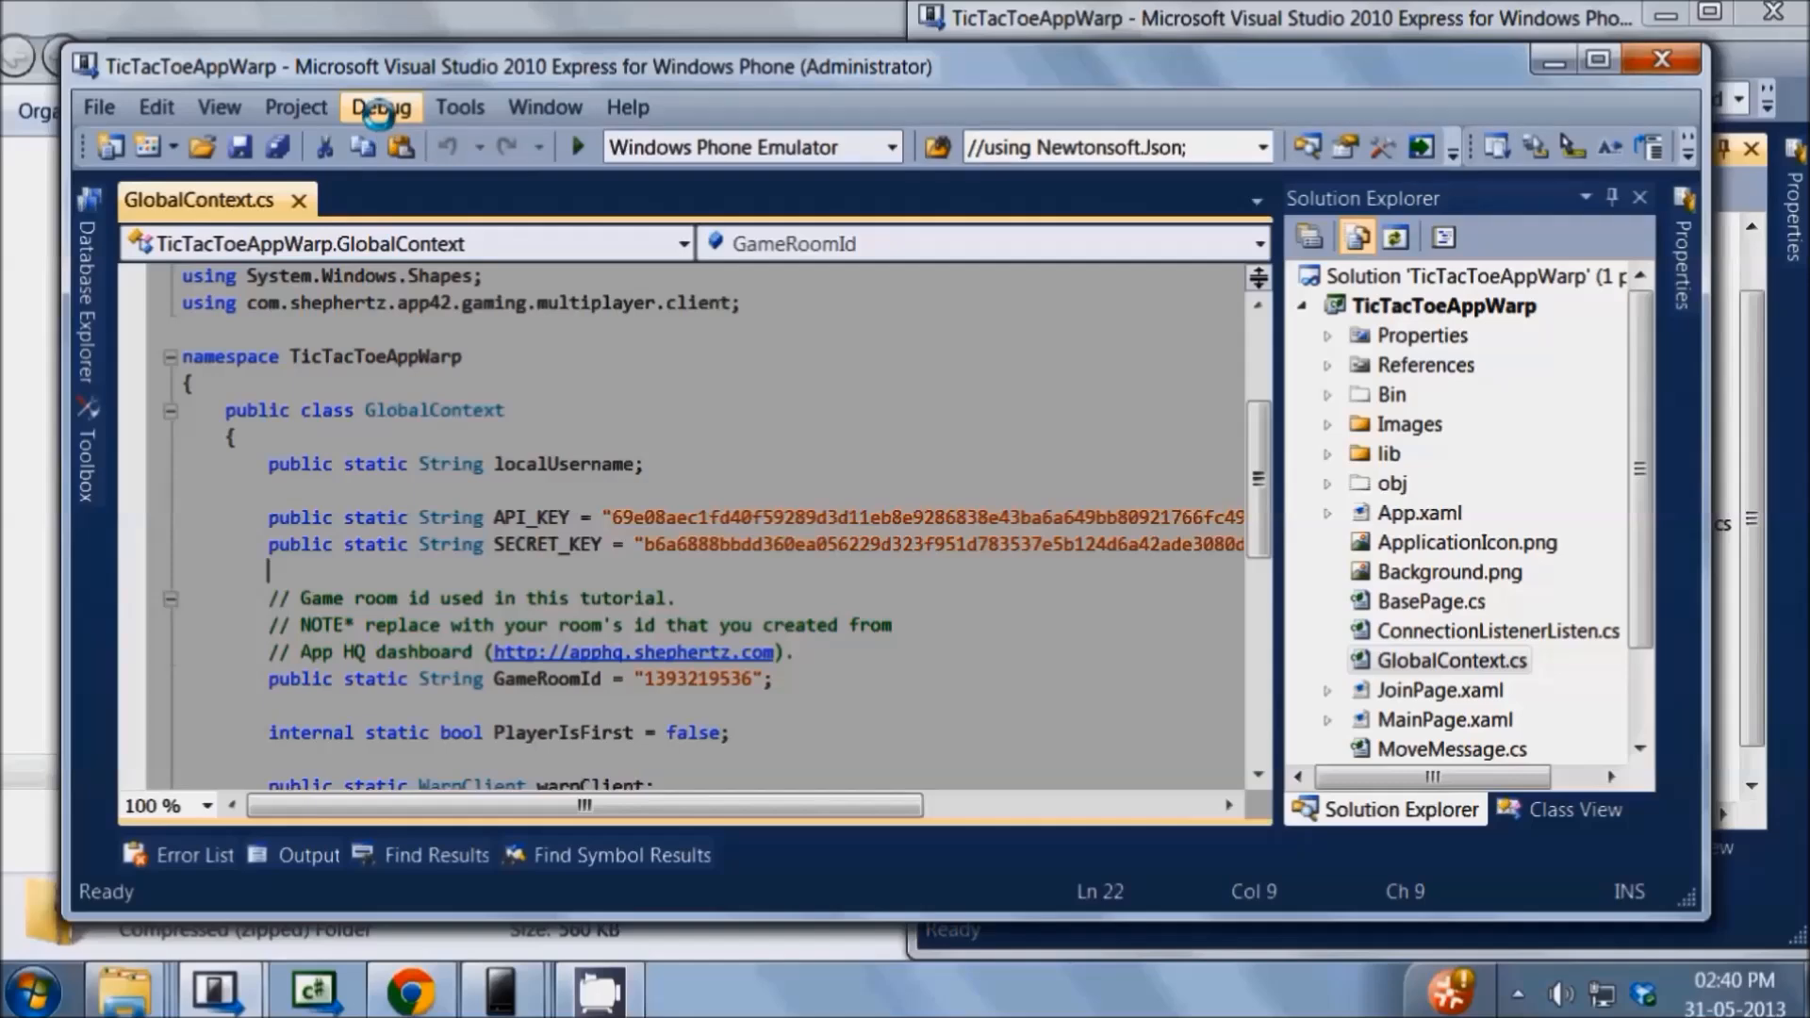
# Start debugging TicTacToeAppWarp from the Debug menu with Windows Phone Emulator as target
pyautogui.click(381, 106)
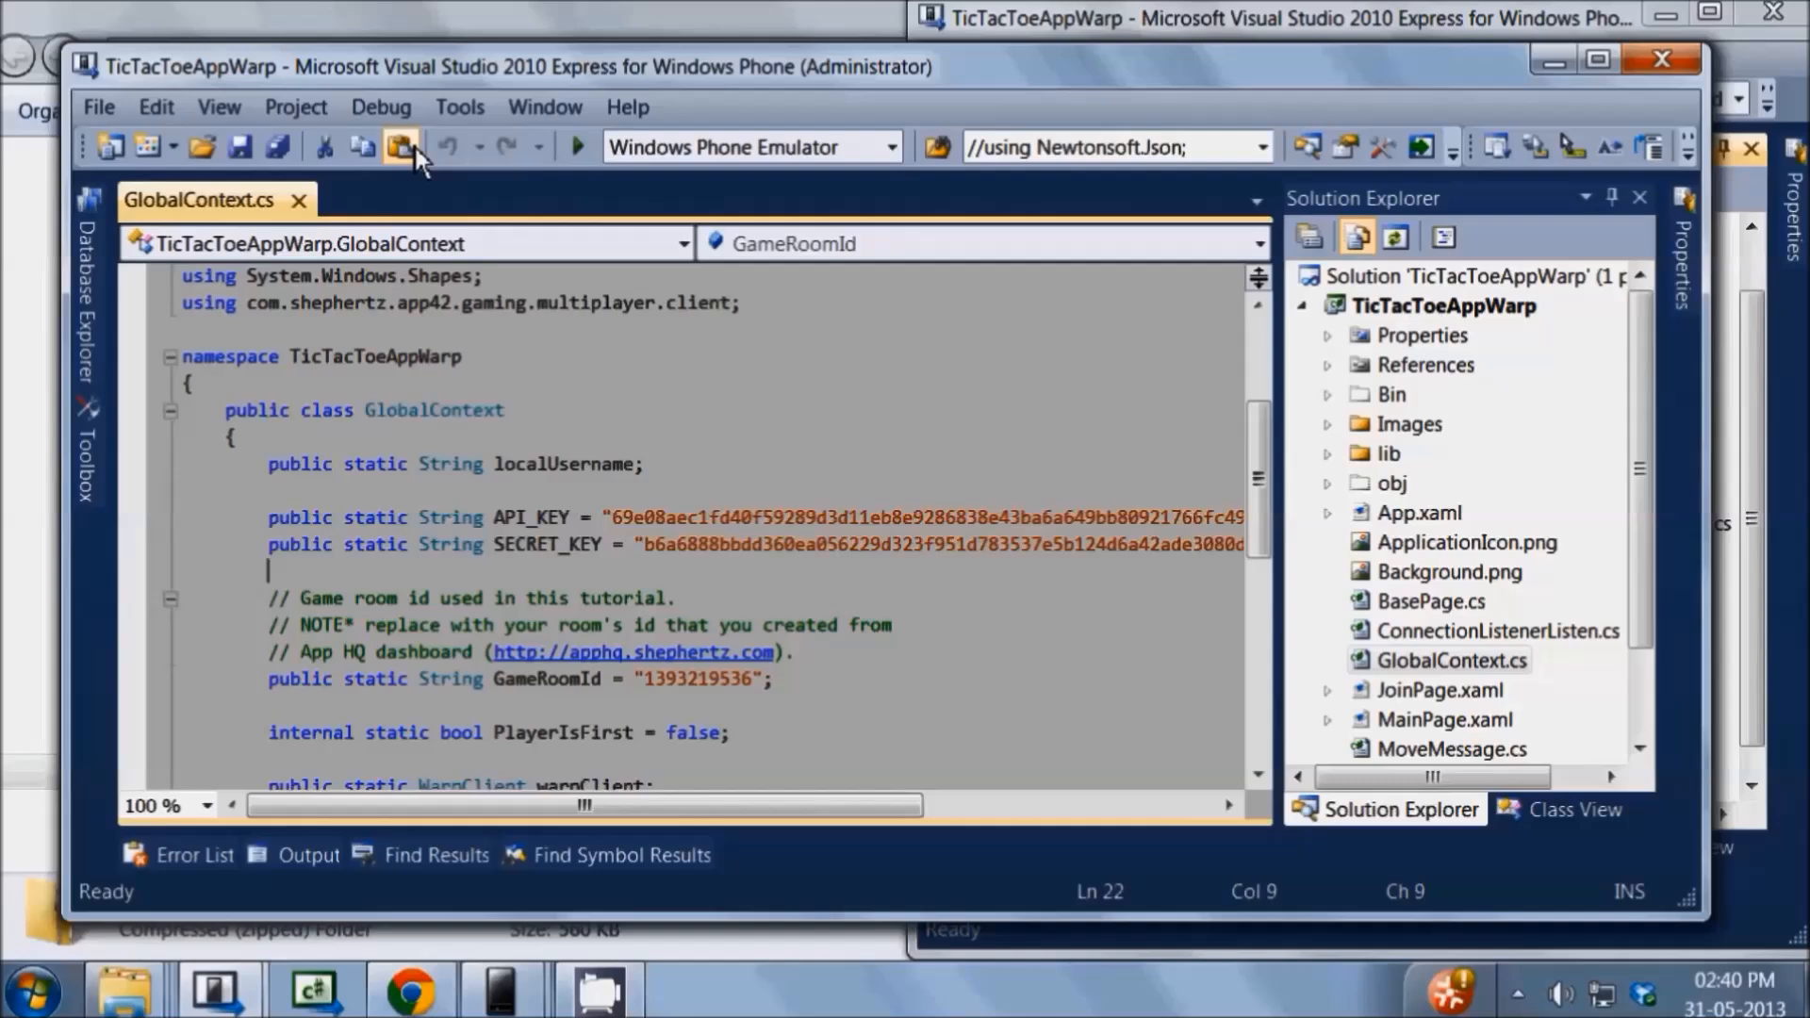
pyautogui.click(577, 148)
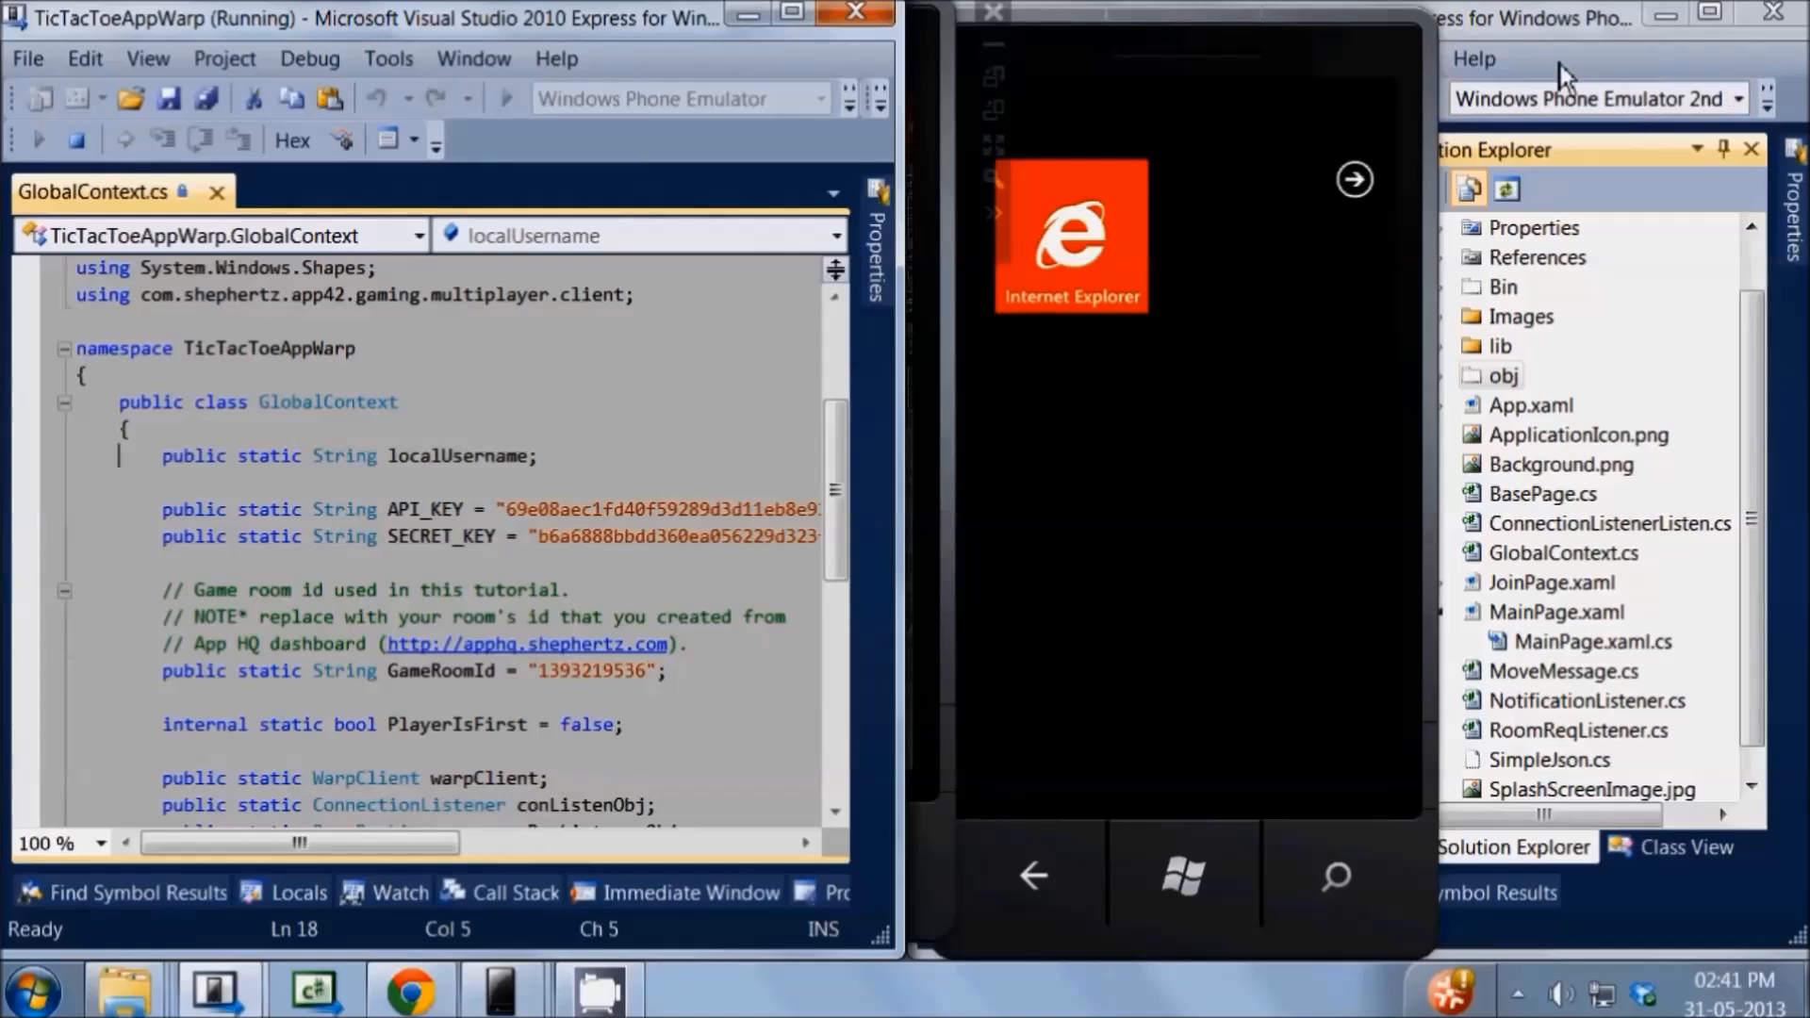
# Run the app in a second emulator and join the game as ALICE on the first phone
pyautogui.click(1226, 59)
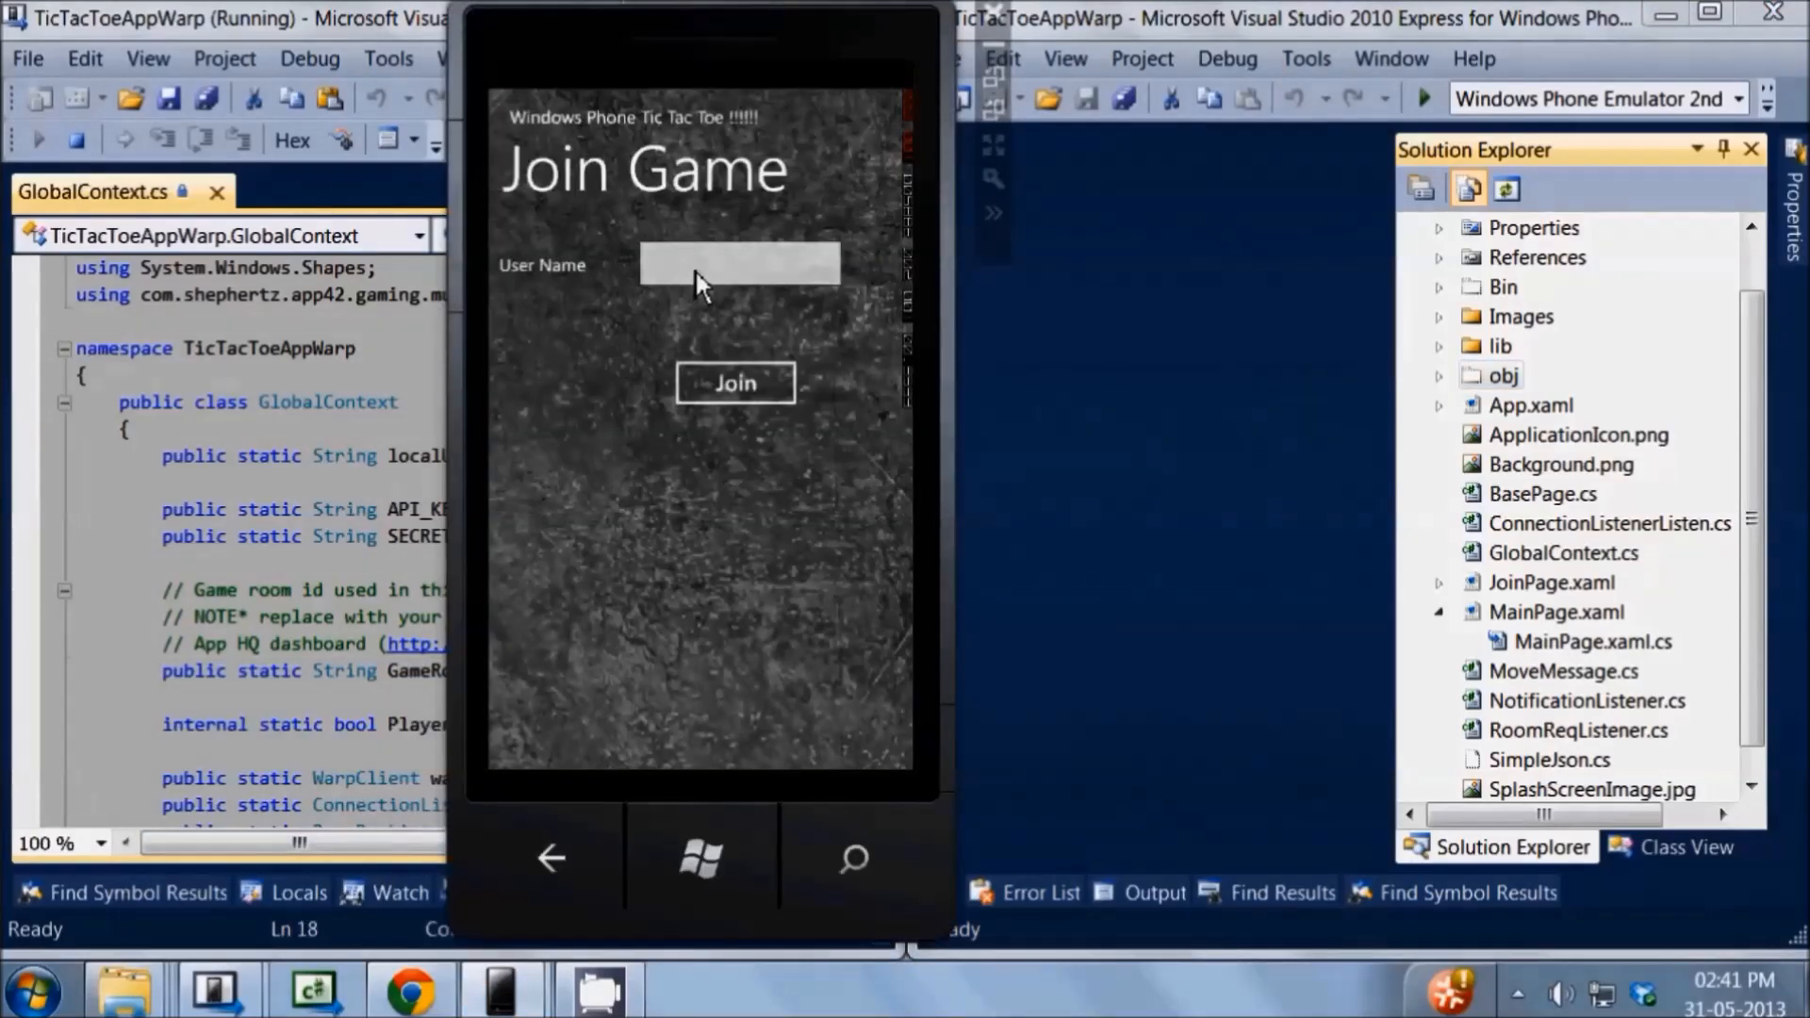
pyautogui.click(737, 266)
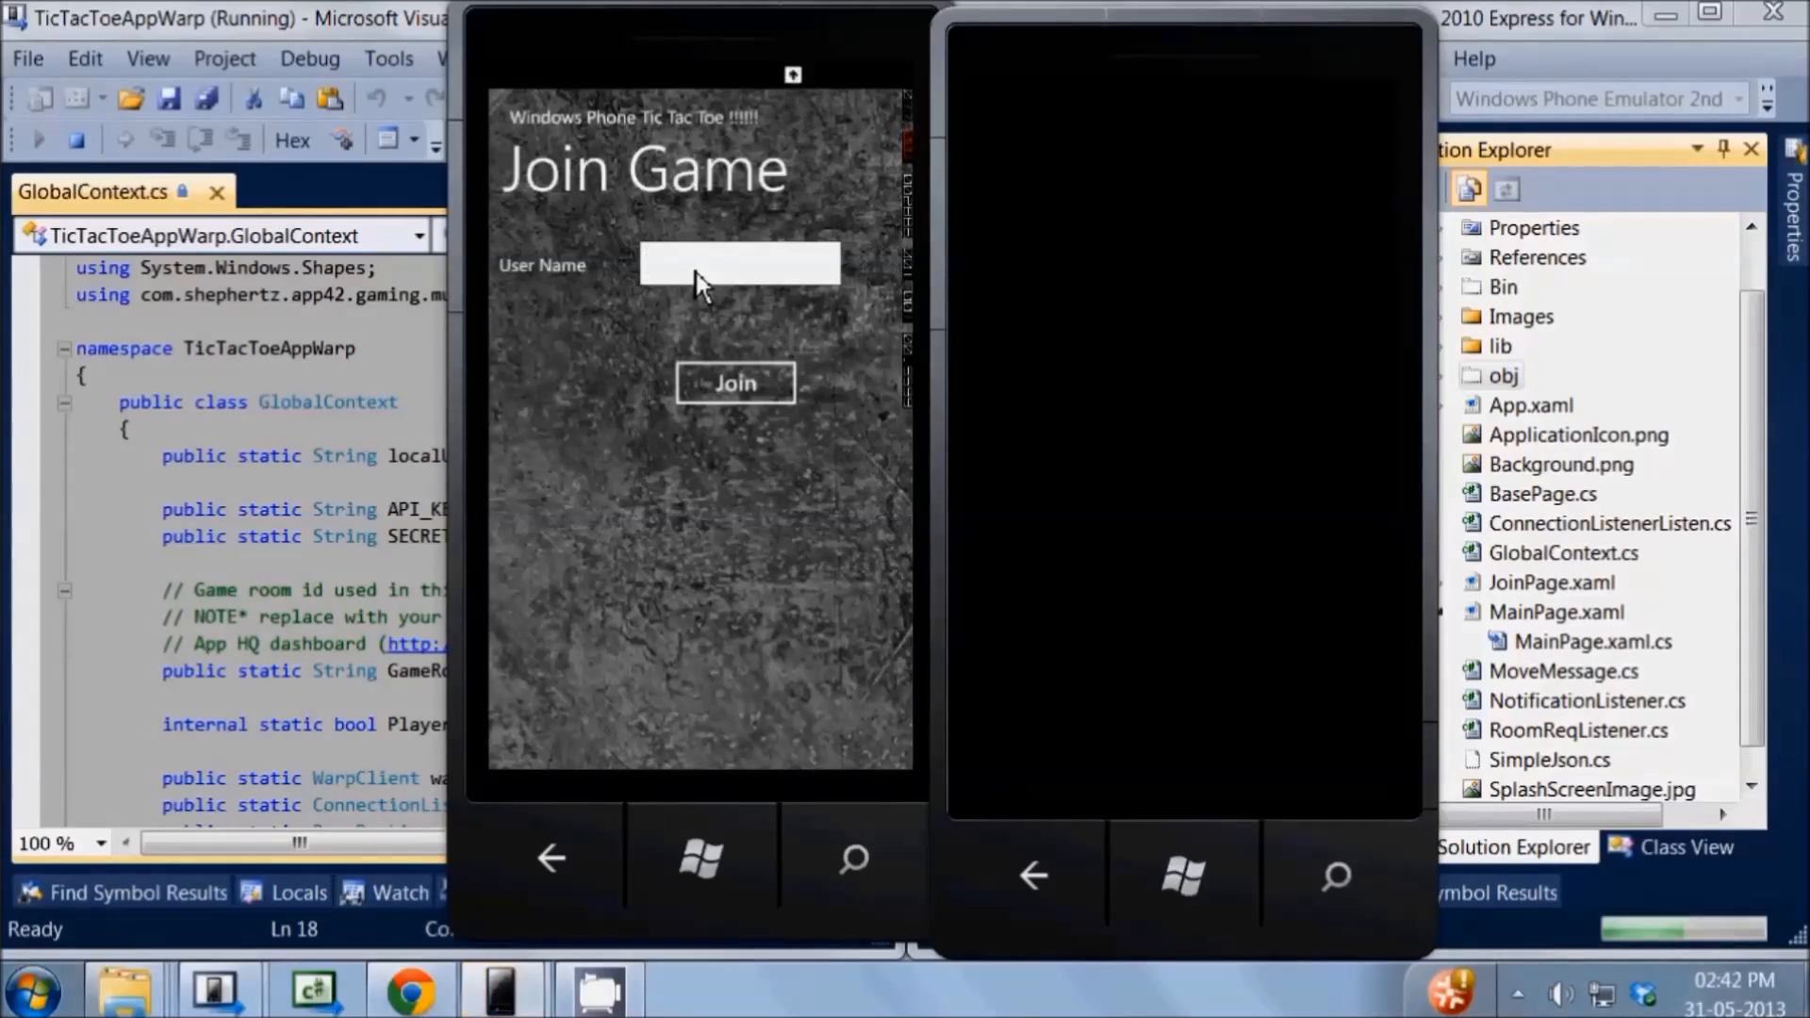
pyautogui.write('ALICE')
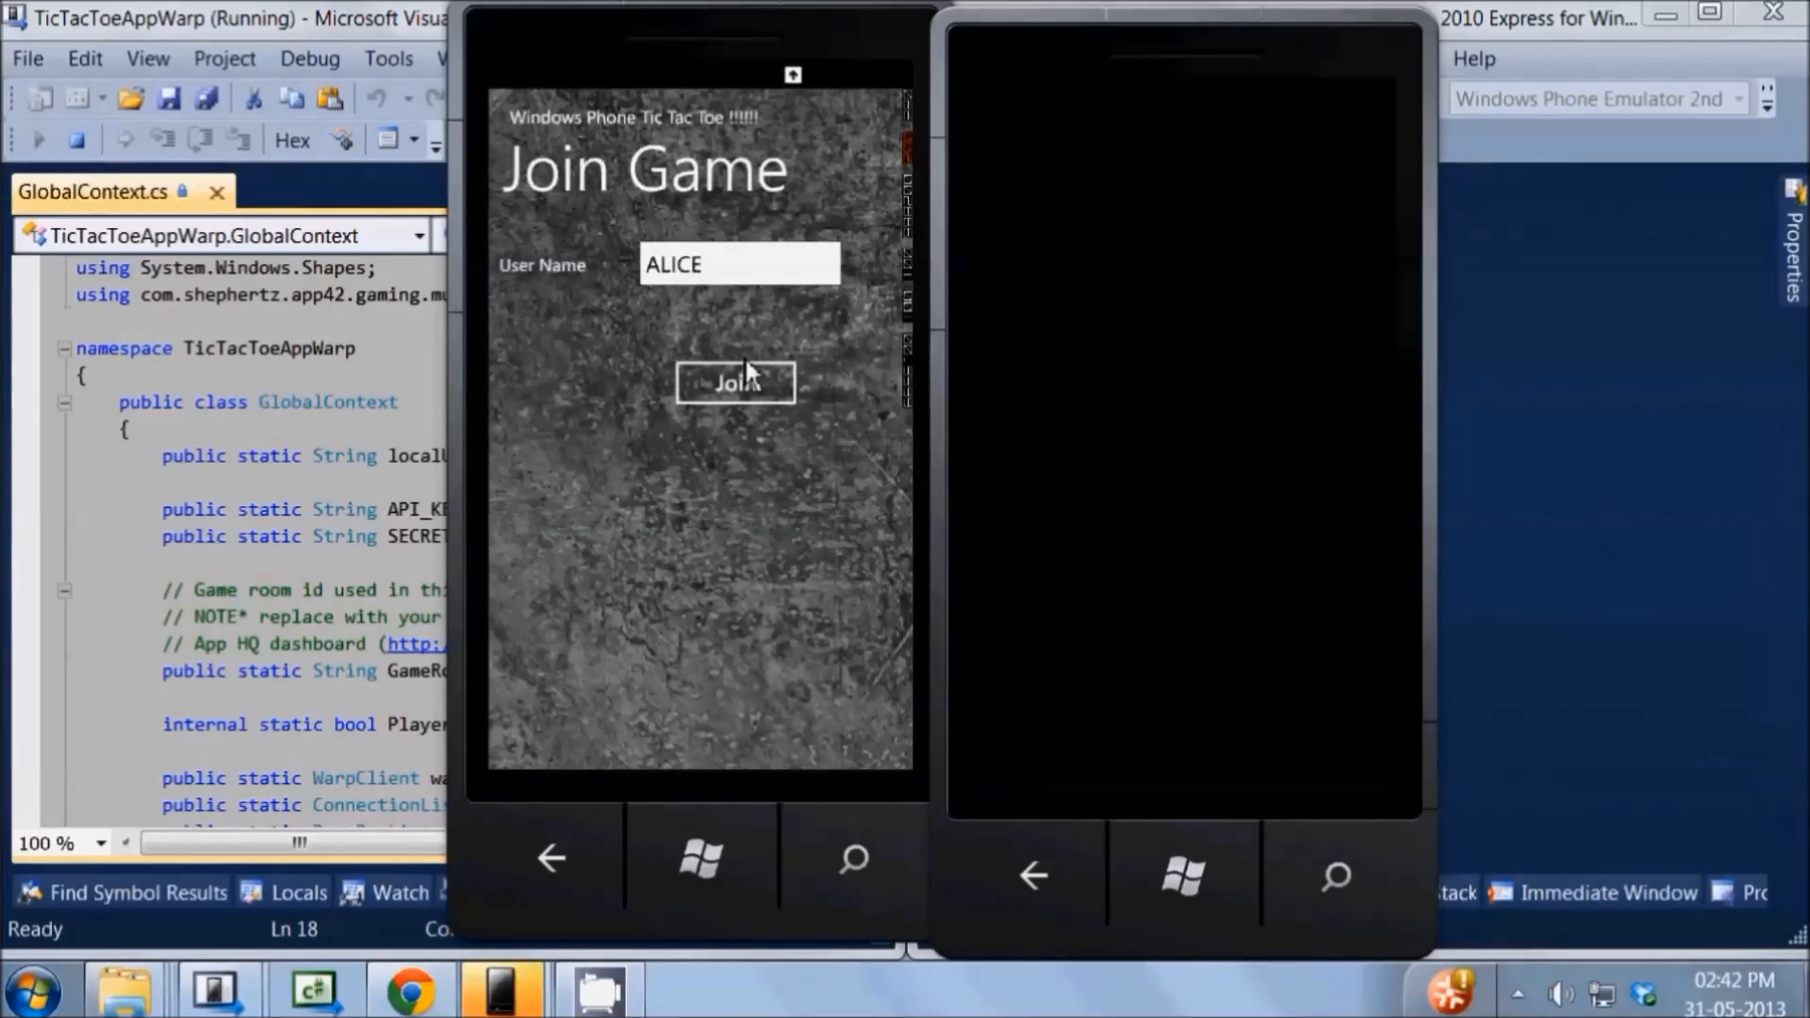
pyautogui.click(736, 383)
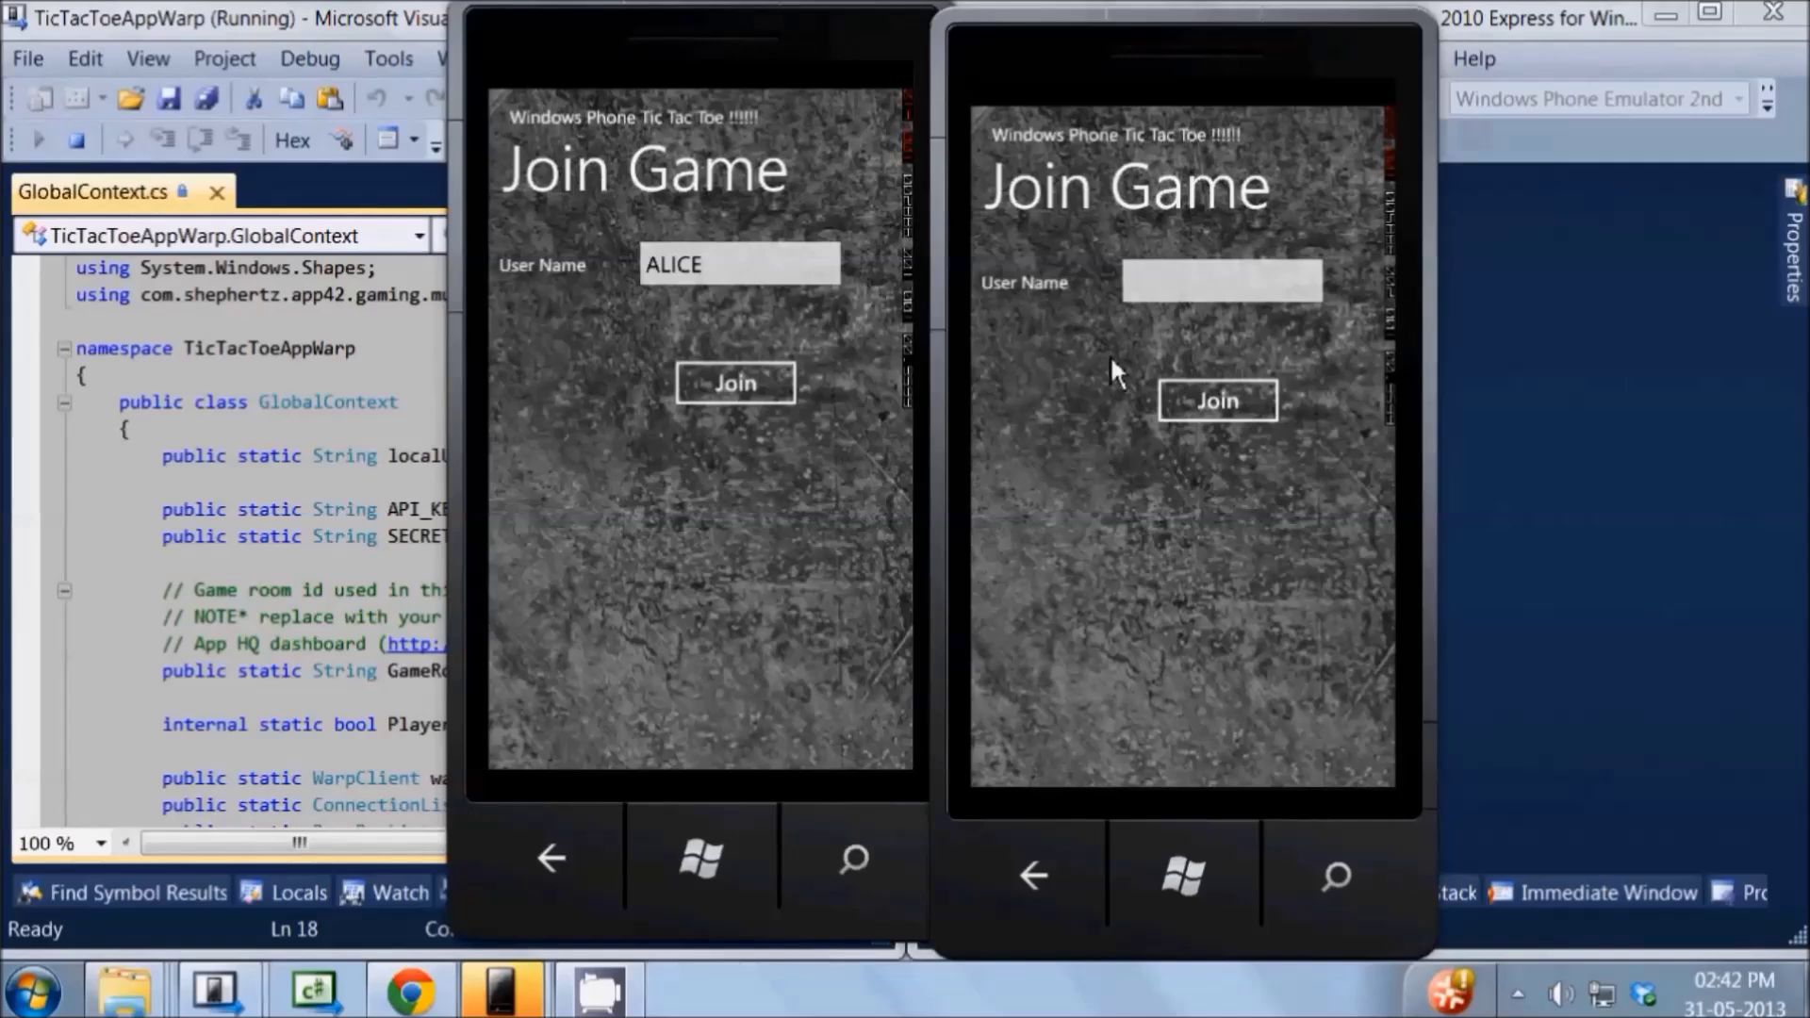
# Join the game as Bob on the second phone and enter the game board
pyautogui.click(1222, 283)
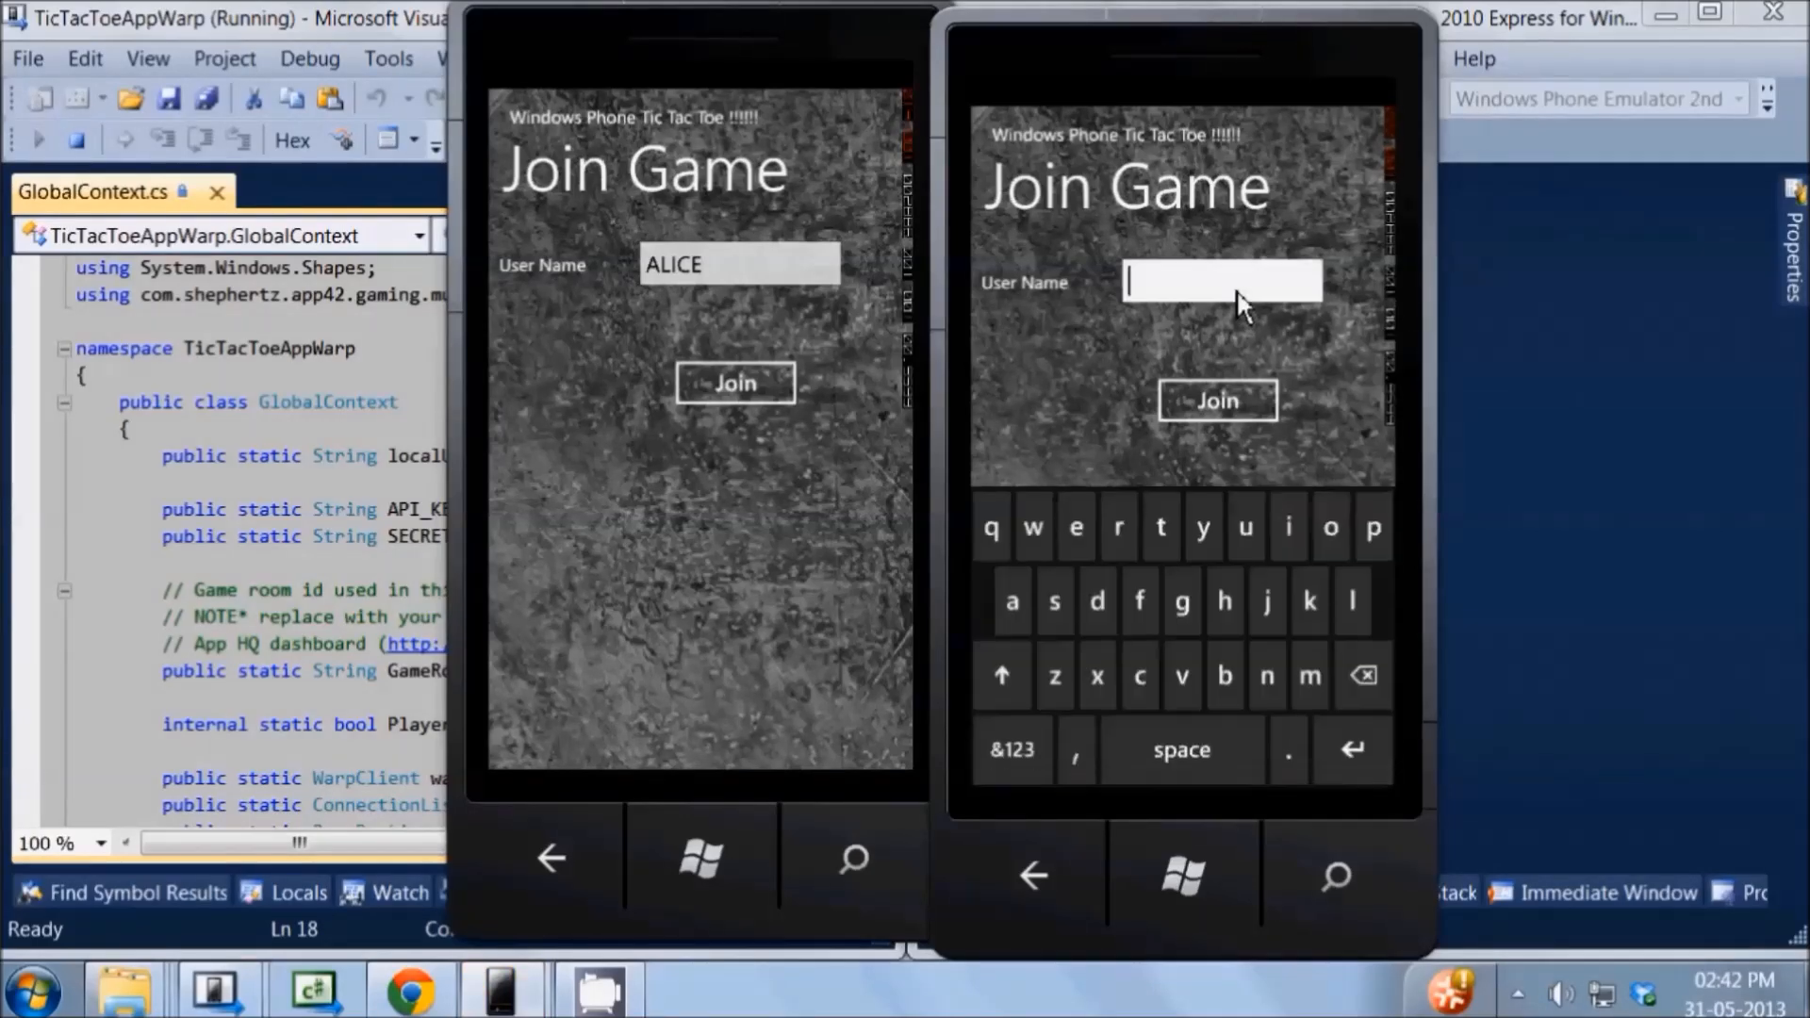
pyautogui.click(736, 383)
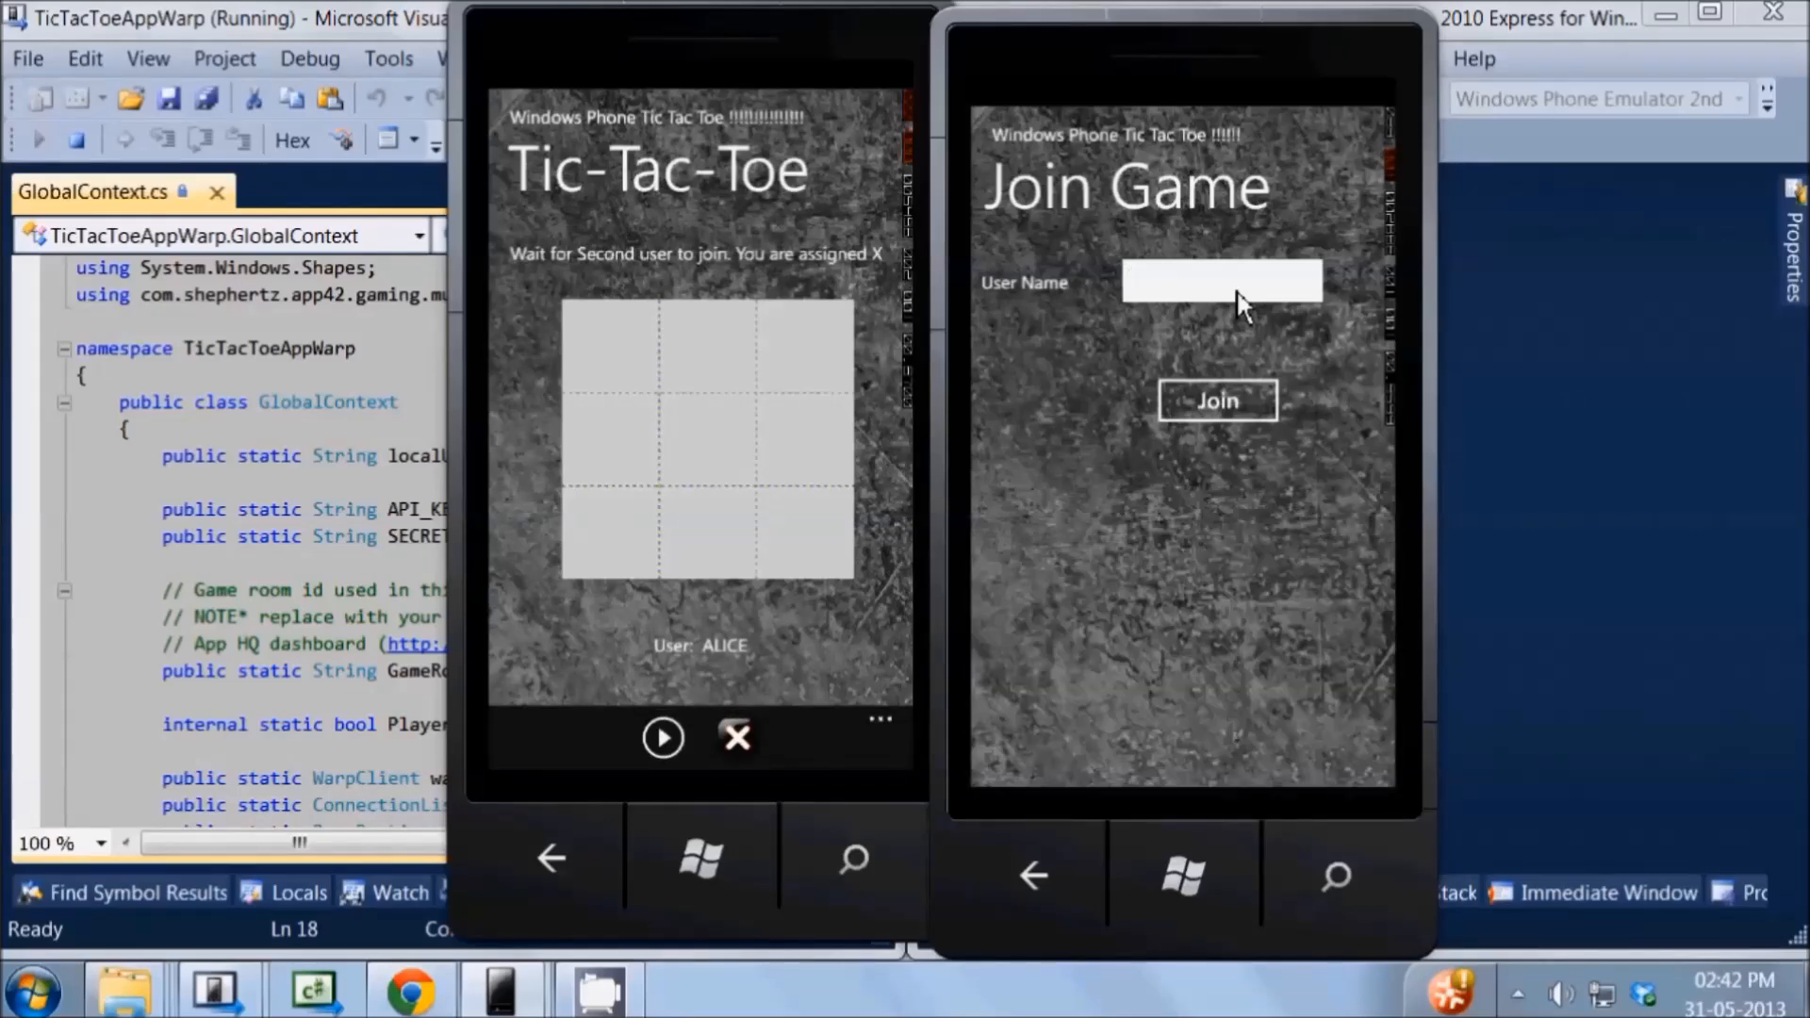
pyautogui.click(1224, 283)
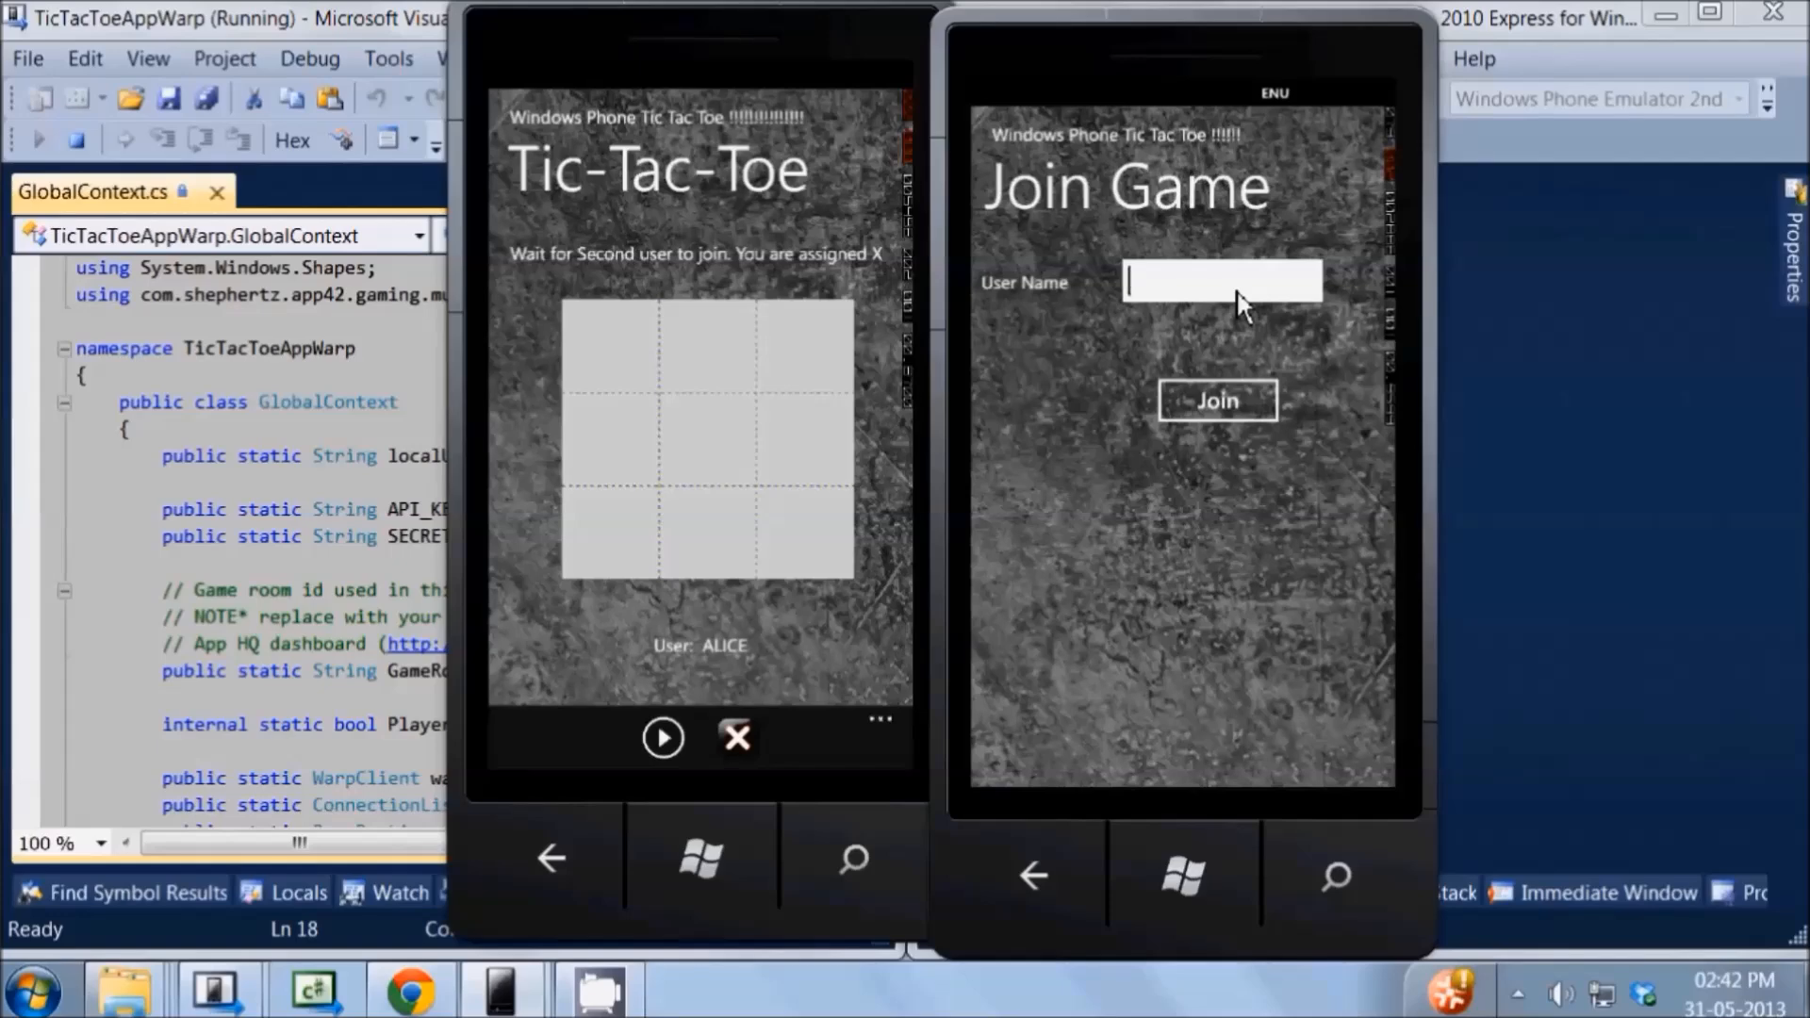
pyautogui.write('Bob')
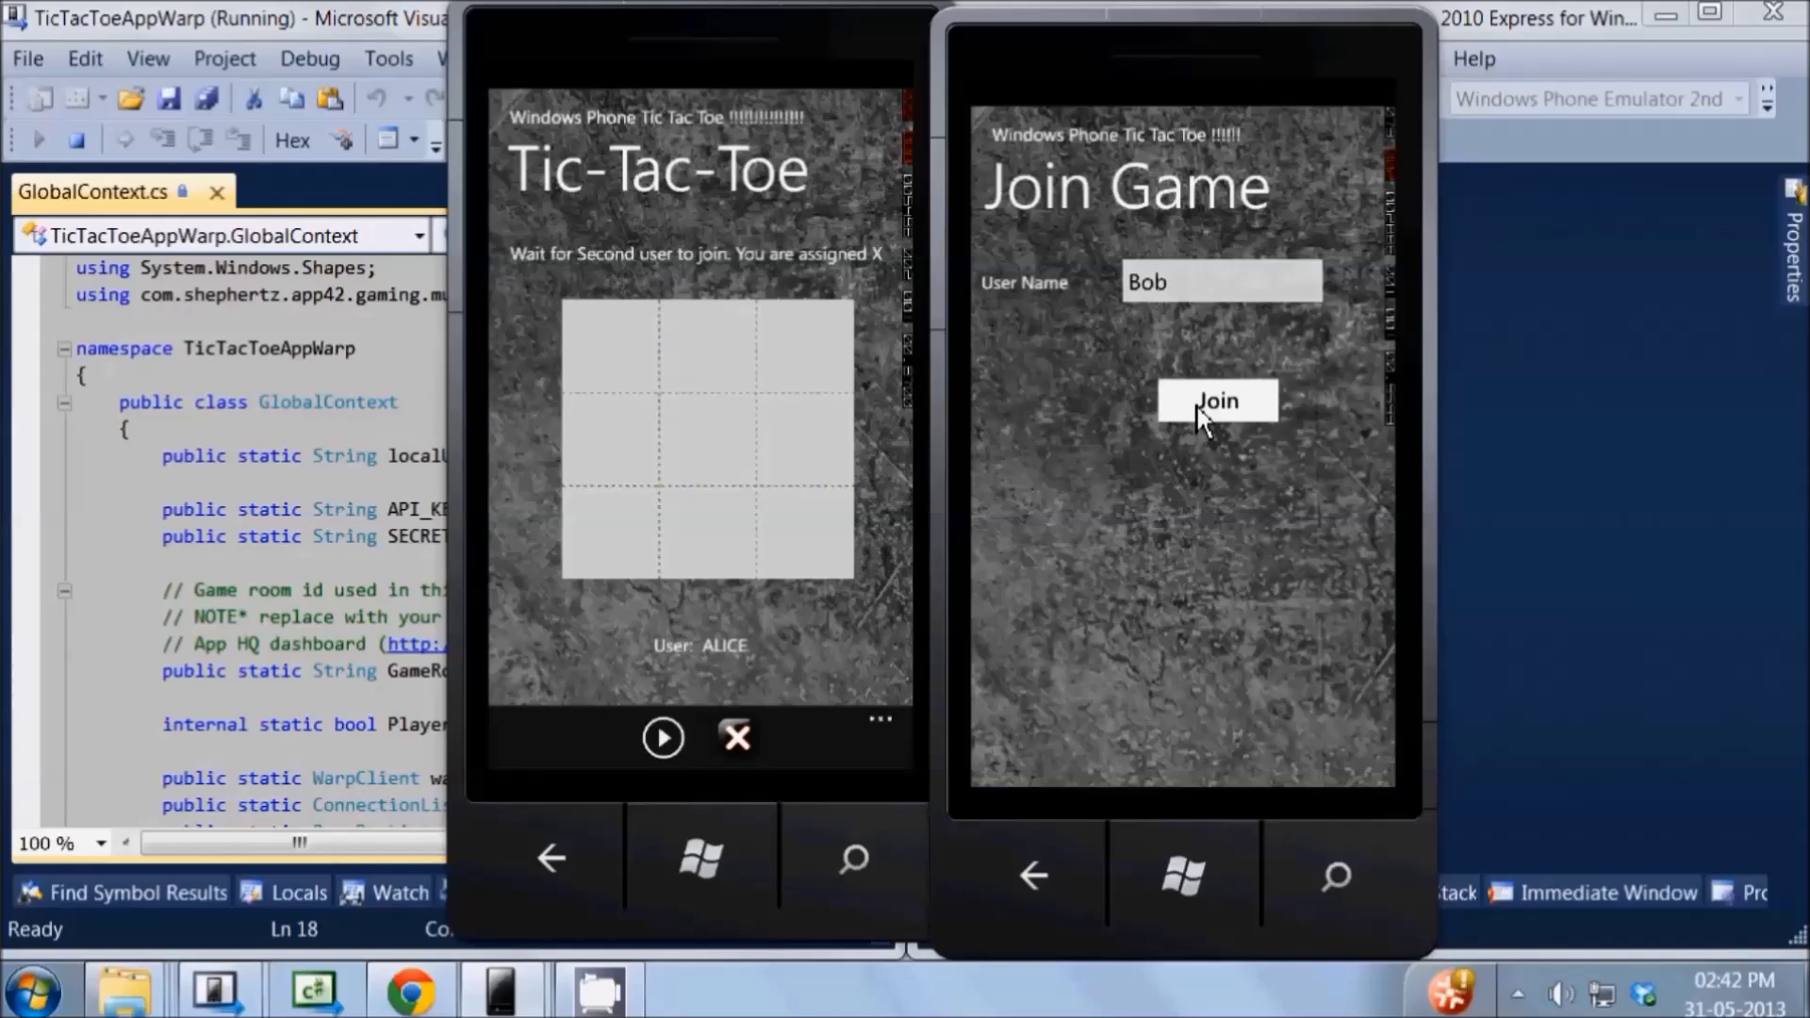
pyautogui.click(1218, 402)
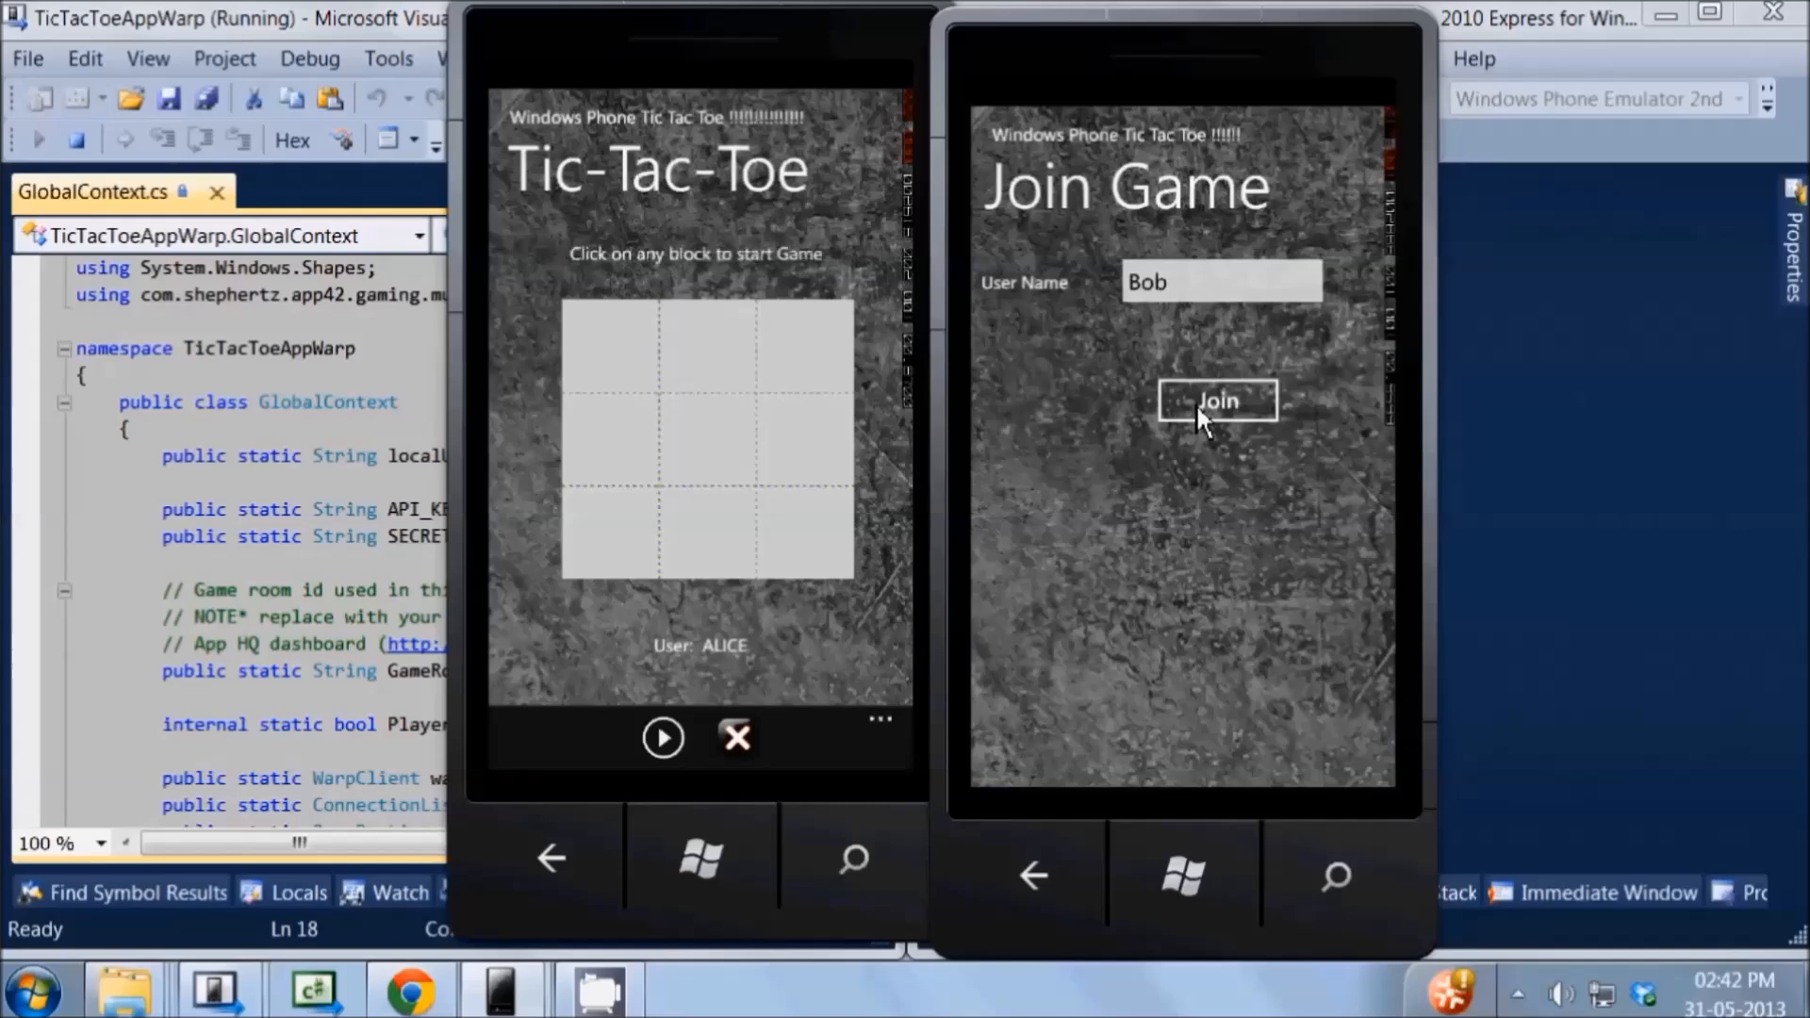
pyautogui.click(1218, 400)
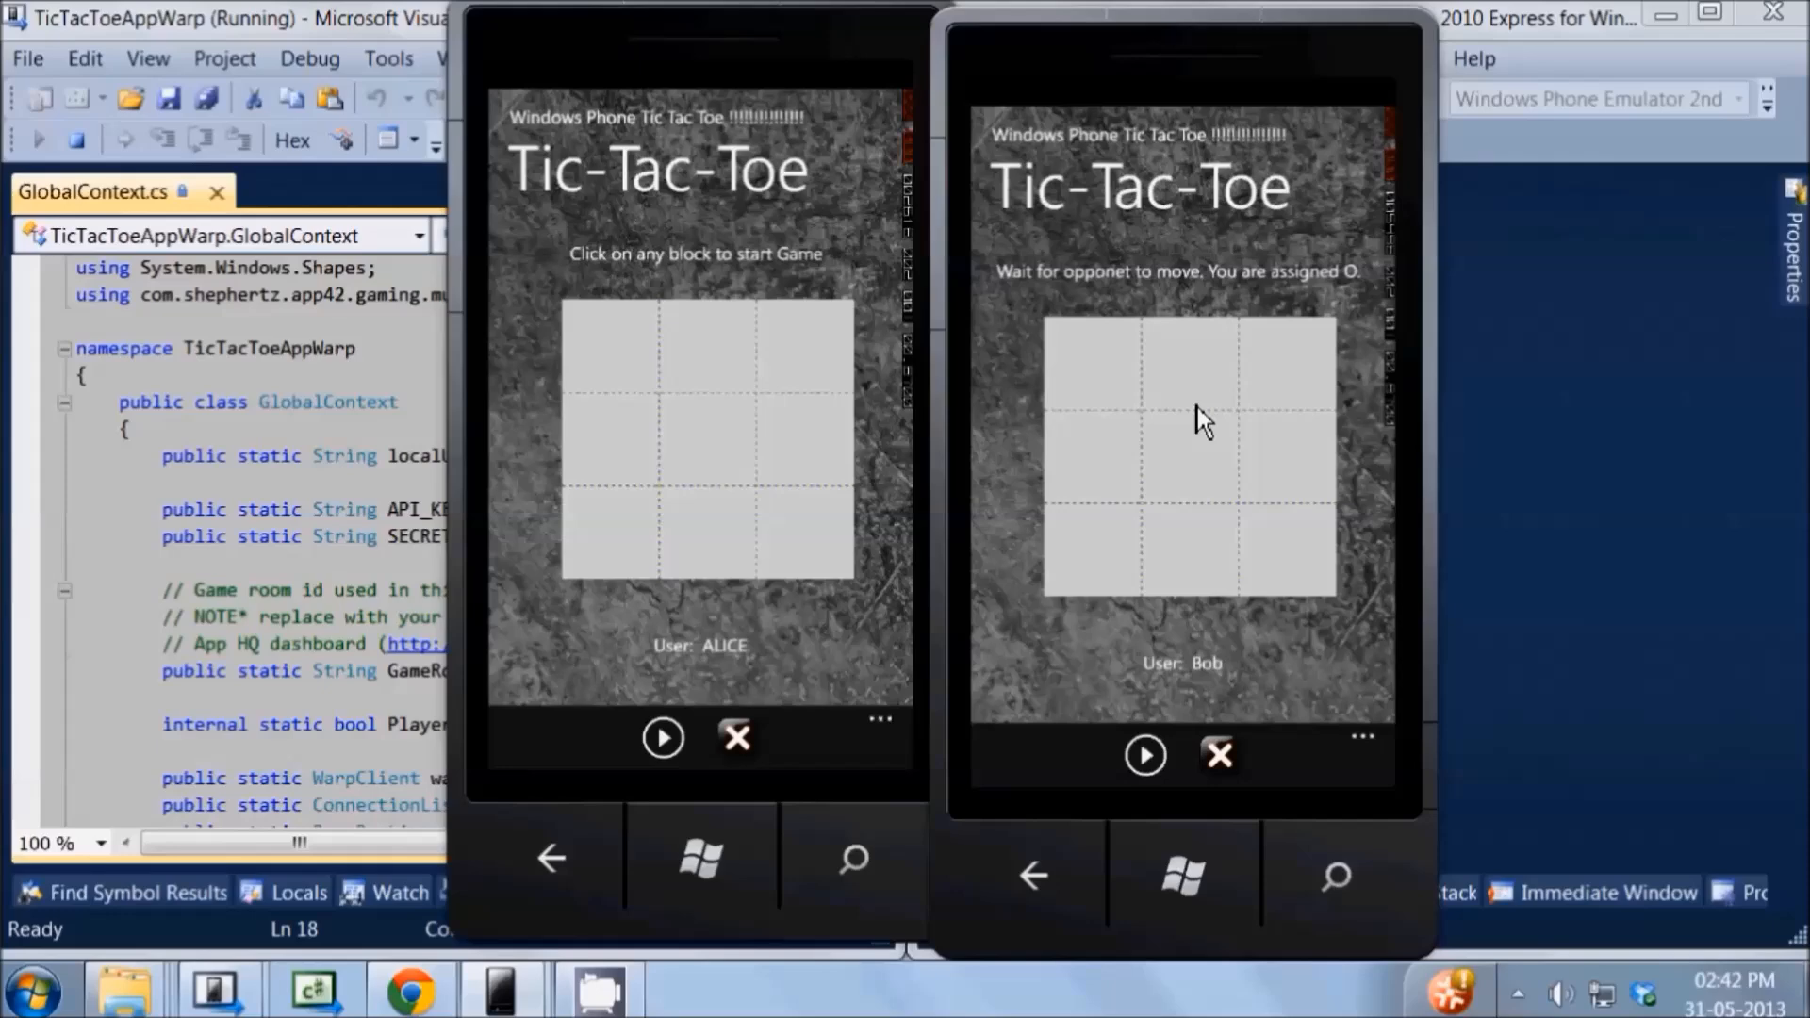
pyautogui.moveTo(1011, 364)
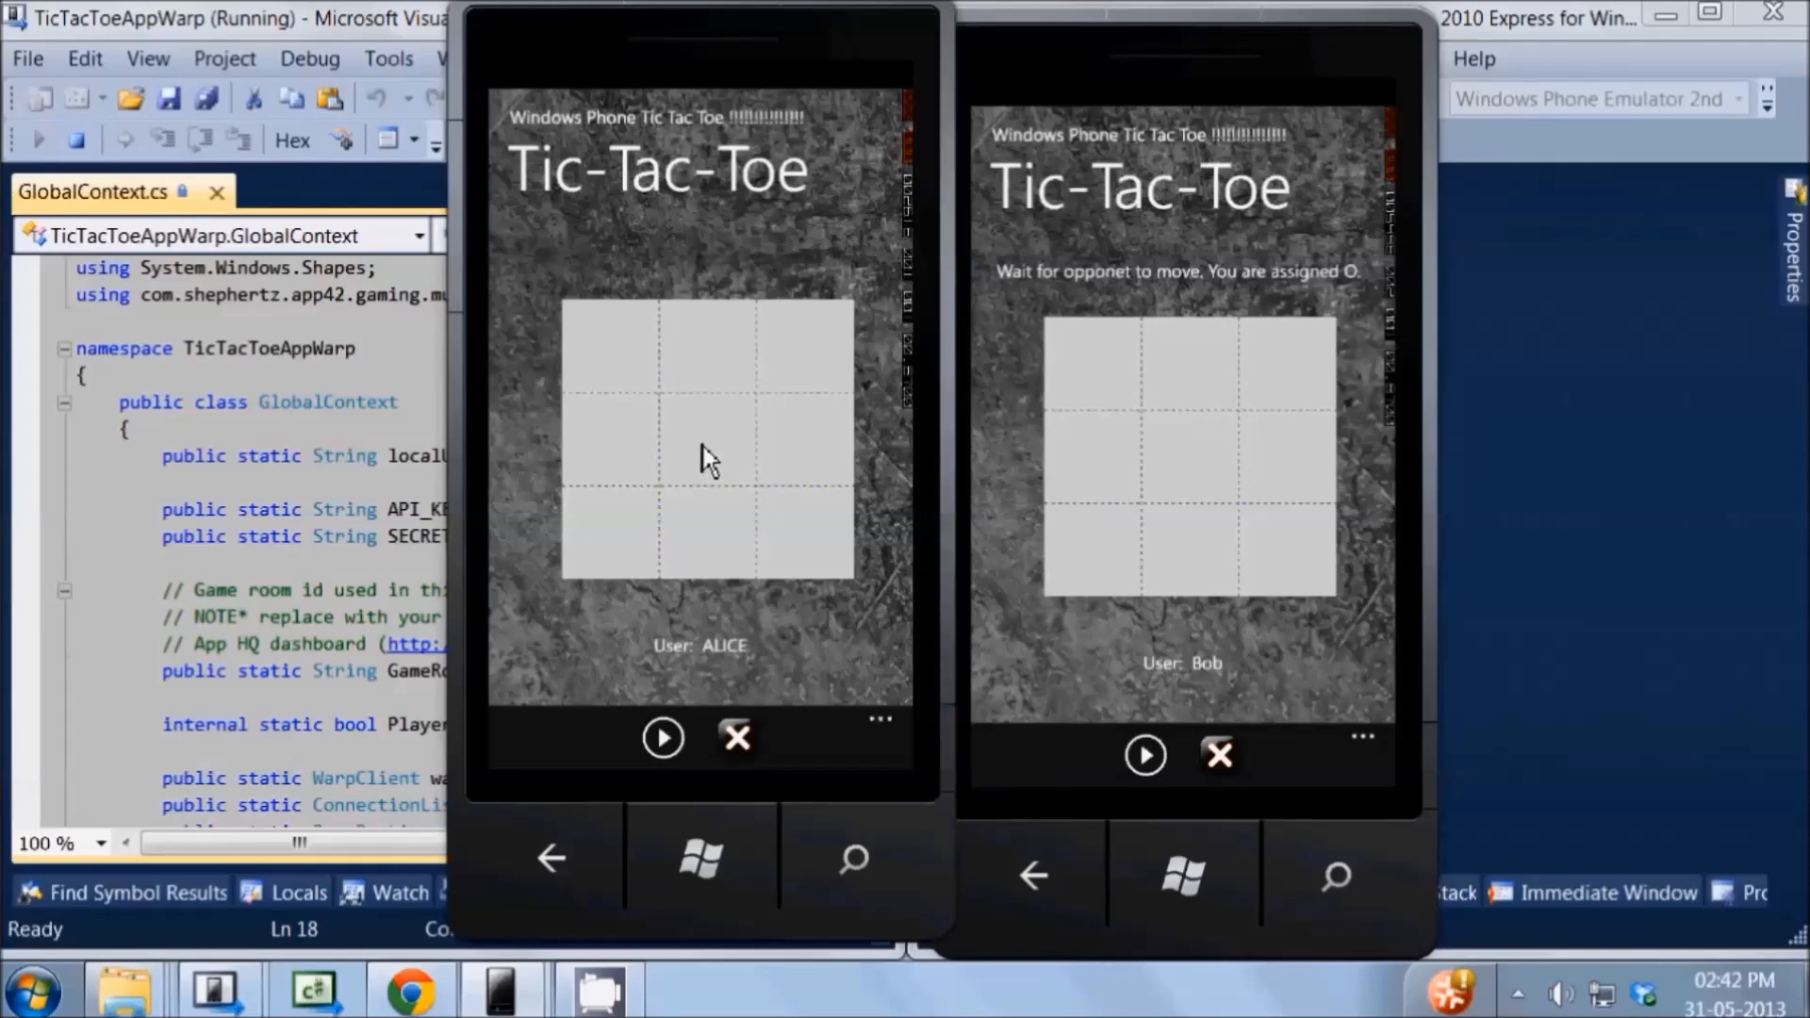
# Place Alice's X's in the centre, bottom-left and top-right squares to win the diagonal against Bob
pyautogui.click(706, 444)
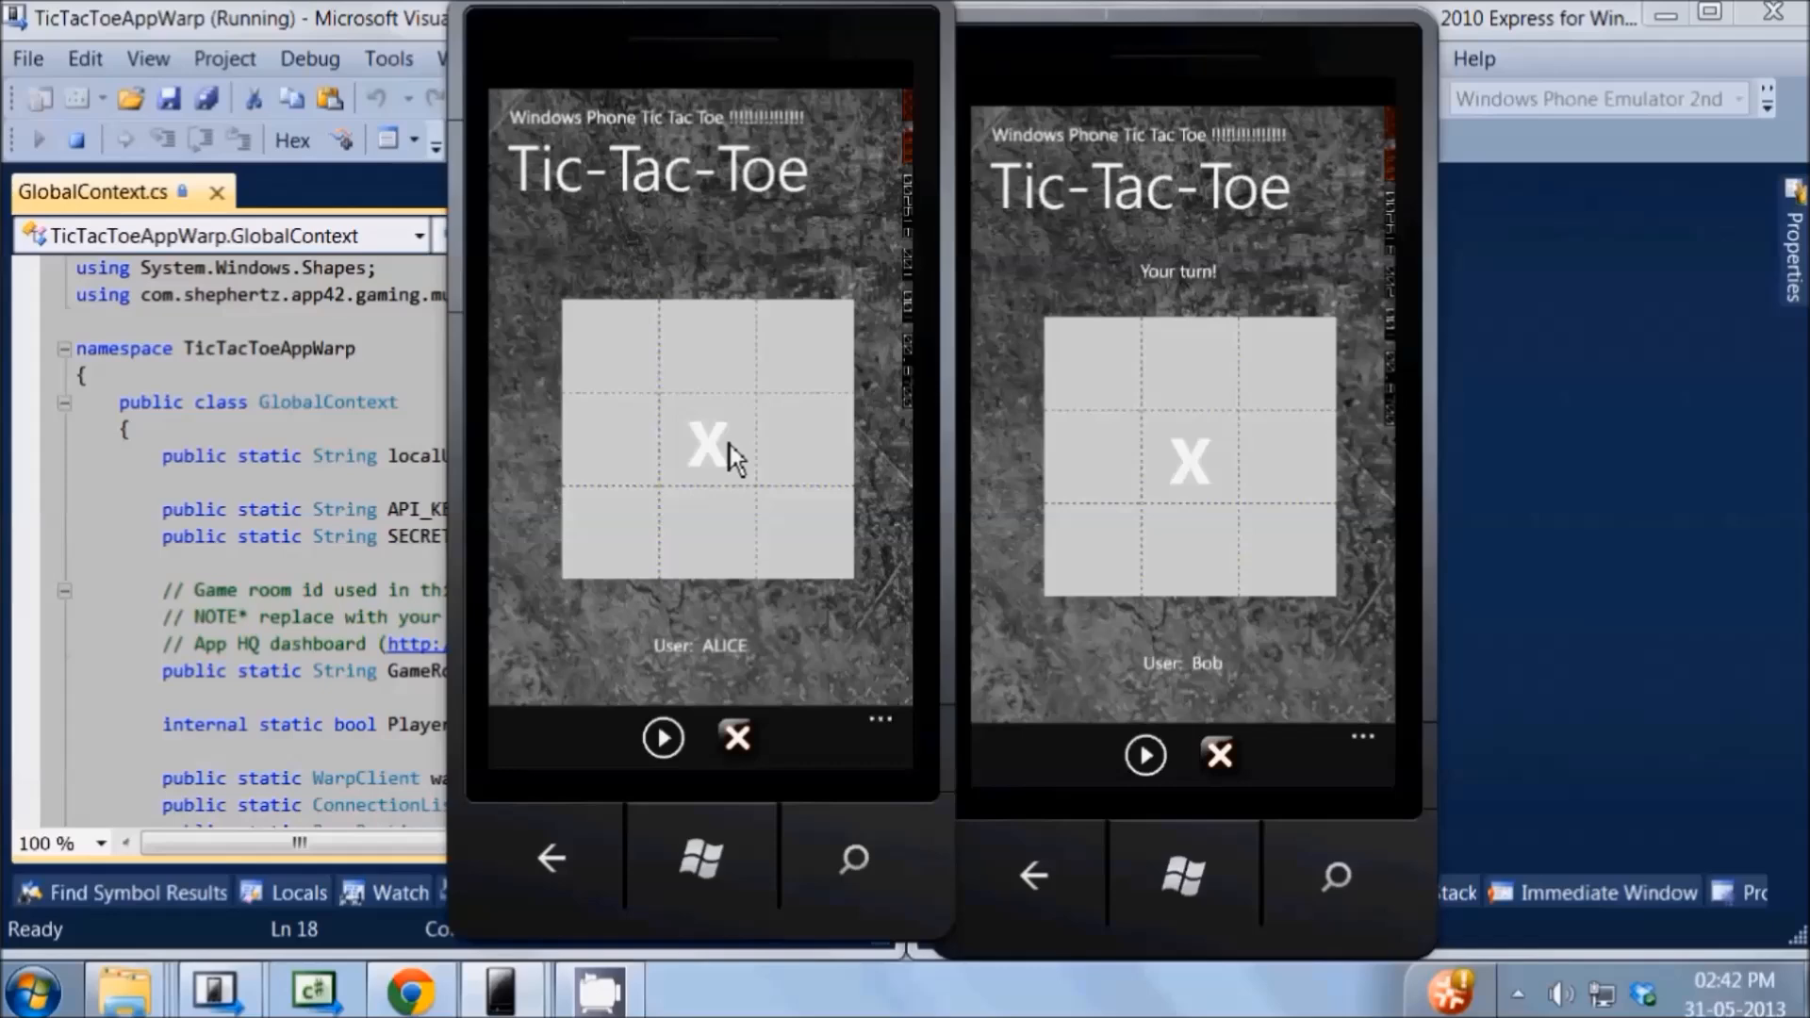
pyautogui.moveTo(1305, 522)
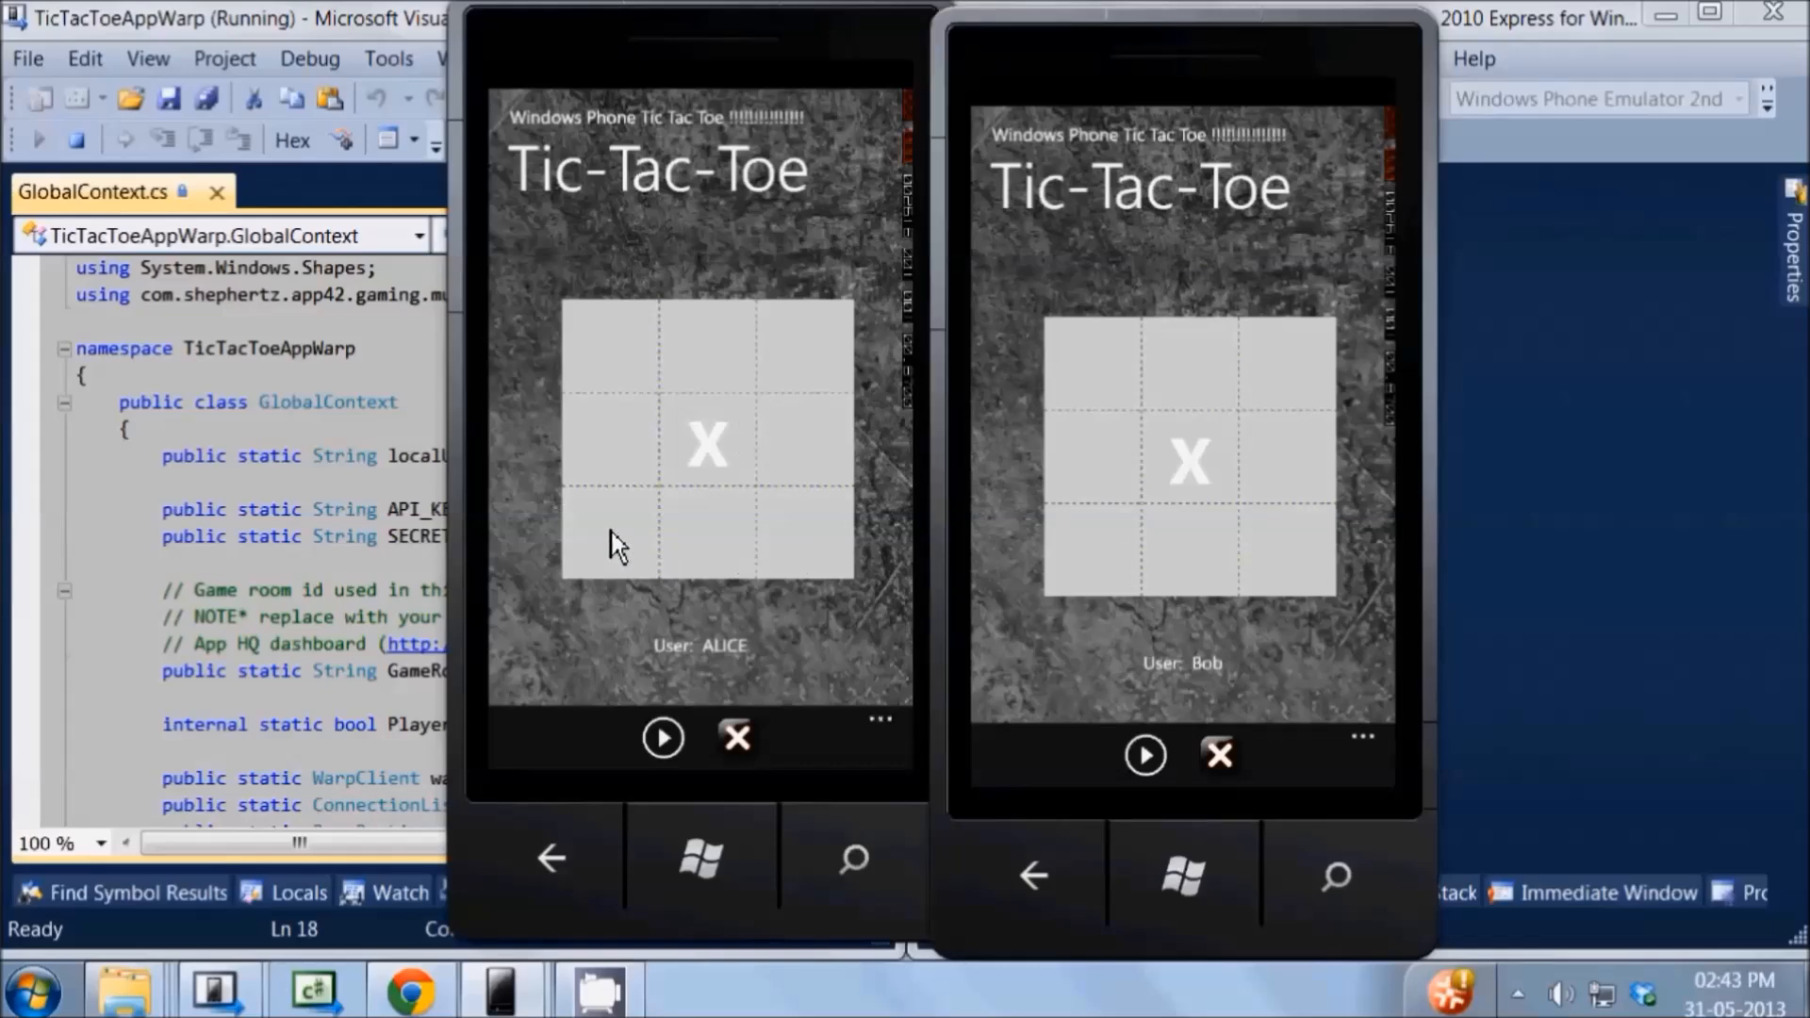
pyautogui.click(801, 547)
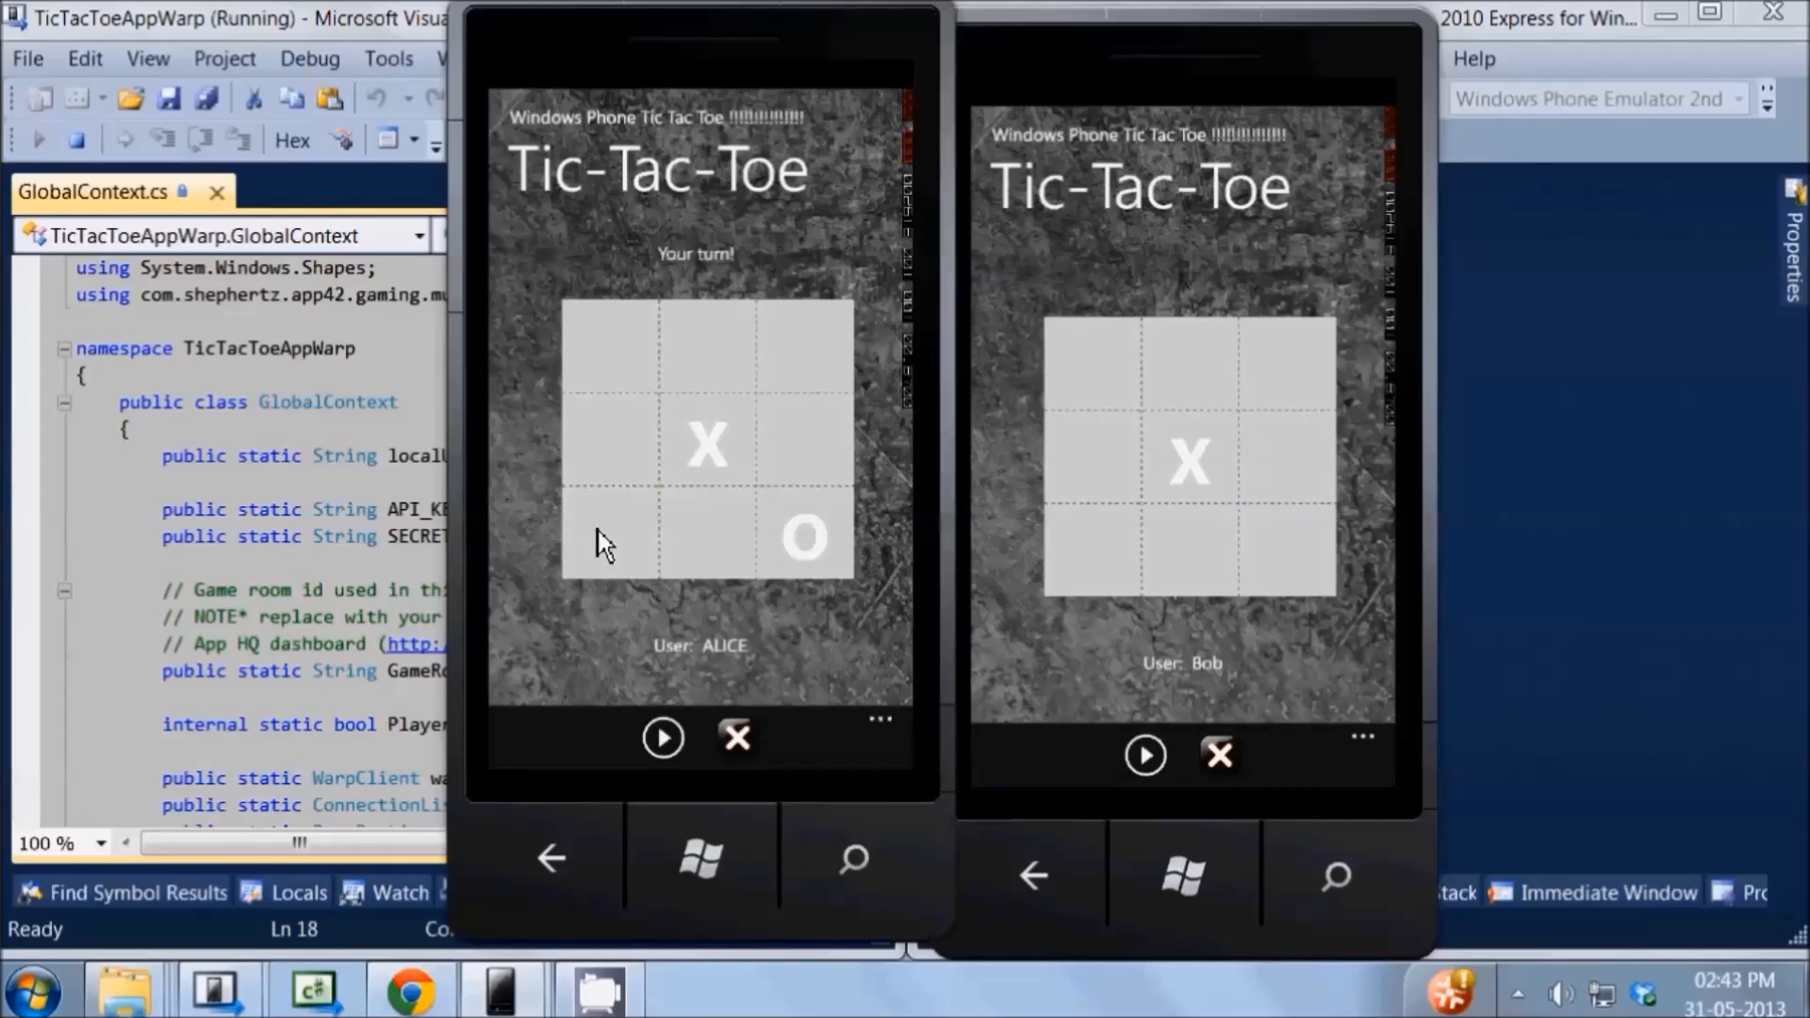
pyautogui.click(611, 537)
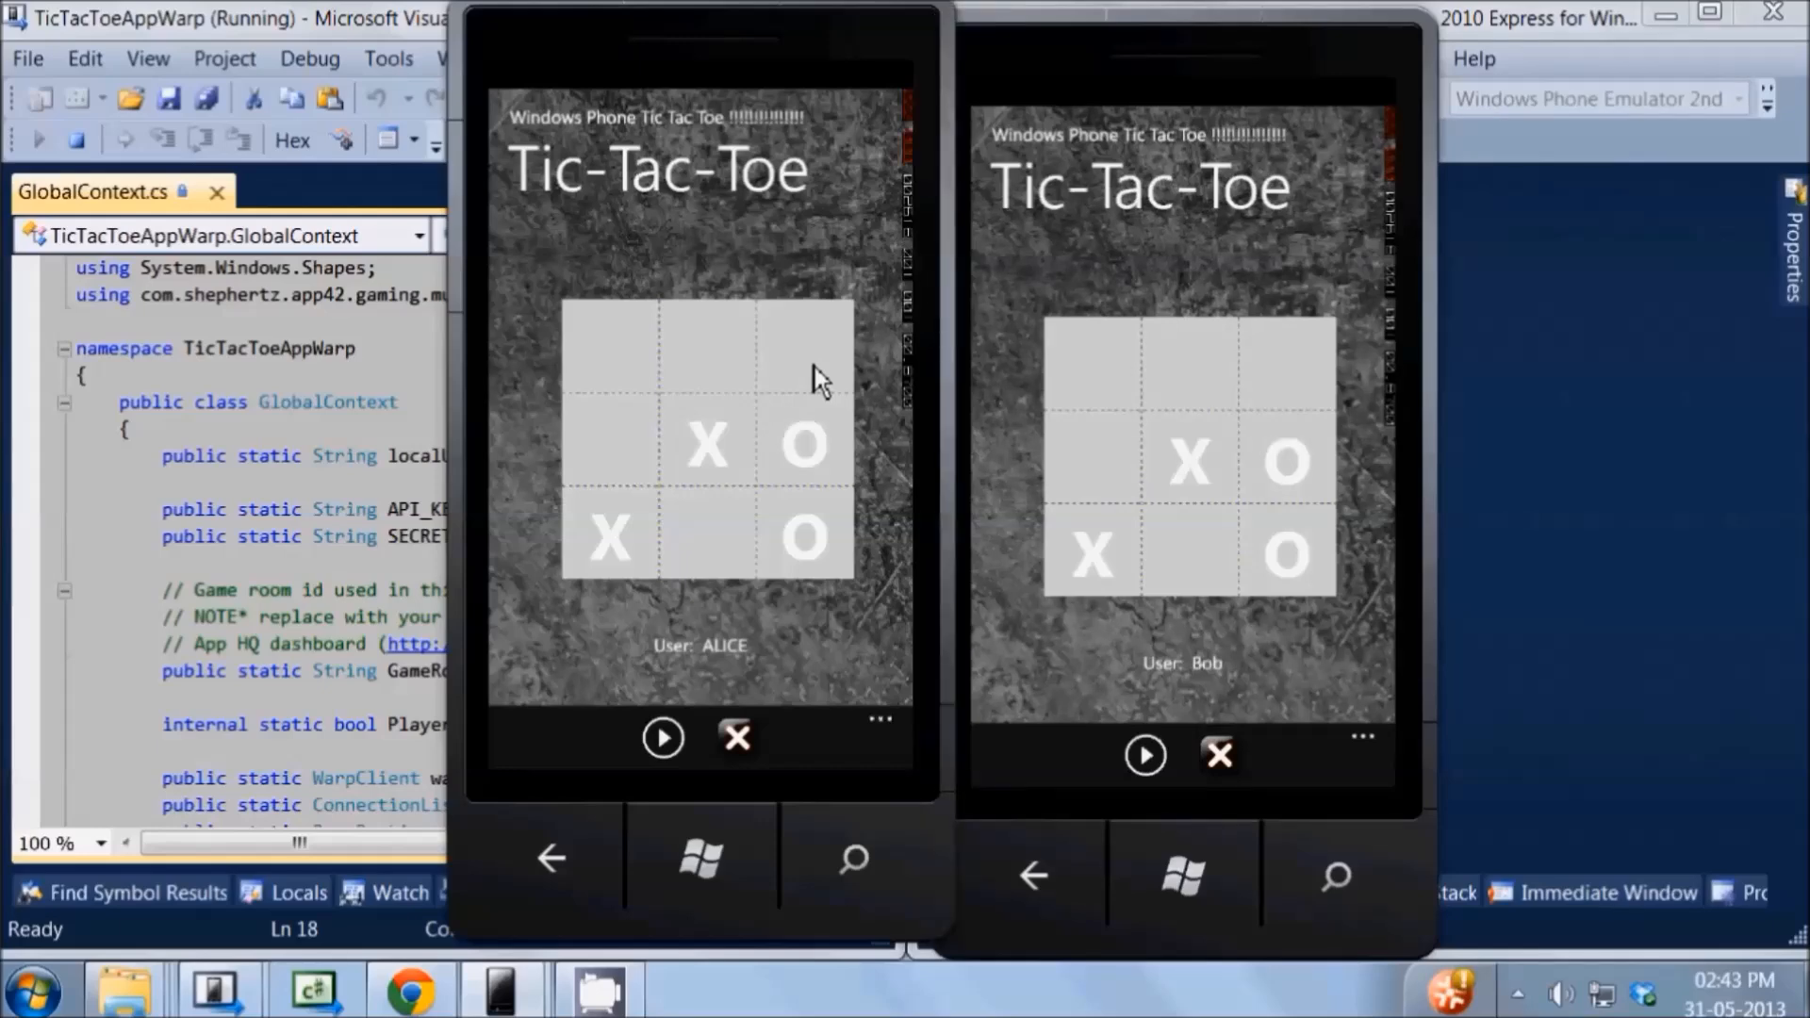
pyautogui.click(803, 355)
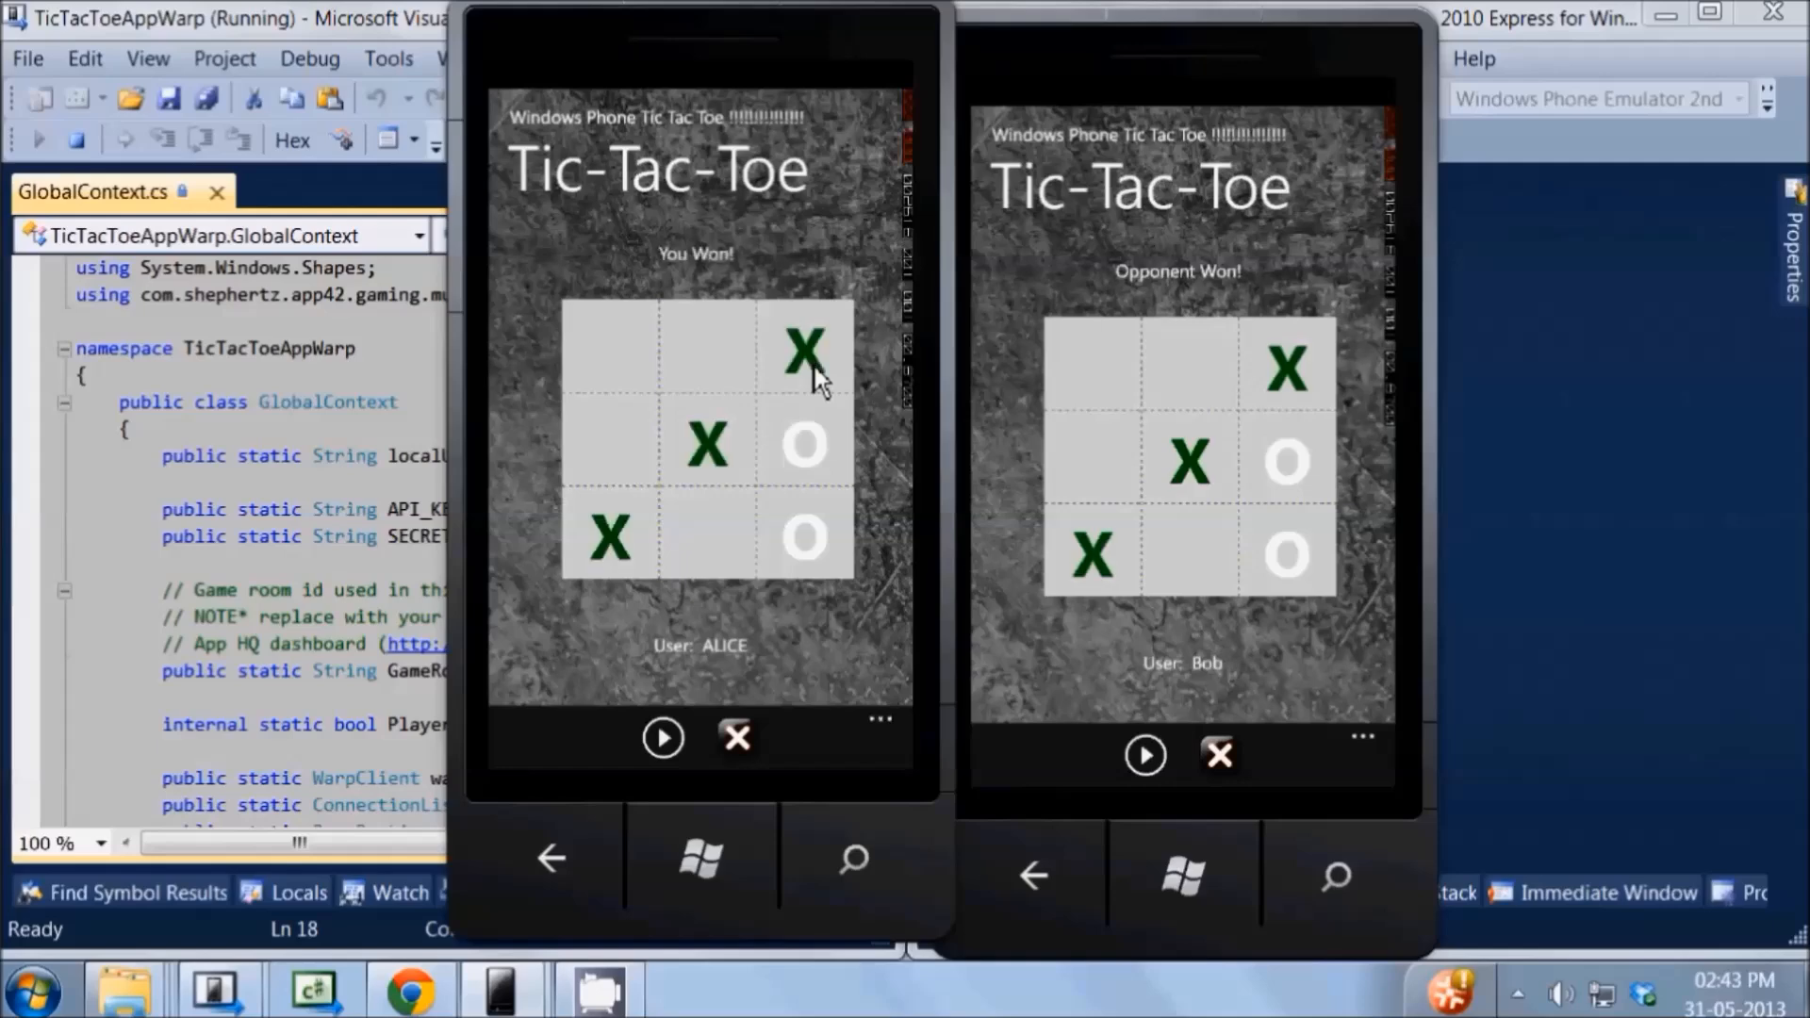